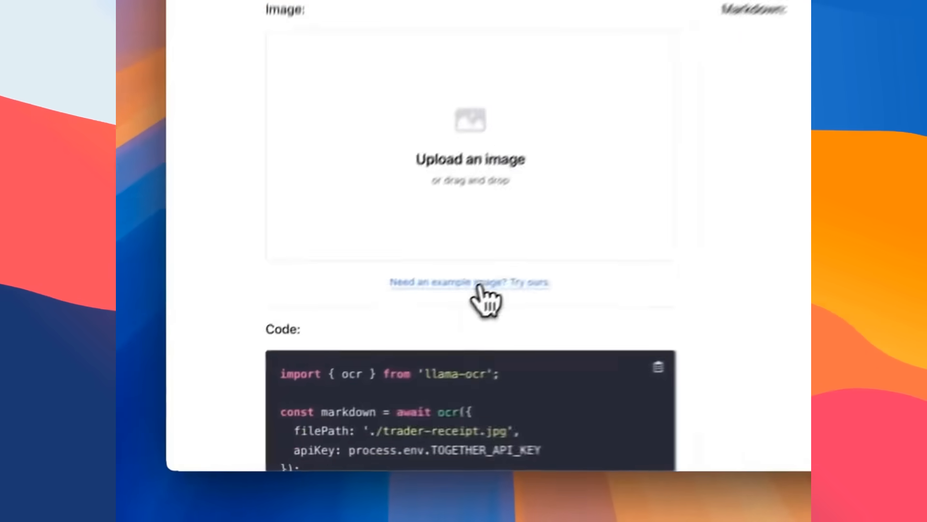
# Step: Load the sample Tim Hortons receipt and scroll through its generated markdown
pyautogui.click(470, 283)
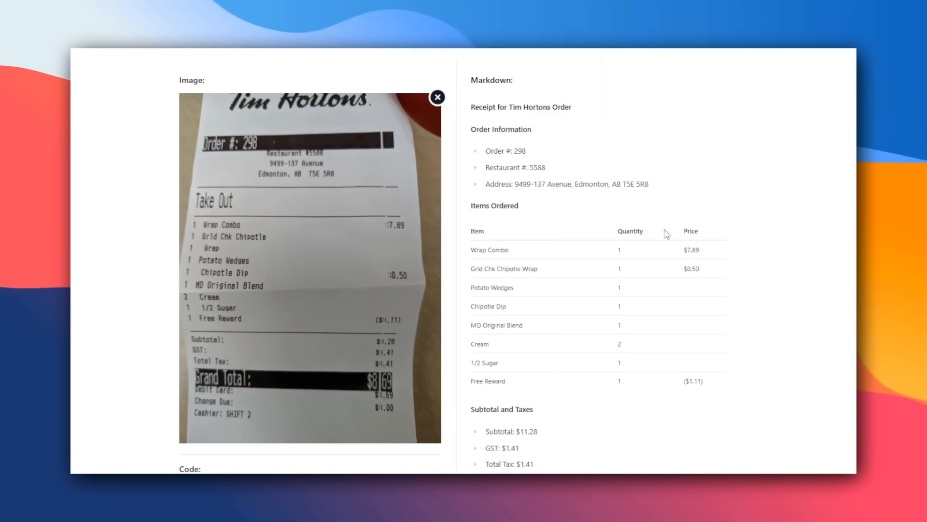
pyautogui.moveTo(520, 279)
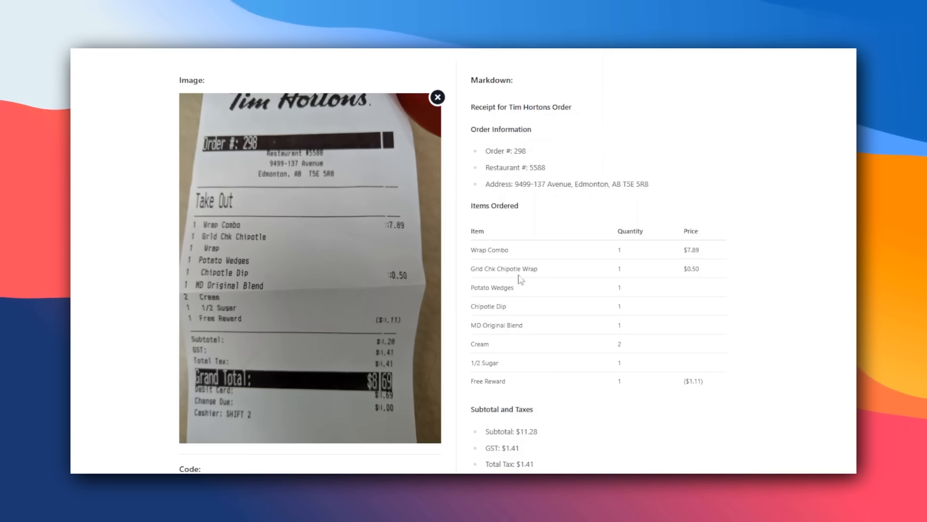
pyautogui.moveTo(566, 299)
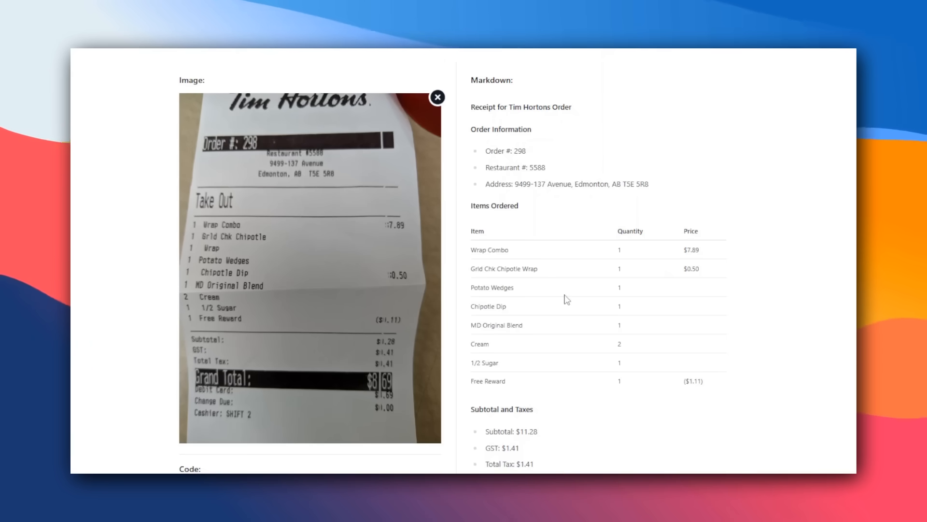
pyautogui.moveTo(186, 291)
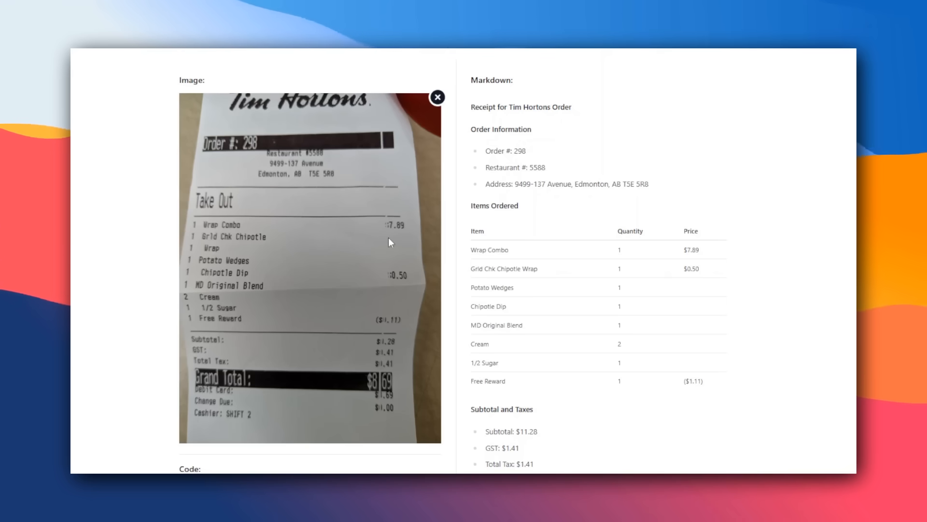
pyautogui.moveTo(707, 411)
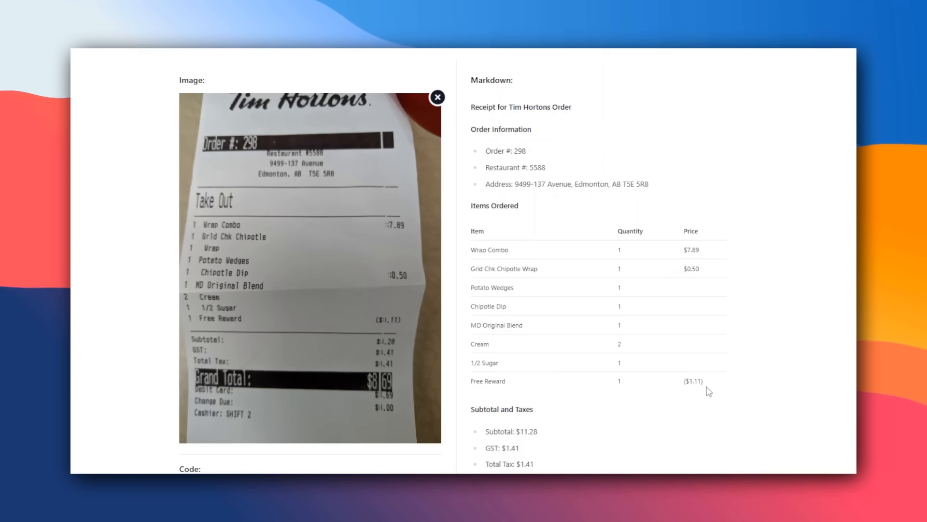
pyautogui.scroll(-3)
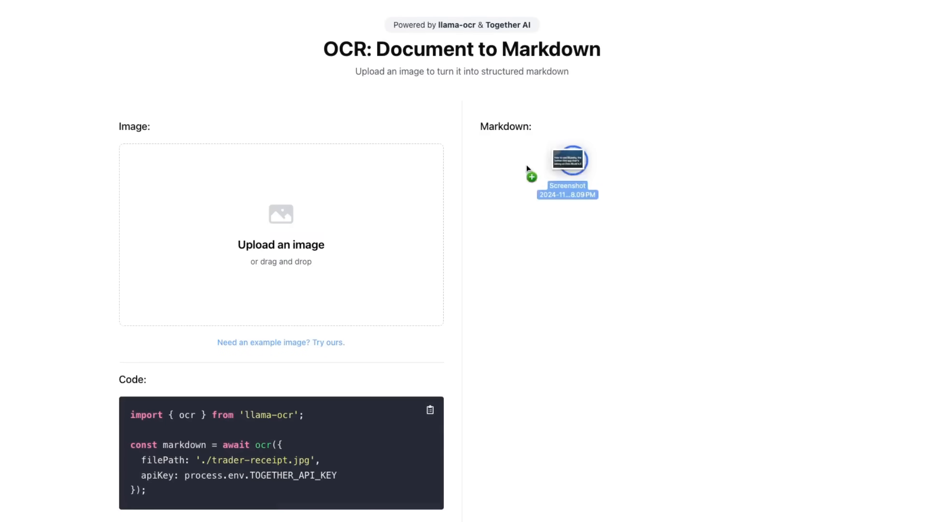
# Step: Drop the Bluesky headline screenshot in for conversion and select the byline in the markdown
pyautogui.moveTo(568, 171); pyautogui.dragTo(282, 234)
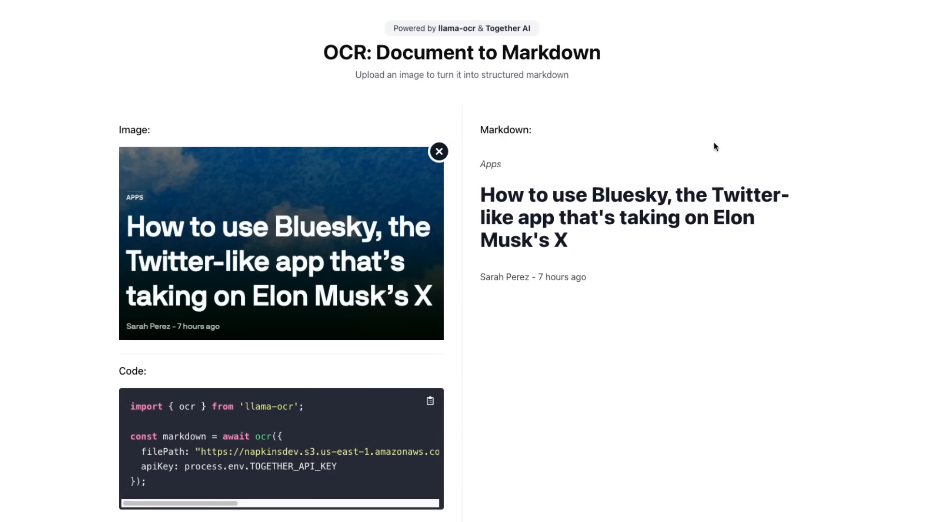
pyautogui.moveTo(503, 215)
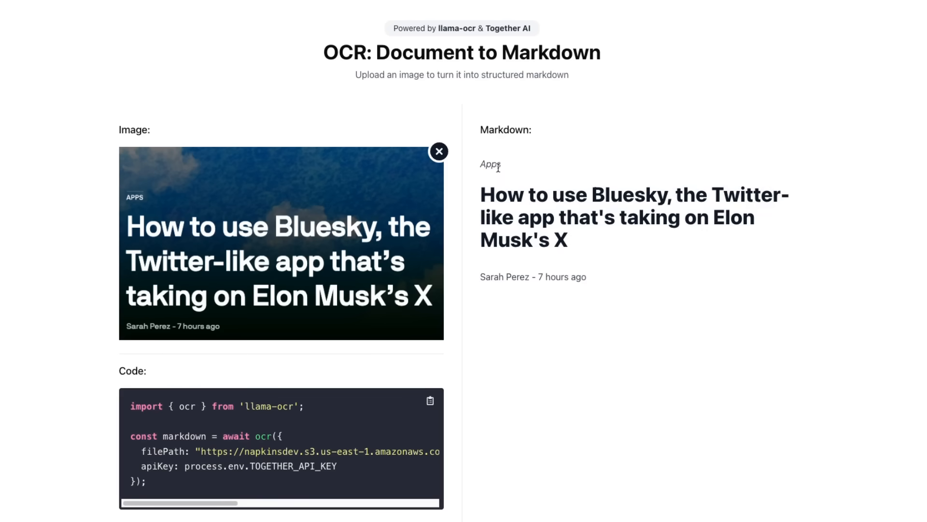
pyautogui.moveTo(480, 163); pyautogui.dragTo(569, 242)
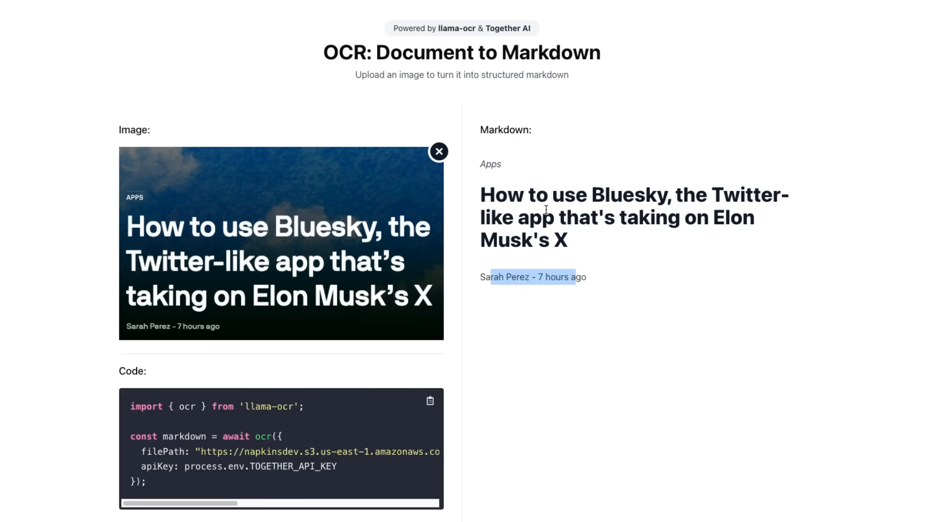
pyautogui.moveTo(895, 147)
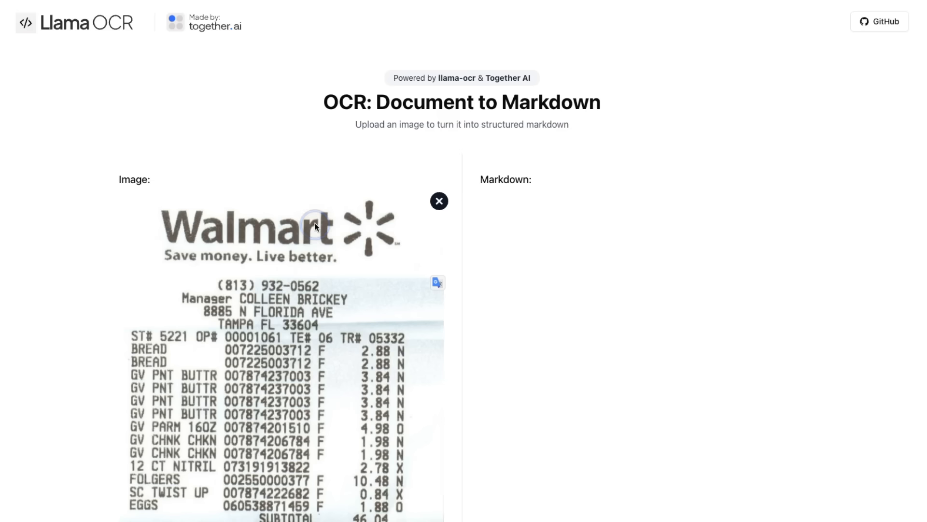
# Step: Scroll through the Walmart receipt markdown: store details, item prices and totals
pyautogui.scroll(-3)
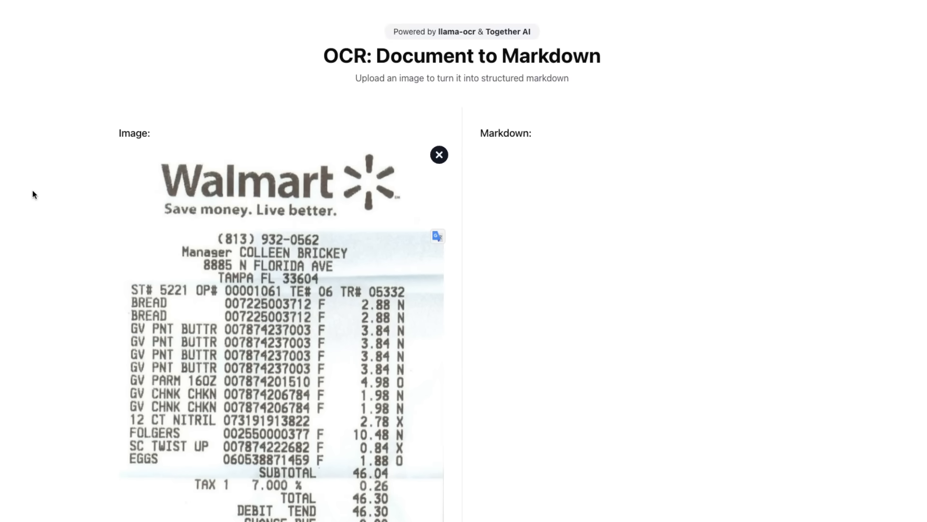
pyautogui.moveTo(14, 282)
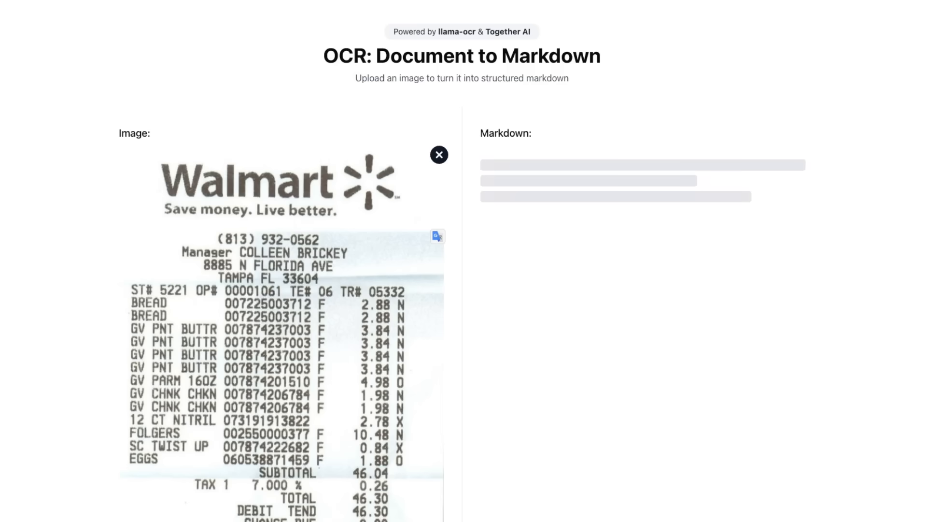
pyautogui.moveTo(884, 363)
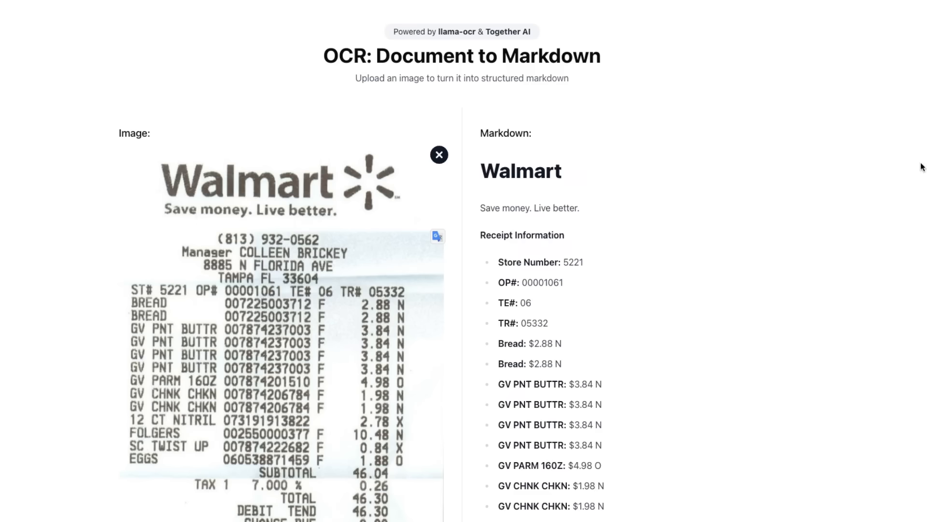
pyautogui.moveTo(471, 149)
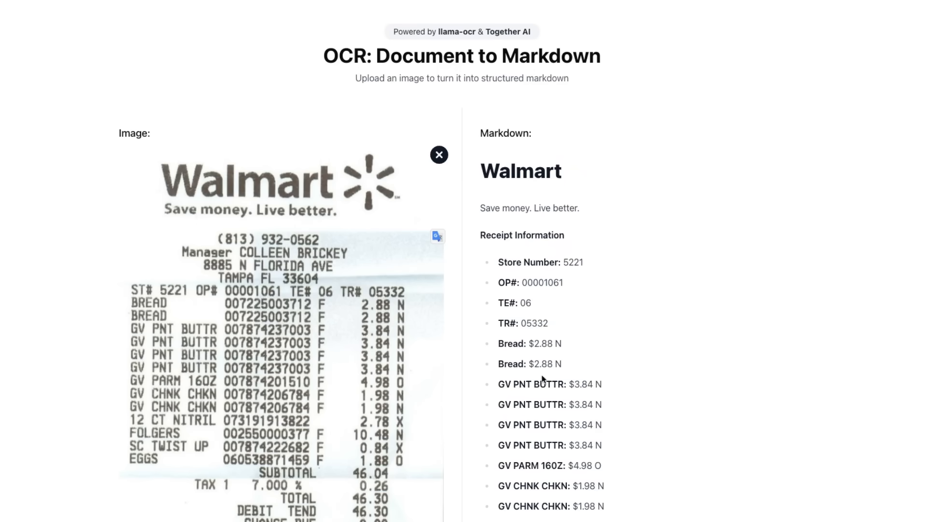
pyautogui.scroll(-3)
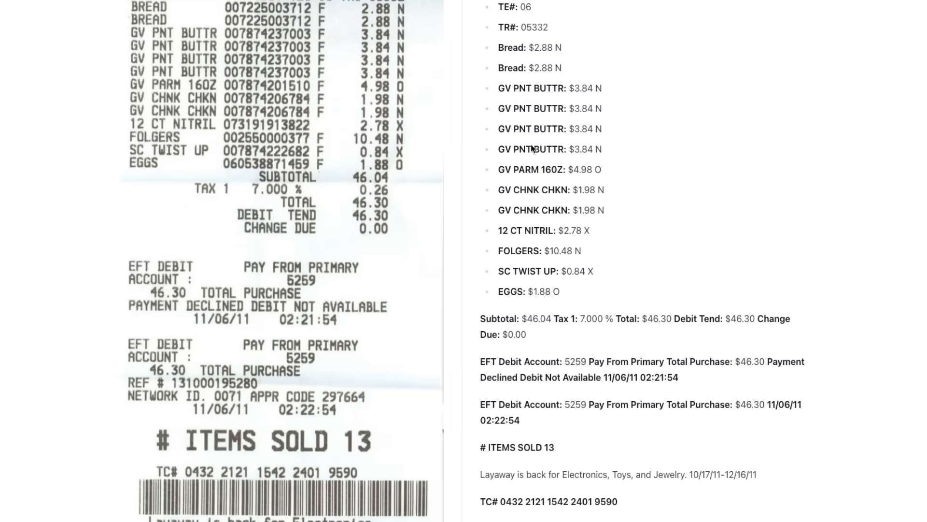
pyautogui.moveTo(534, 267)
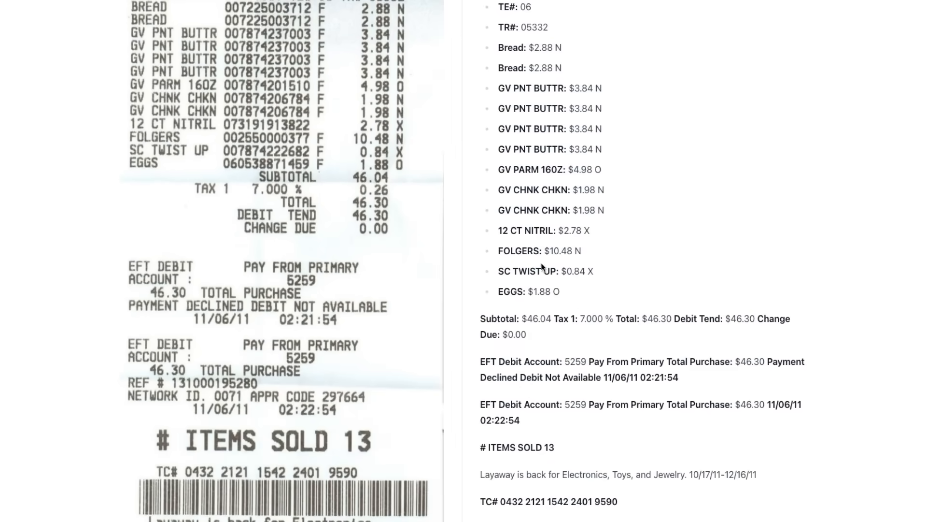
pyautogui.scroll(-3)
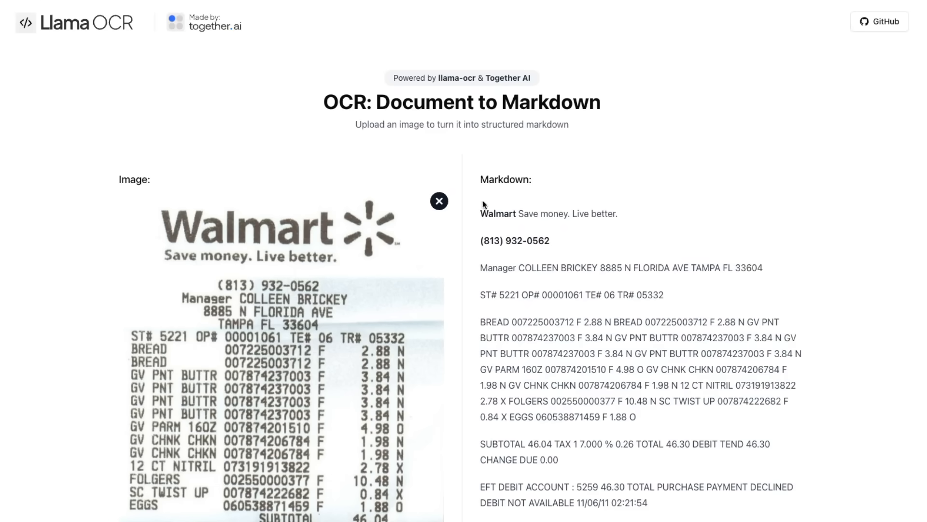
# Step: Scroll through the Walmart receipt's plain-paragraph markdown output and back up
pyautogui.scroll(-3)
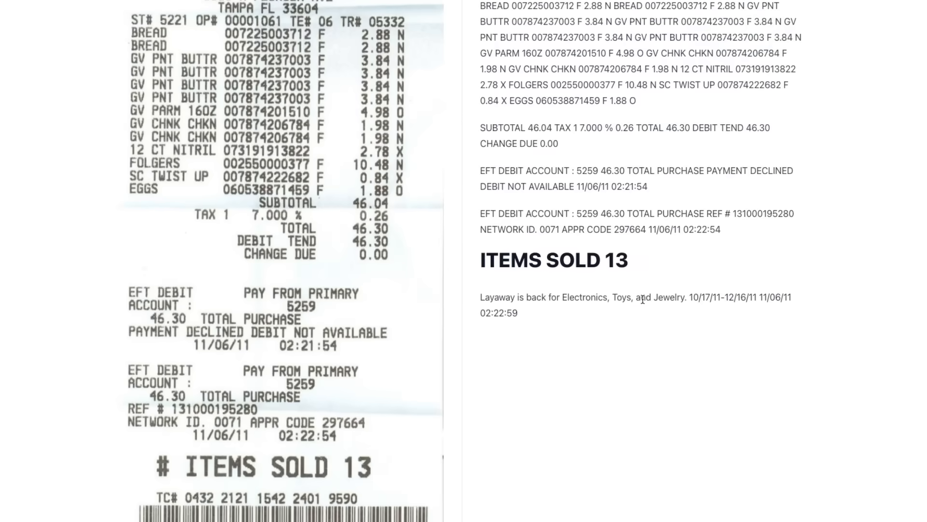
pyautogui.scroll(-3)
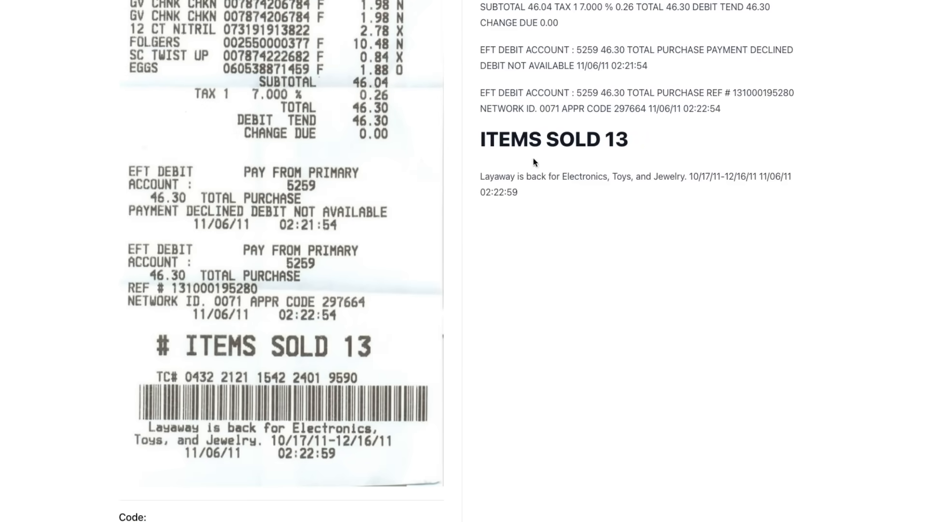
pyautogui.scroll(3)
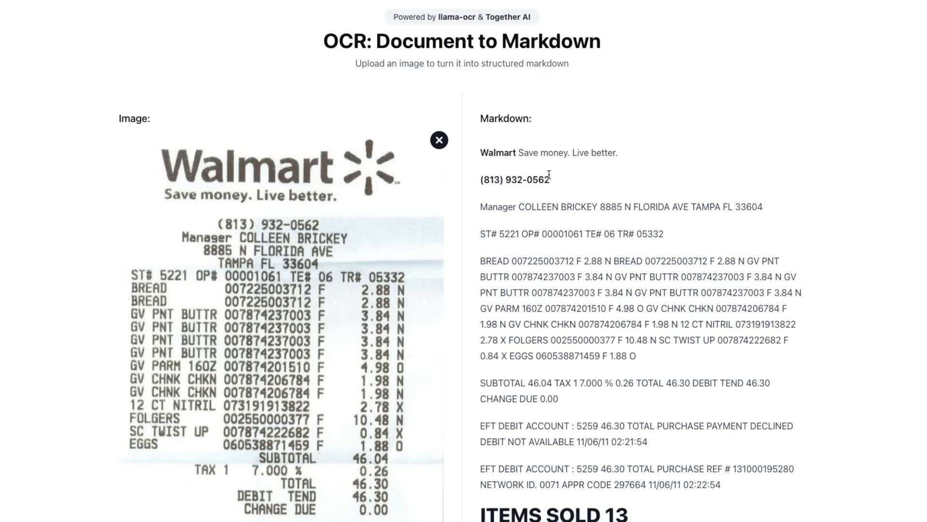
pyautogui.moveTo(473, 142)
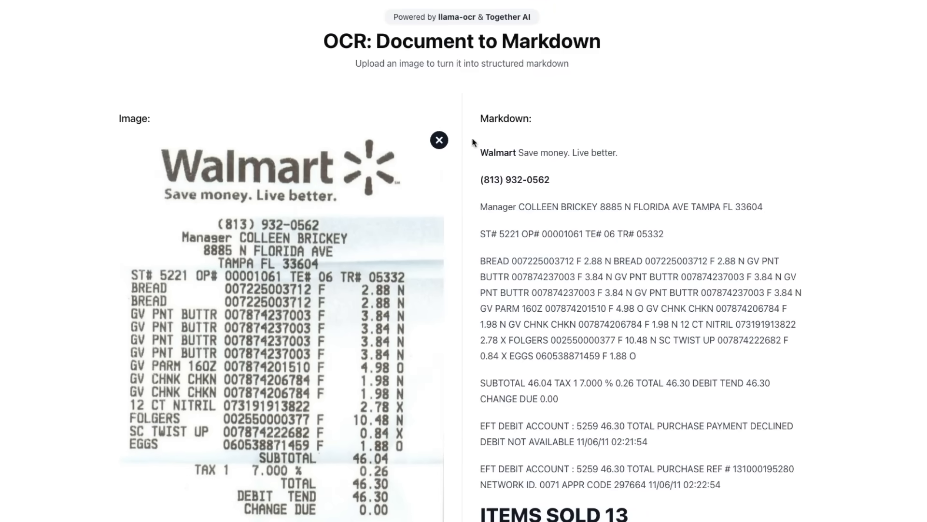
pyautogui.moveTo(615, 165)
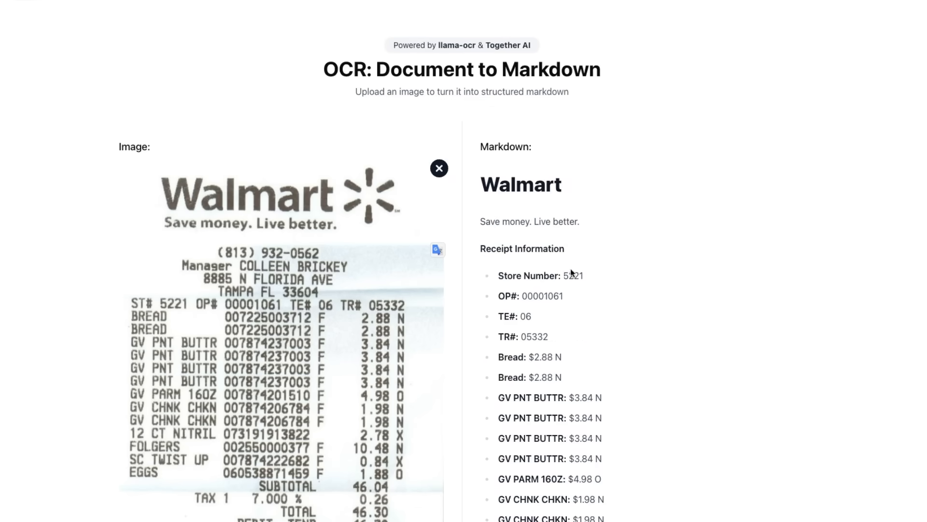
pyautogui.scroll(-3)
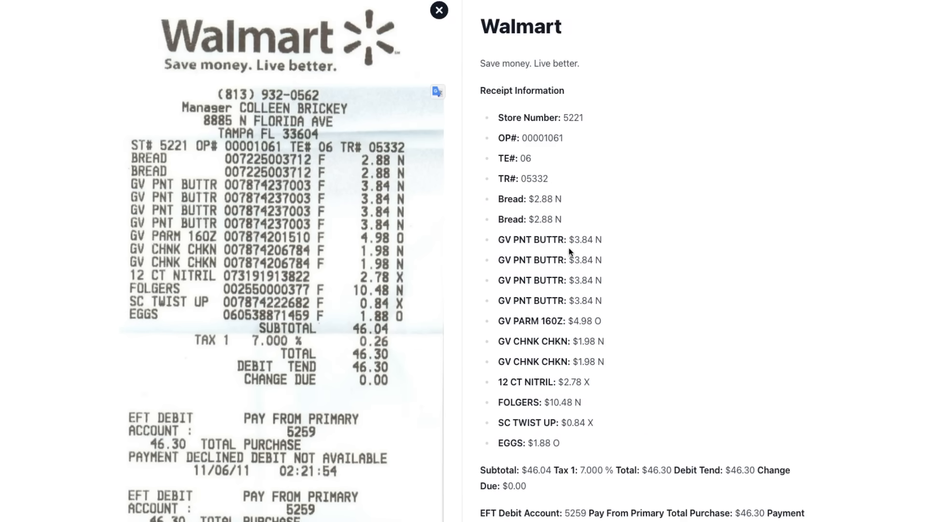
pyautogui.moveTo(380, 172)
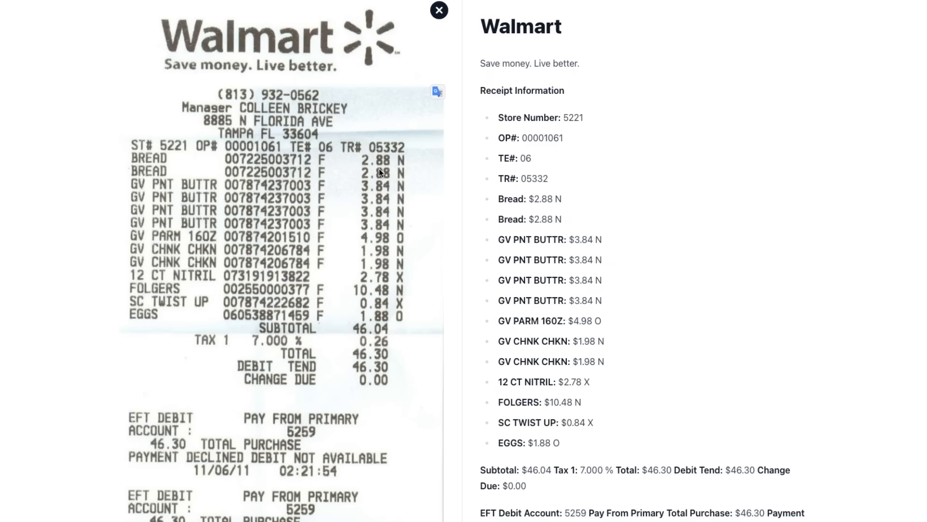
pyautogui.moveTo(394, 251)
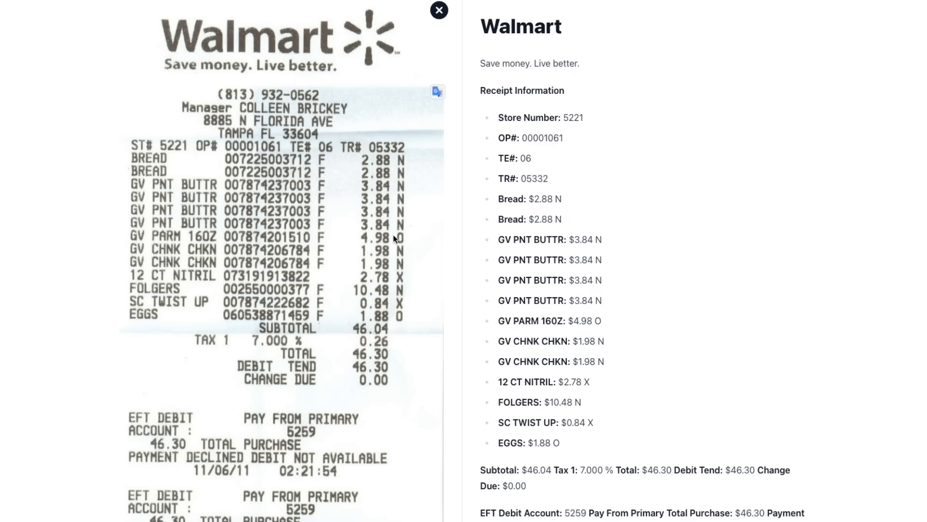
pyautogui.scroll(-3)
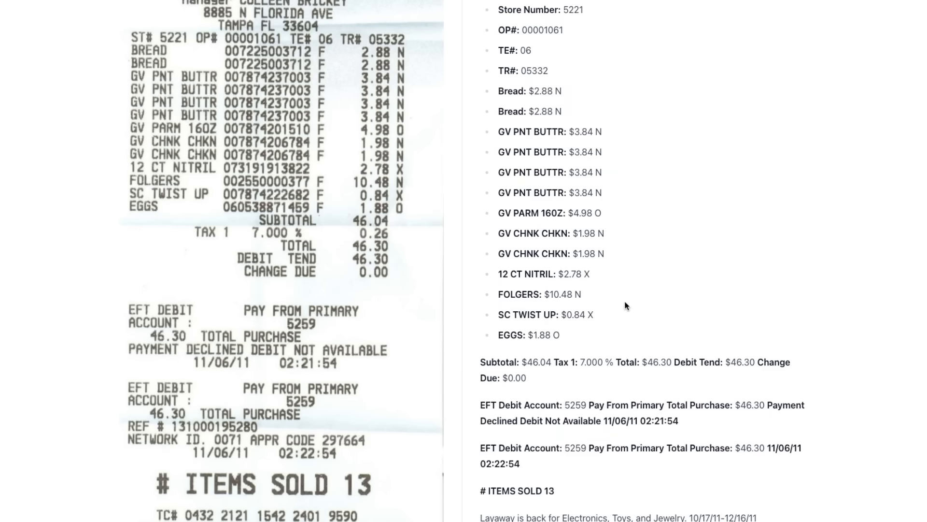
pyautogui.scroll(-3)
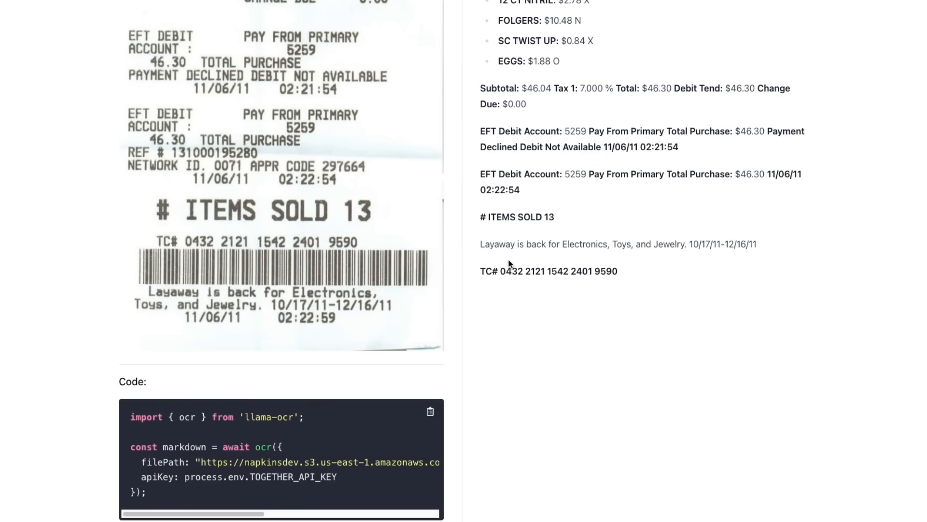
pyautogui.moveTo(167, 242)
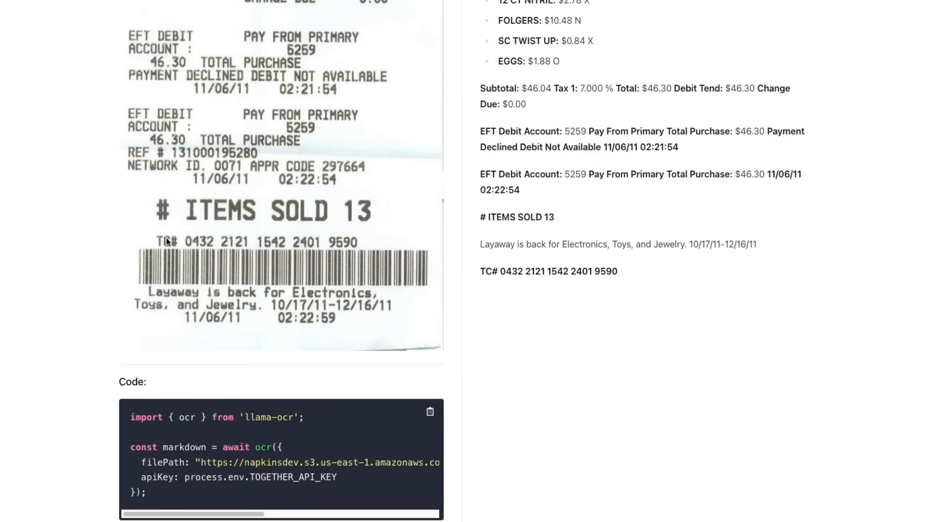
pyautogui.moveTo(187, 292)
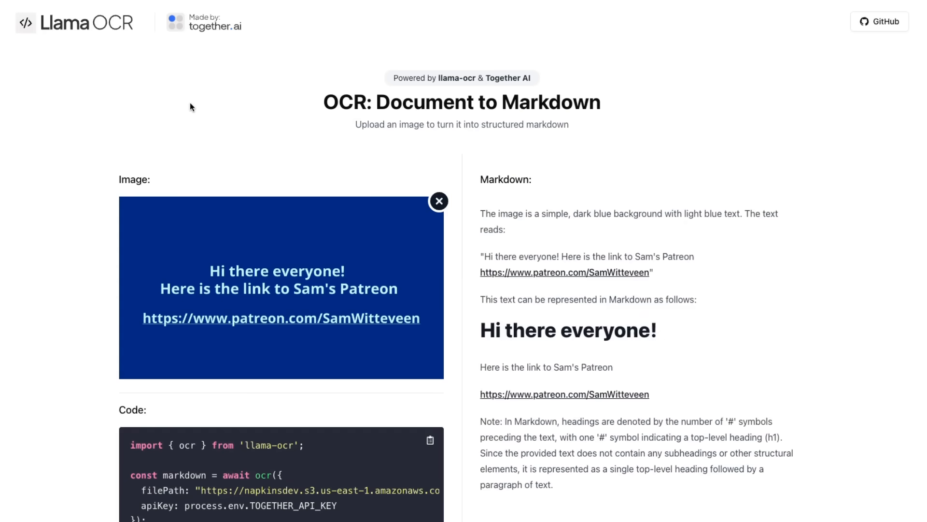
pyautogui.moveTo(417, 184)
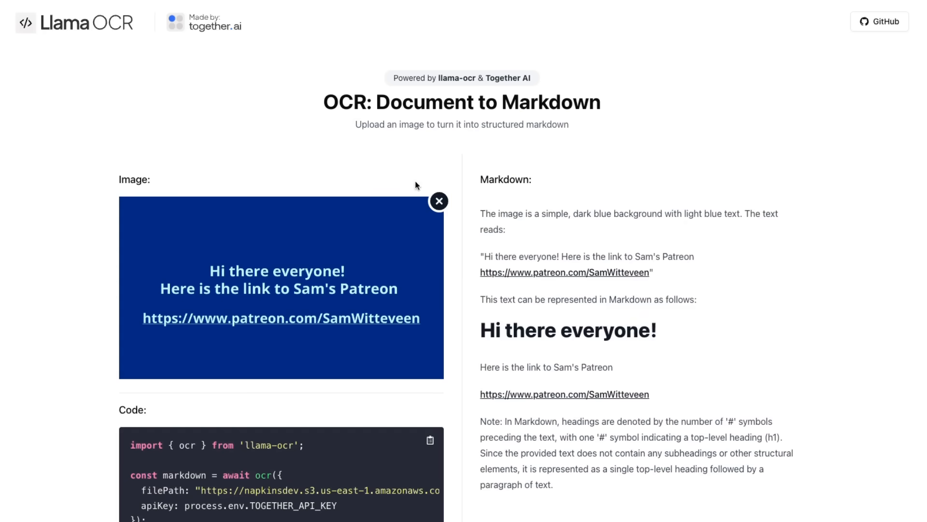
pyautogui.scroll(-3)
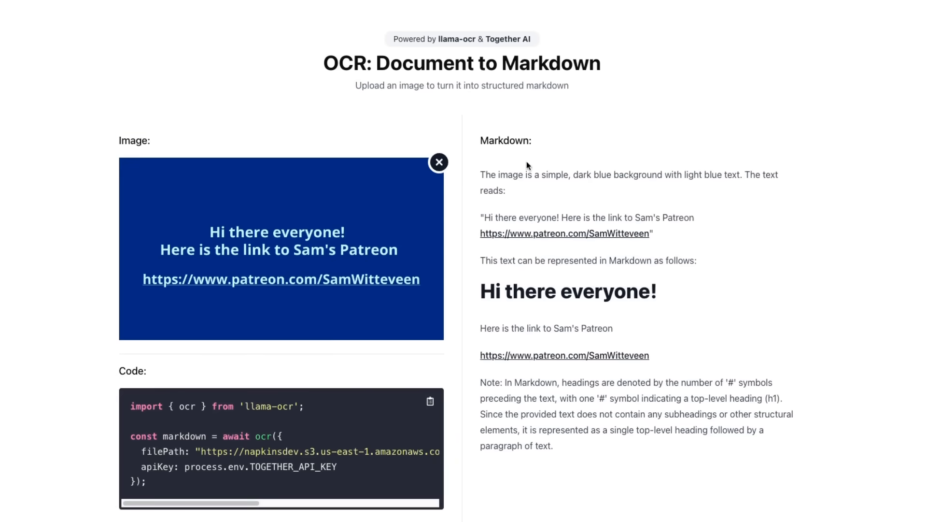
pyautogui.moveTo(508, 235)
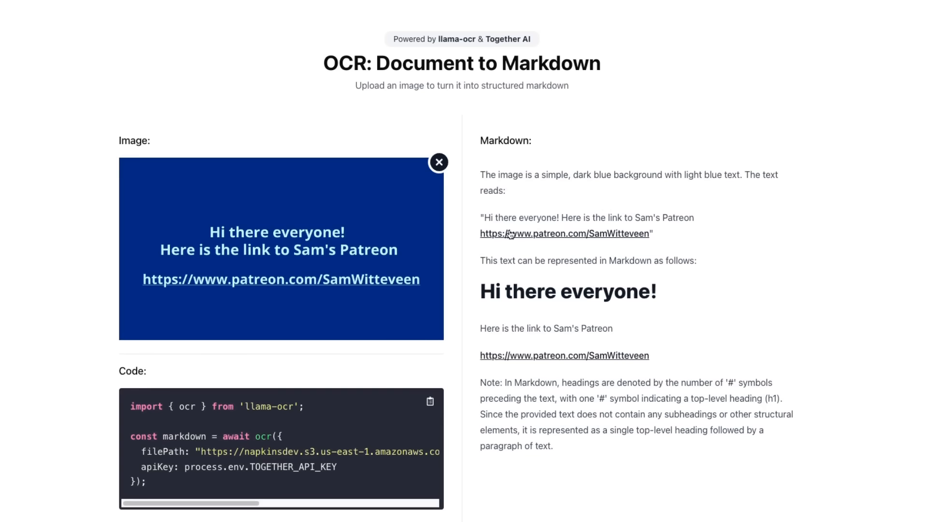
pyautogui.moveTo(502, 297)
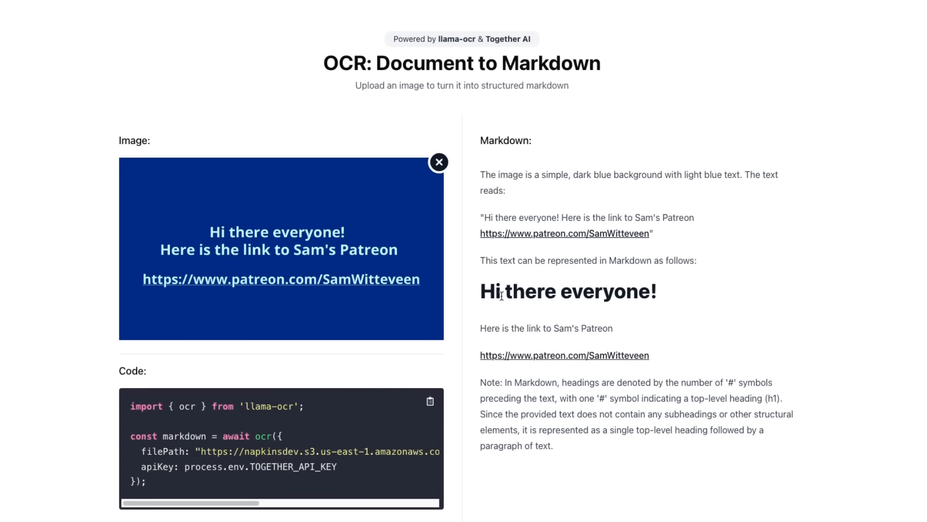
pyautogui.moveTo(508, 344)
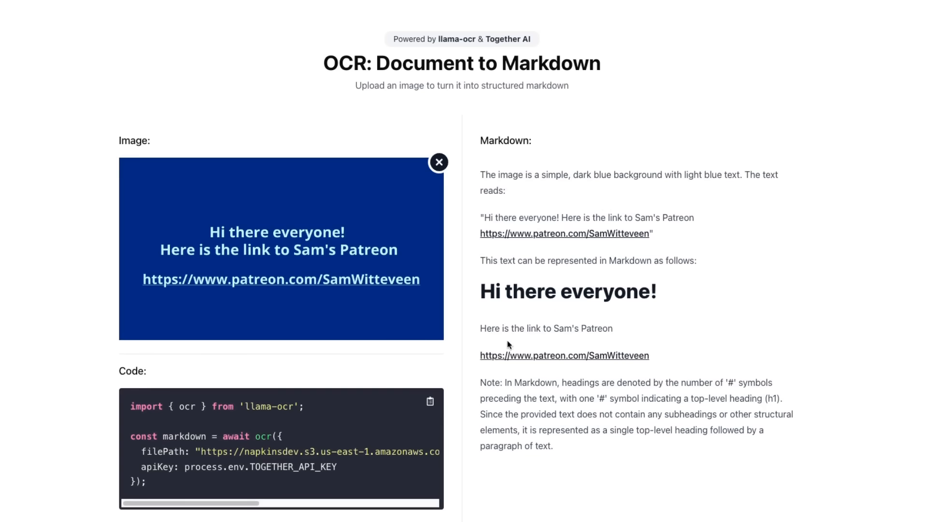
pyautogui.moveTo(506, 382); pyautogui.dragTo(653, 382)
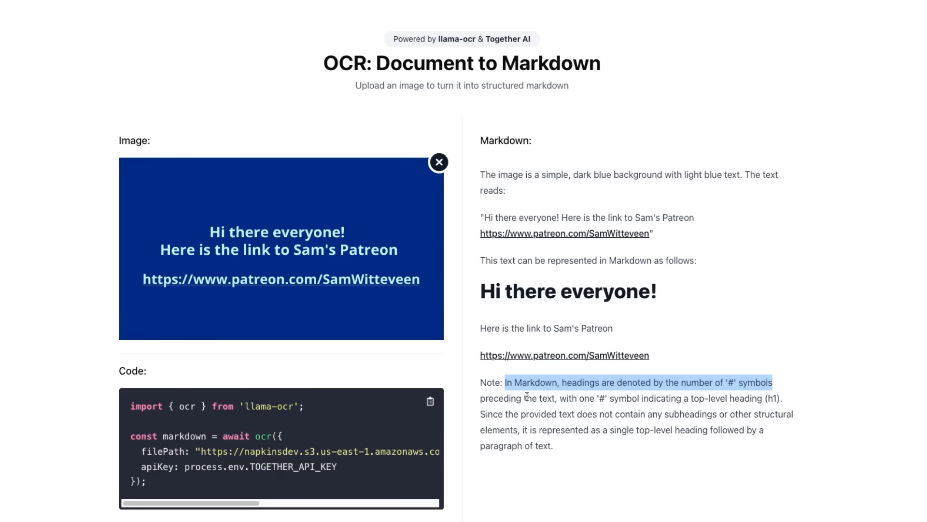
pyautogui.moveTo(596, 446)
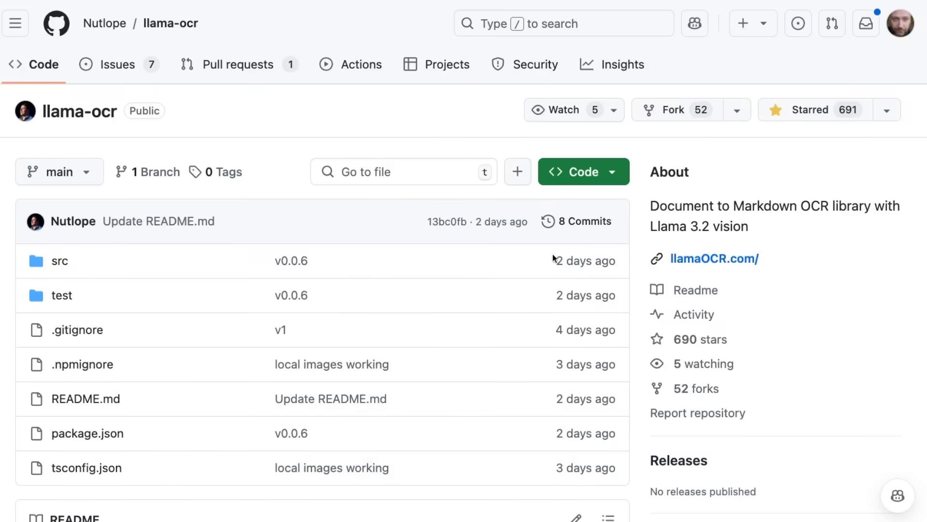
# Step: Scroll the llama-ocr README to the npm install command and usage snippet
pyautogui.scroll(-3)
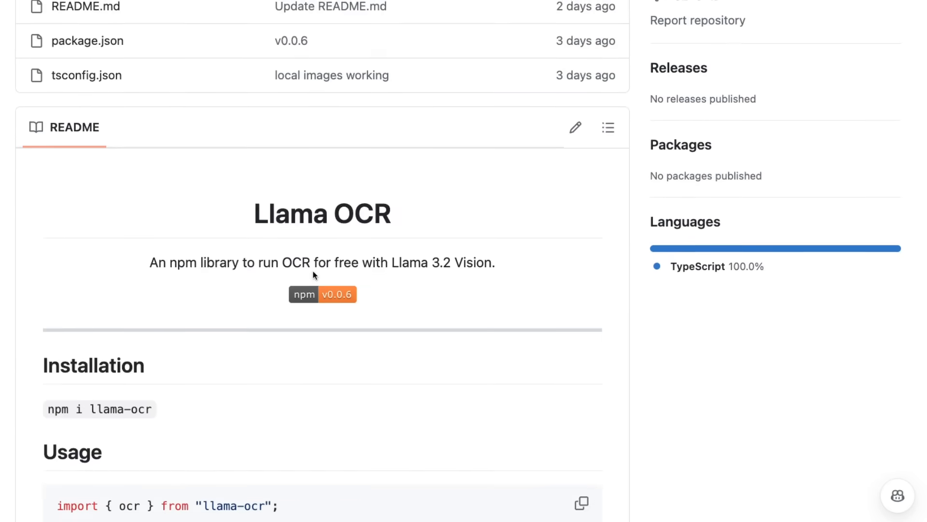
pyautogui.scroll(-3)
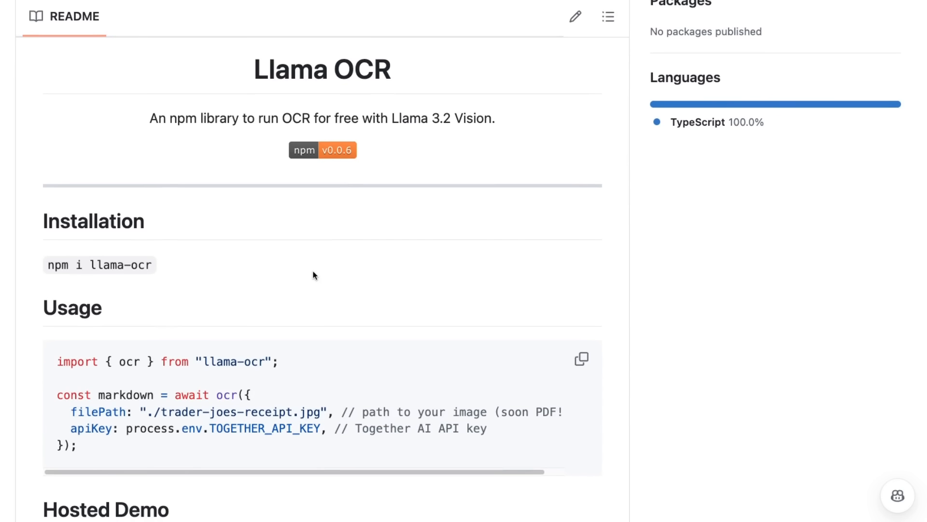
pyautogui.moveTo(300, 282)
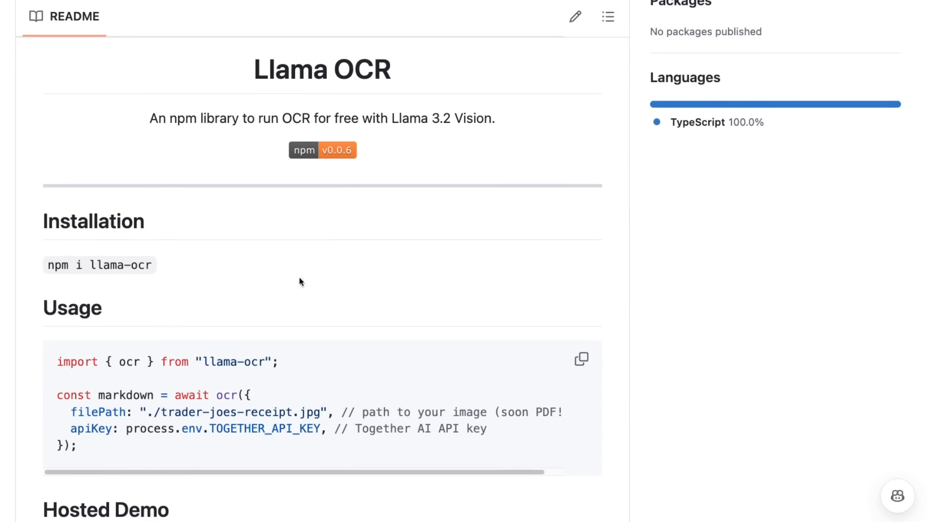
pyautogui.moveTo(102, 254)
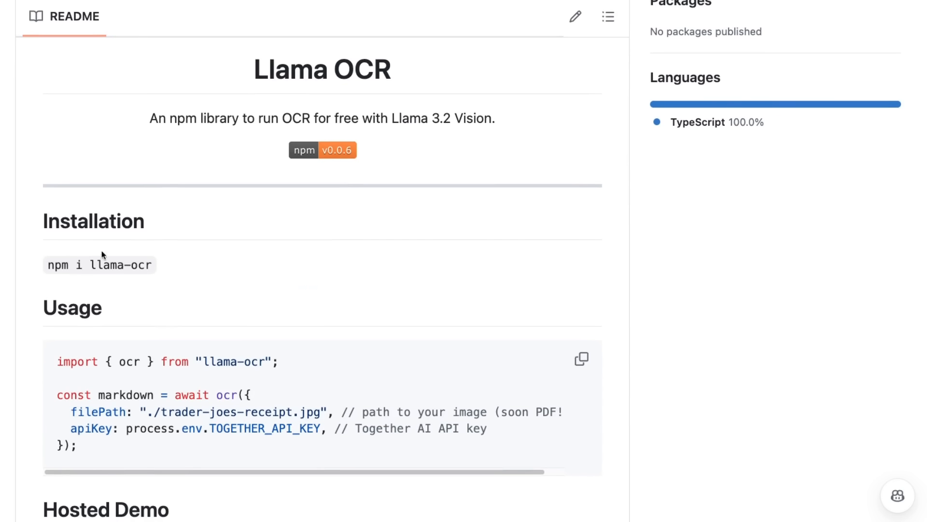
pyautogui.moveTo(221, 352)
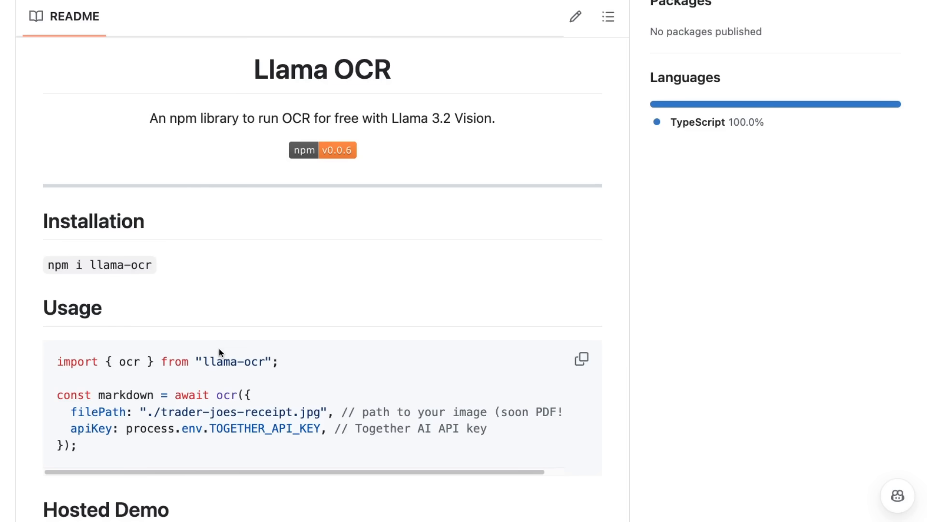
pyautogui.moveTo(195, 388)
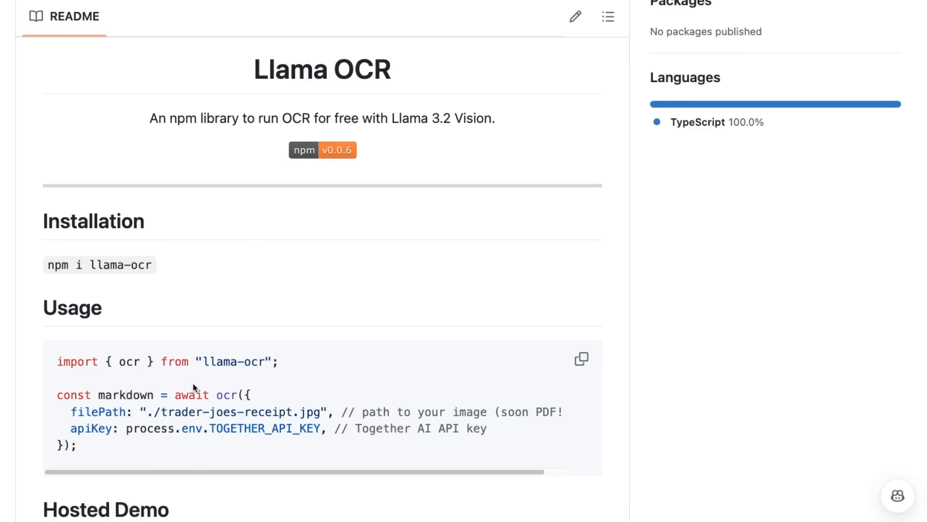
pyautogui.scroll(-3)
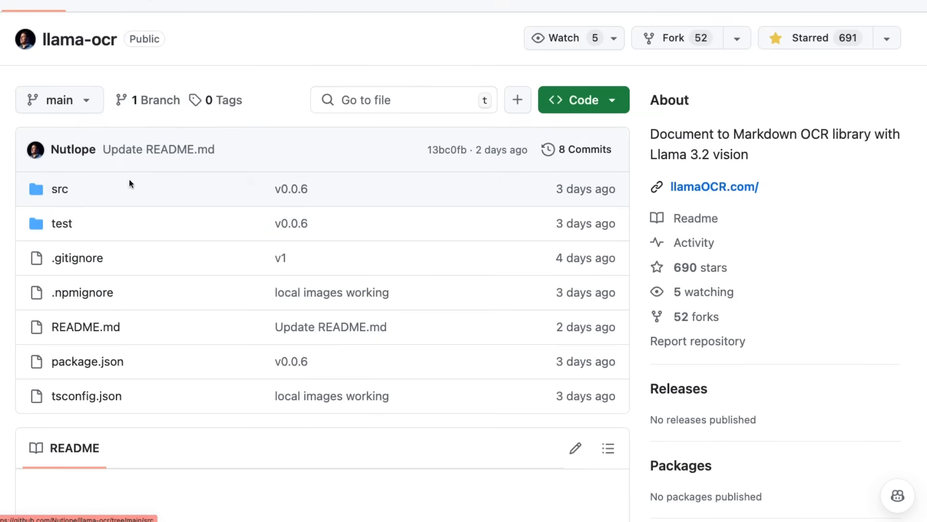
# Step: Open src/index.ts and scroll through the ocr function, system prompt and API call
pyautogui.click(59, 189)
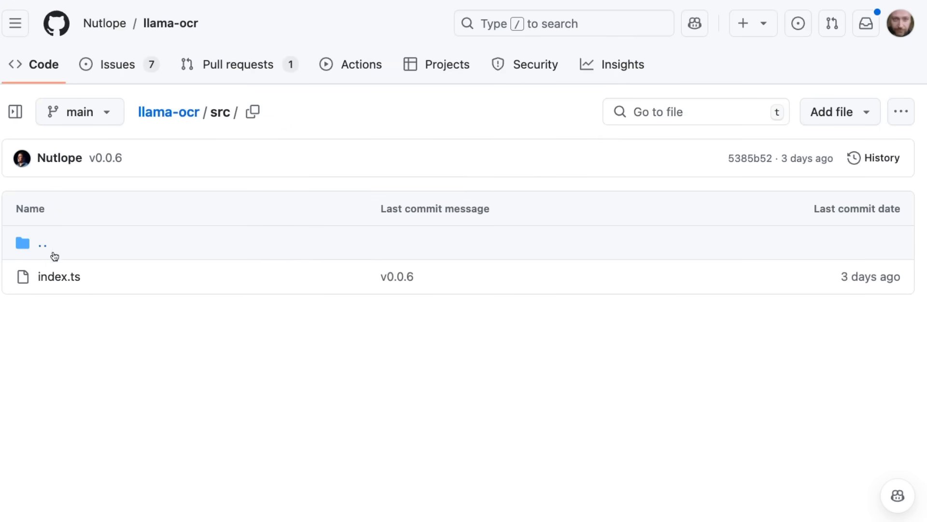
pyautogui.click(64, 276)
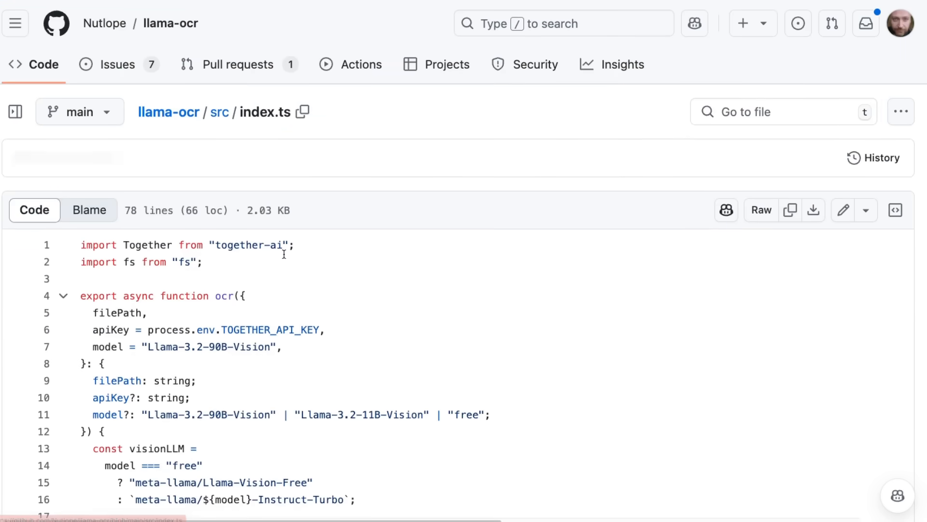
pyautogui.scroll(-3)
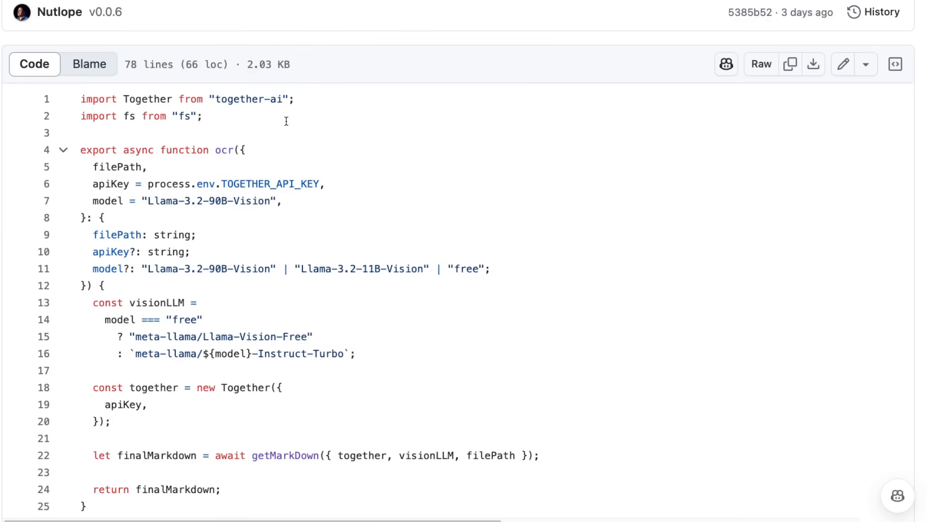
pyautogui.moveTo(219, 86)
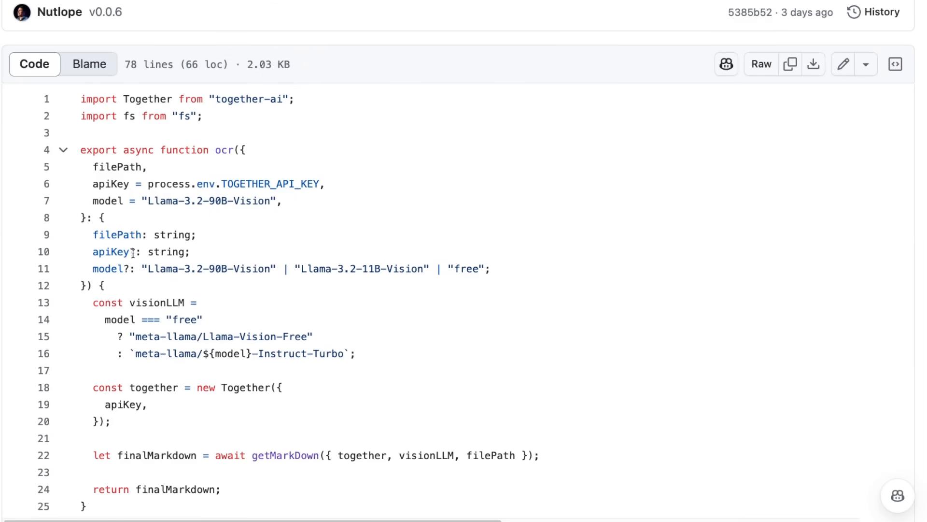
pyautogui.scroll(-3)
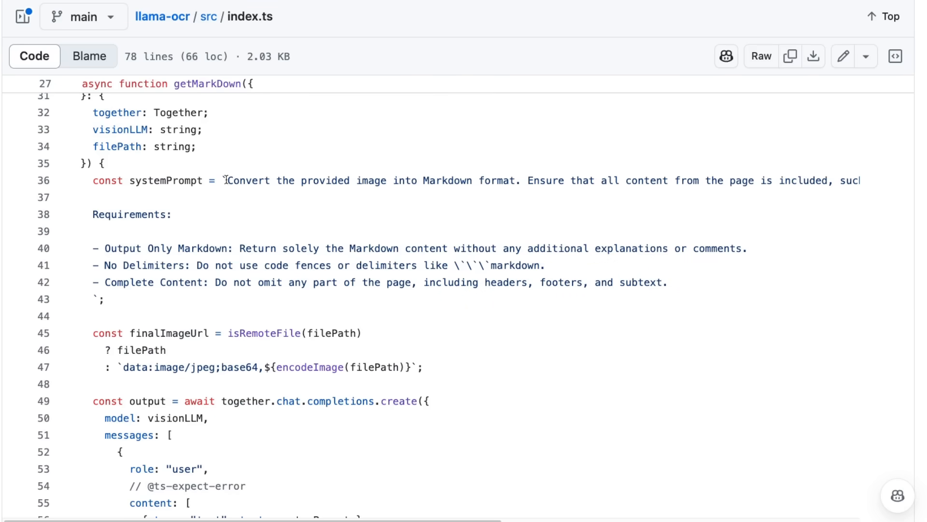
pyautogui.scroll(-3)
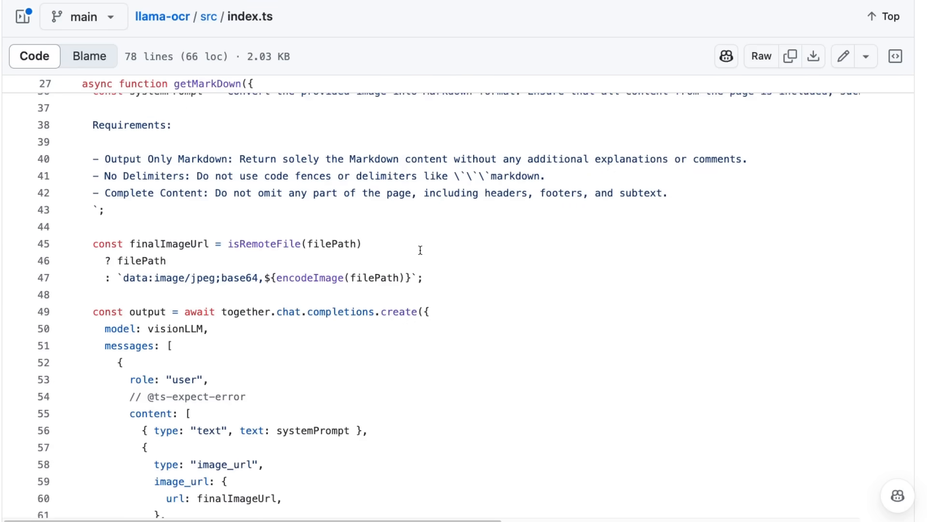
pyautogui.scroll(-3)
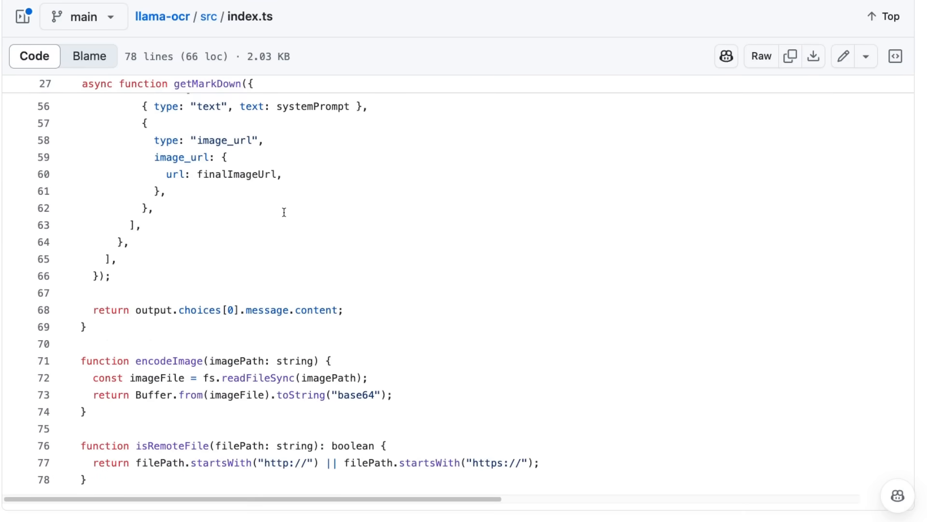
pyautogui.scroll(-3)
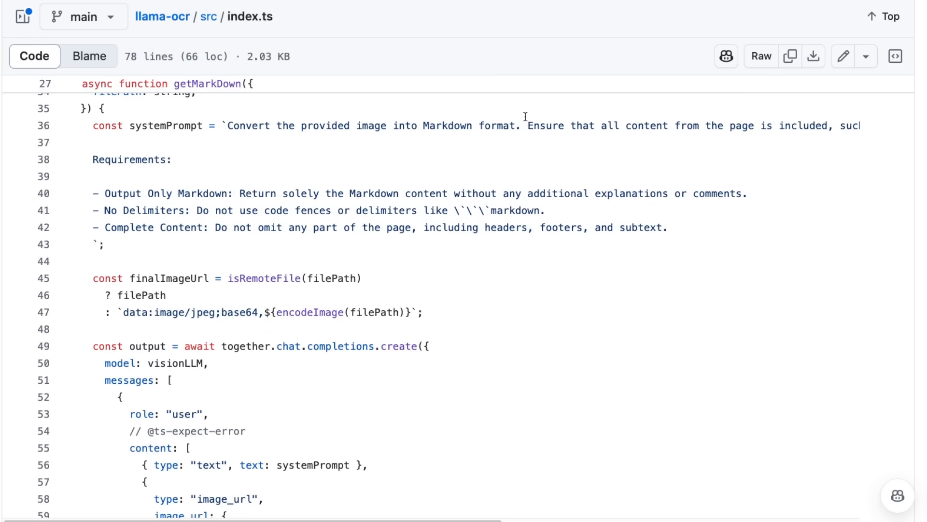
pyautogui.scroll(3)
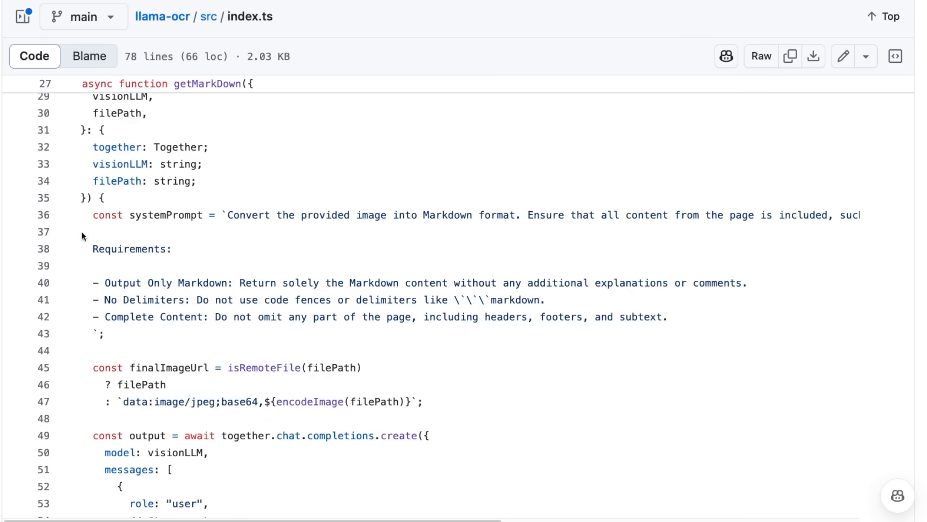
pyautogui.moveTo(128, 252)
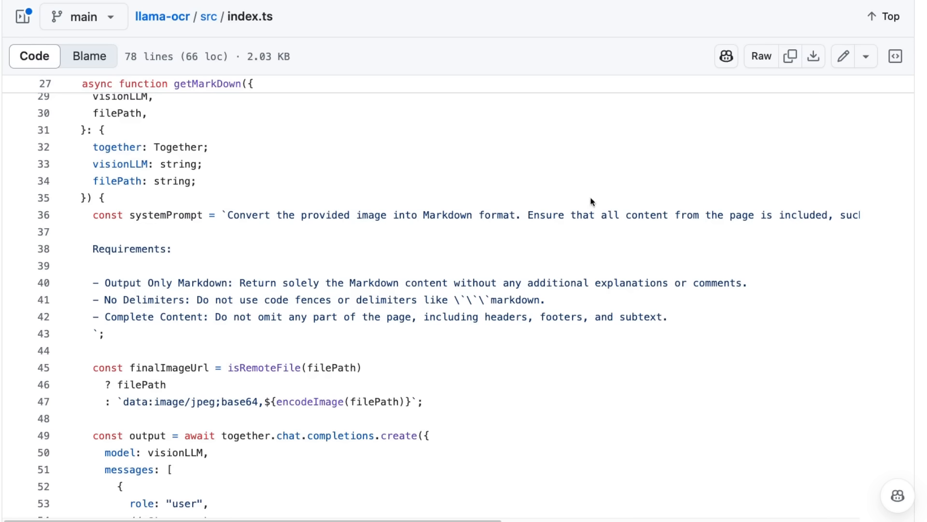
pyautogui.moveTo(348, 281)
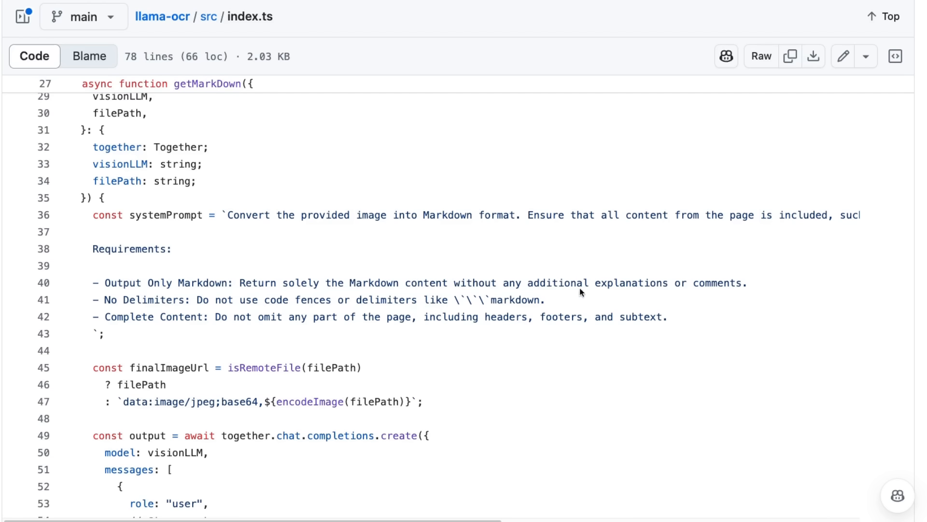
pyautogui.moveTo(645, 285)
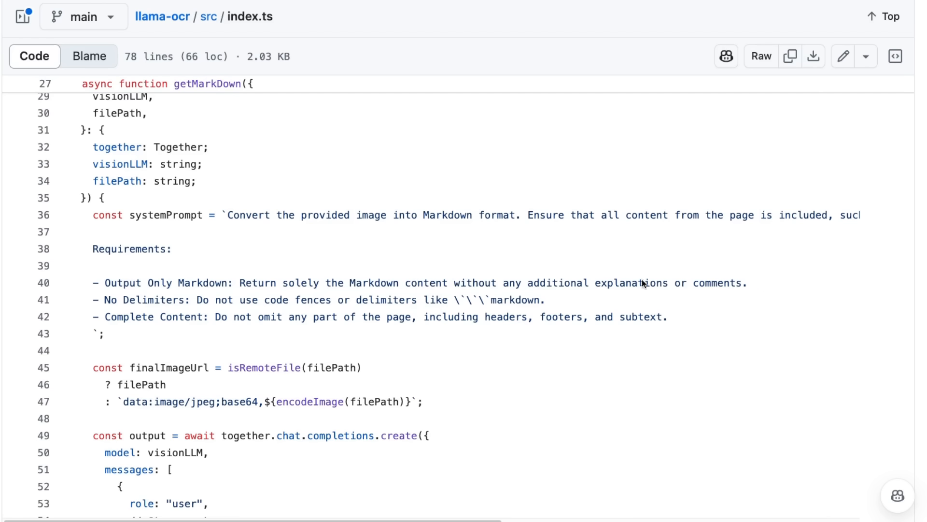
pyautogui.moveTo(303, 285)
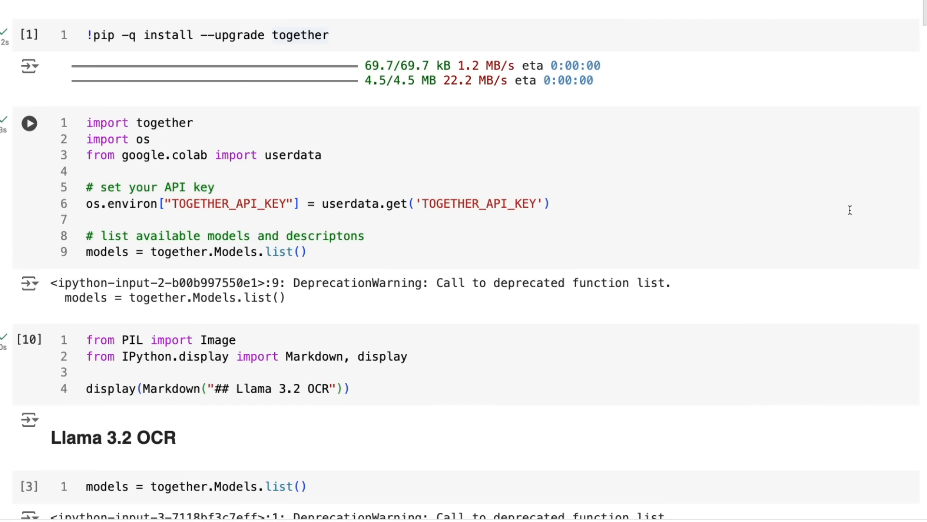
pyautogui.moveTo(399, 133)
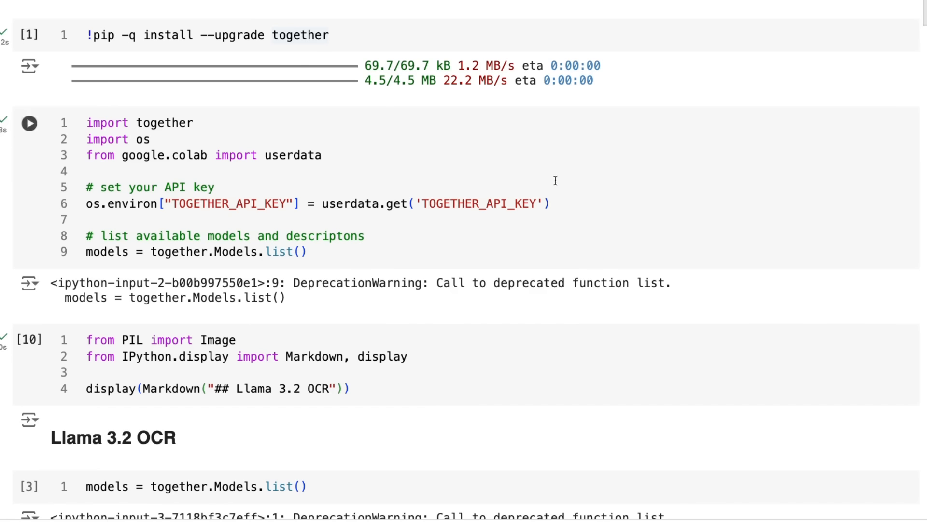
pyautogui.moveTo(456, 189)
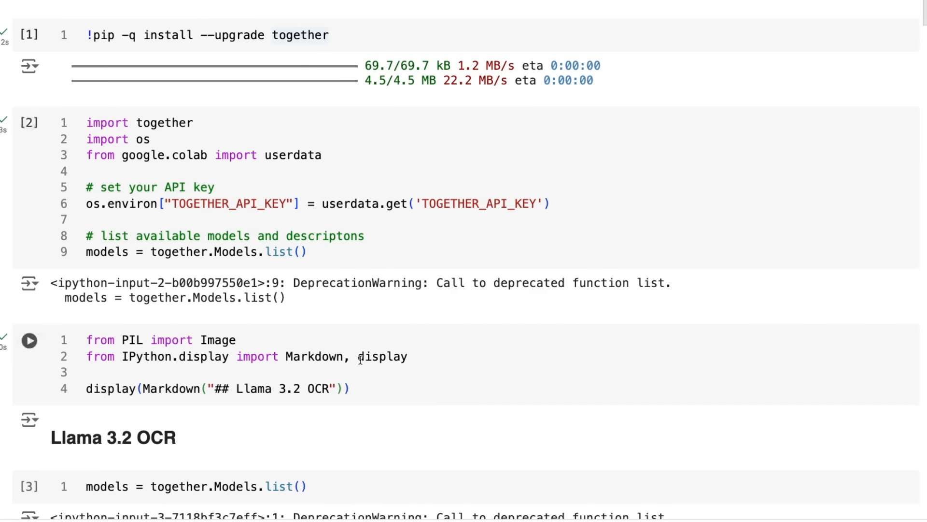
# Step: Set model = "meta-llama/Llama-3.2-90B-Vision-Instruct-Turbo" in the cell below the Vision model list
pyautogui.scroll(-3)
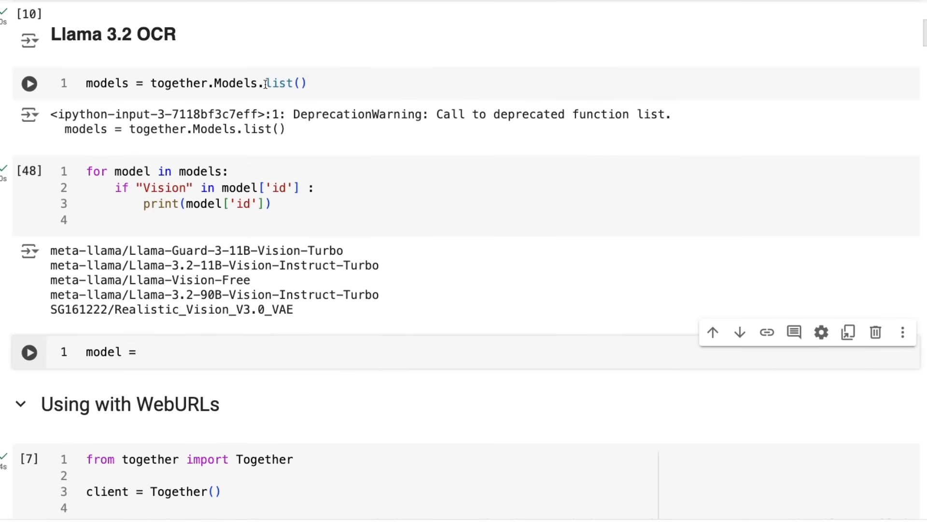
pyautogui.click(30, 82)
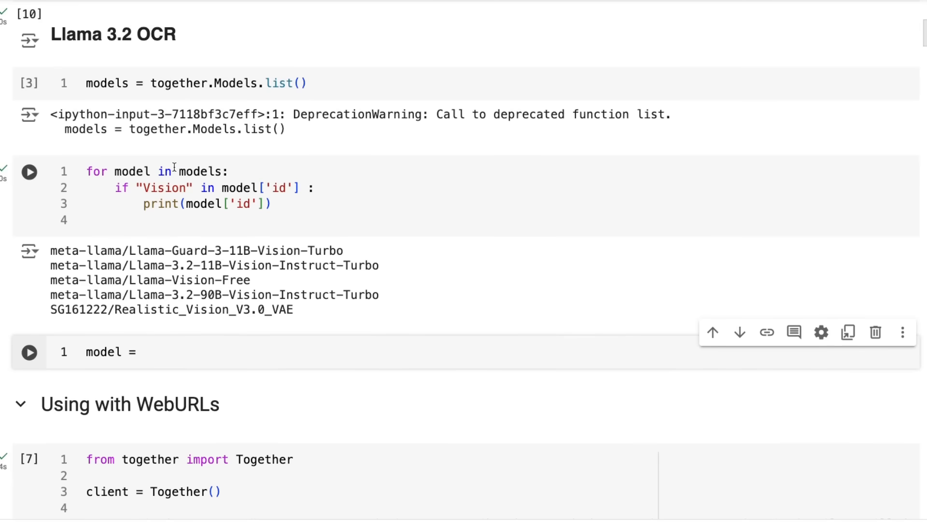
pyautogui.moveTo(173, 295)
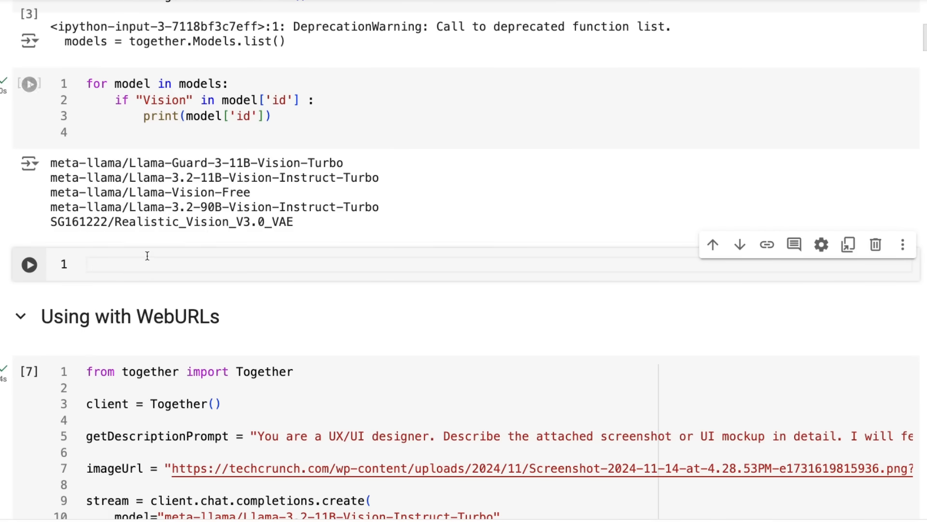
pyautogui.write('model = "meta-llama/Llama-3.2-90B-Vision-Instruct-Turbo"')
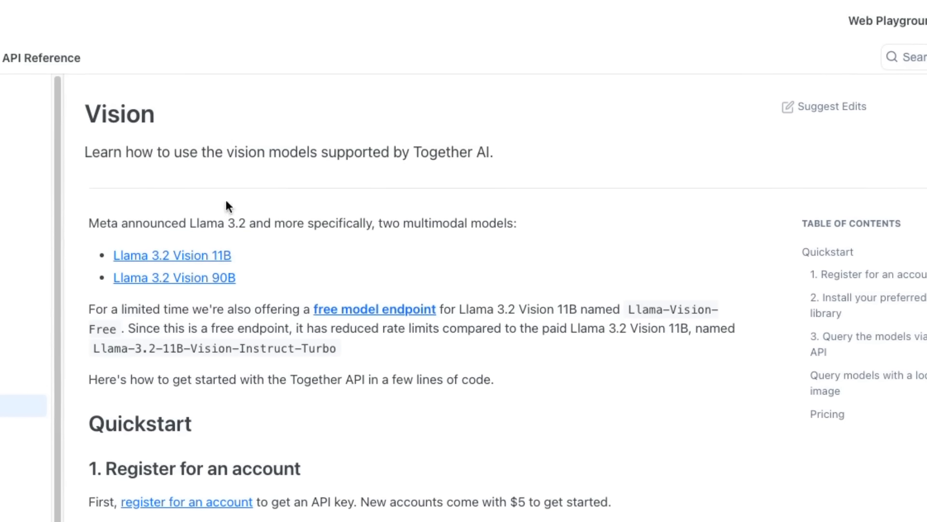
pyautogui.moveTo(342, 297)
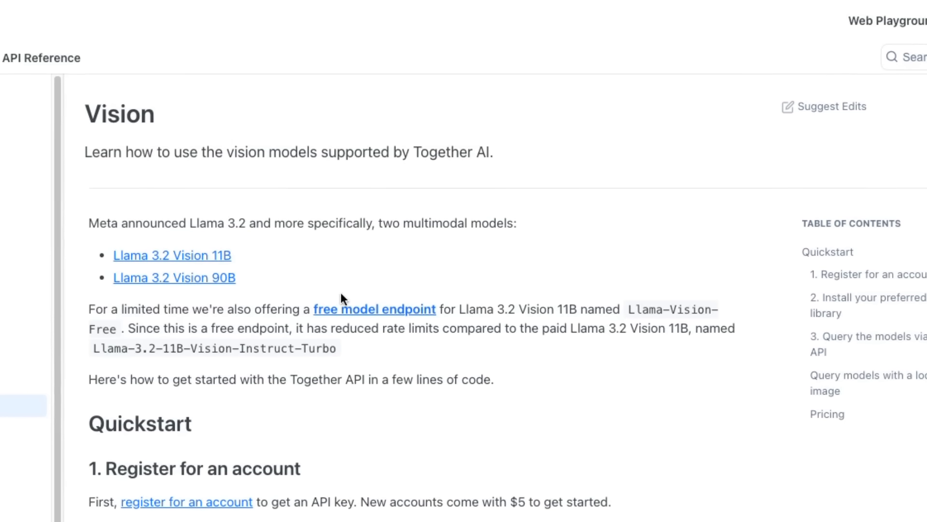
pyautogui.moveTo(387, 316)
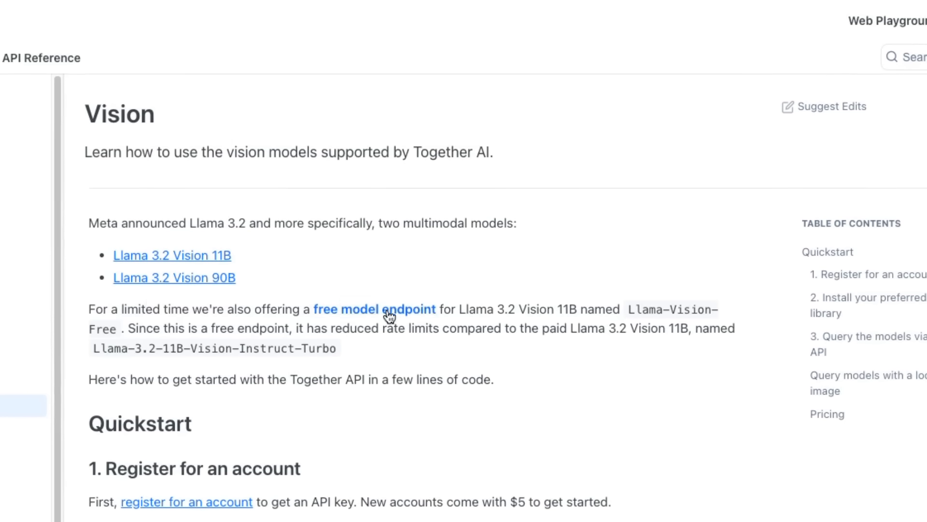
pyautogui.moveTo(408, 324)
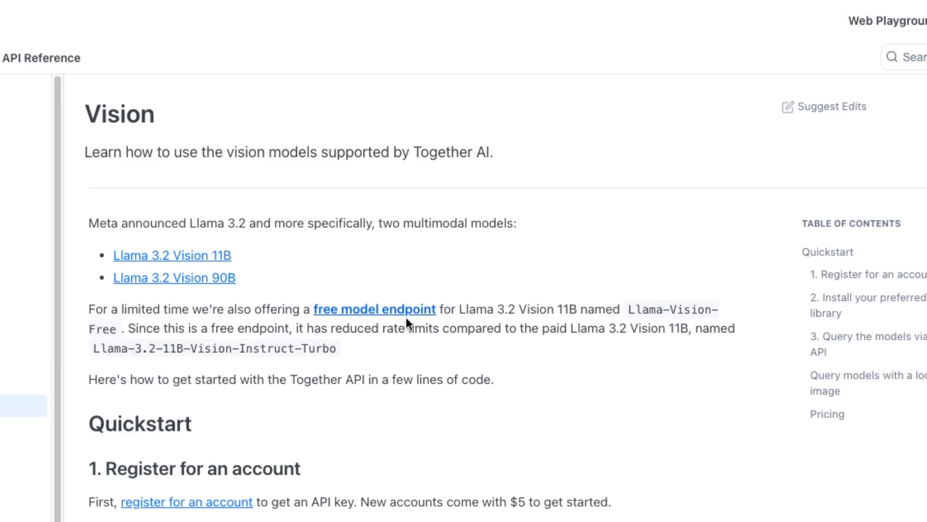
pyautogui.moveTo(387, 326)
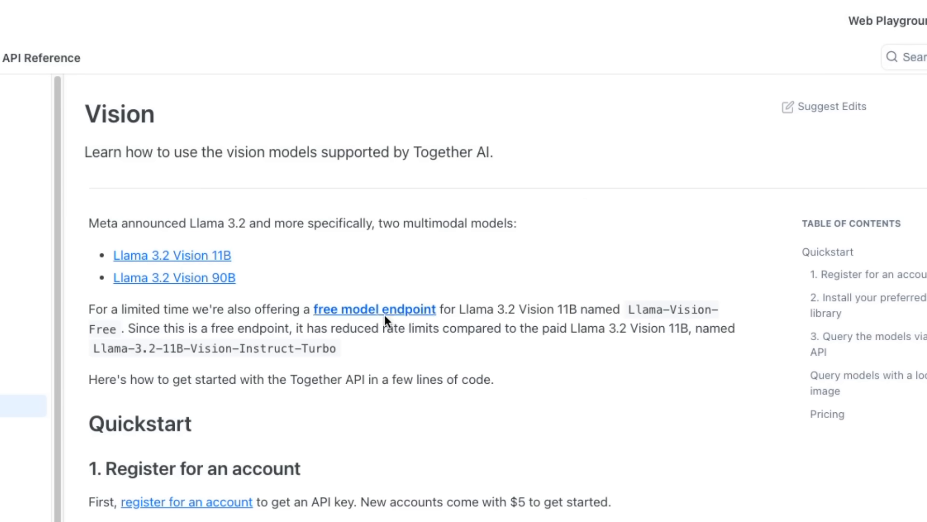
pyautogui.moveTo(78, 347)
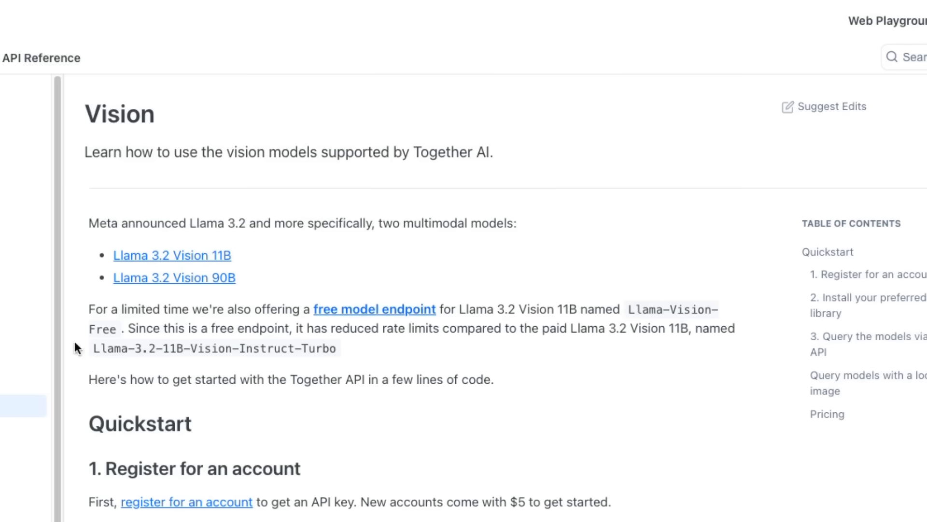
pyautogui.moveTo(388, 313)
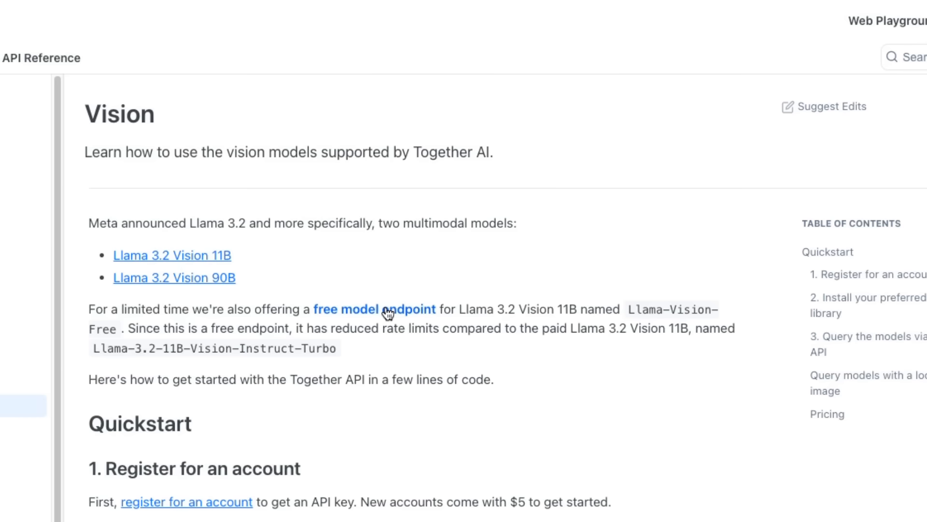
pyautogui.moveTo(73, 389)
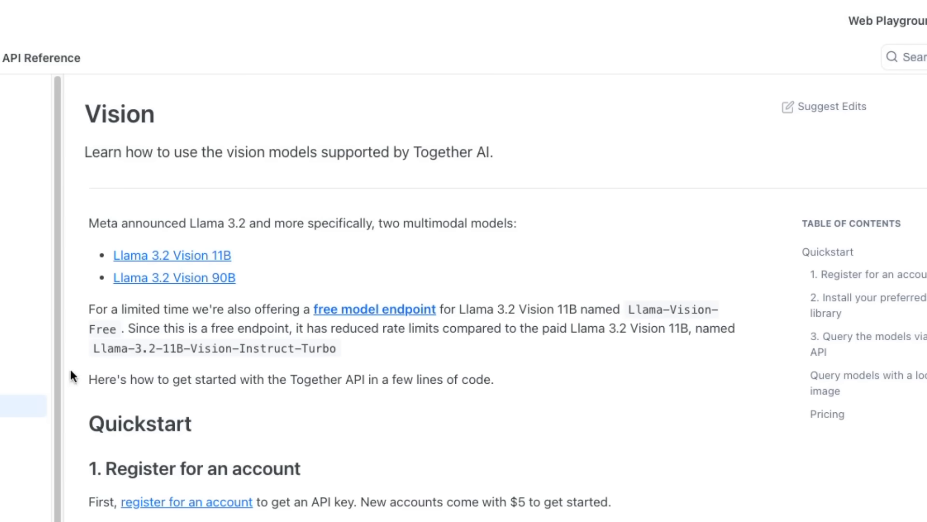
pyautogui.scroll(-3)
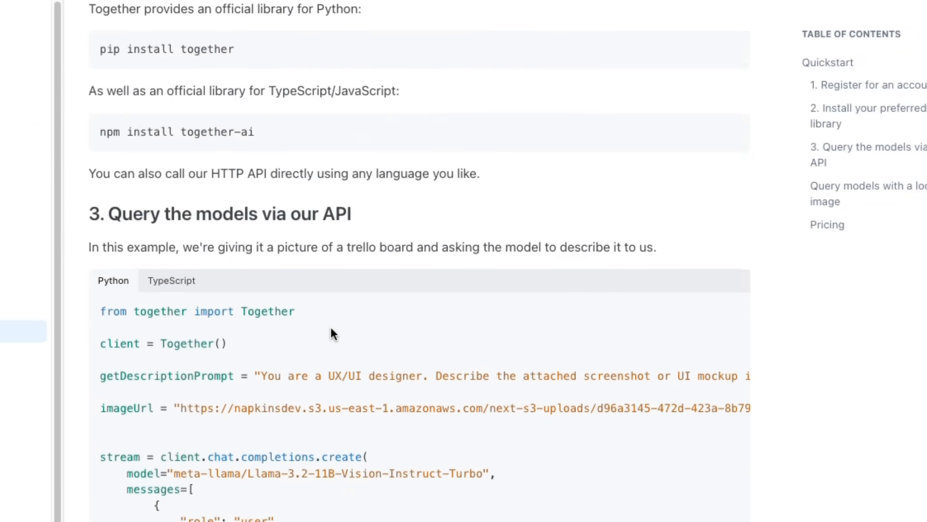
pyautogui.scroll(-3)
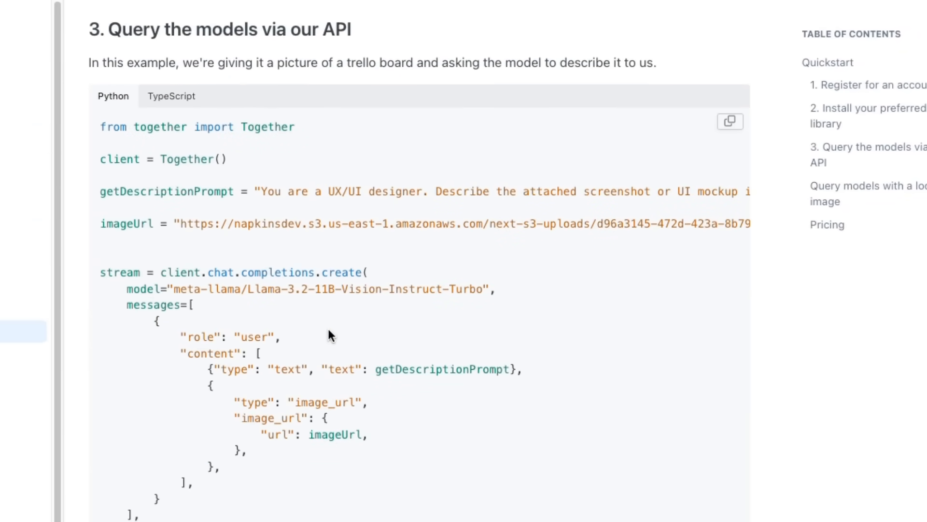
pyautogui.moveTo(291, 153)
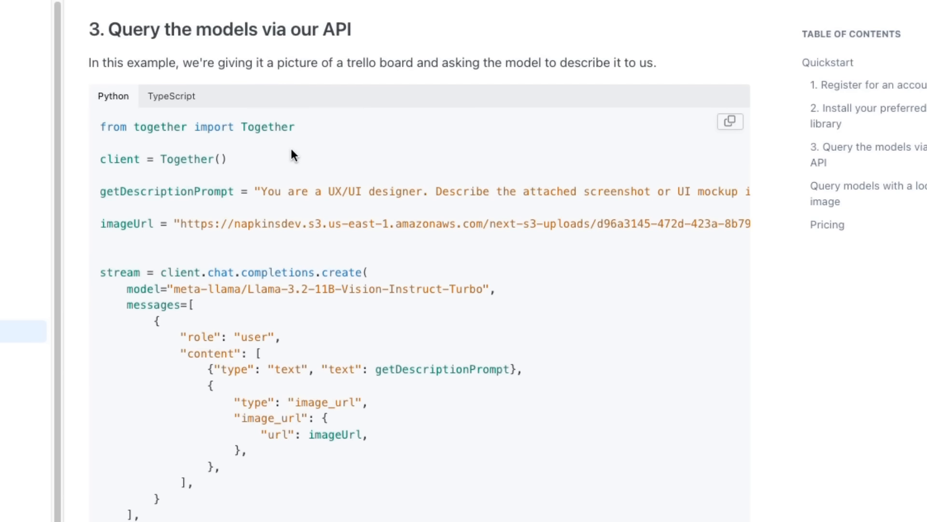
pyautogui.scroll(-3)
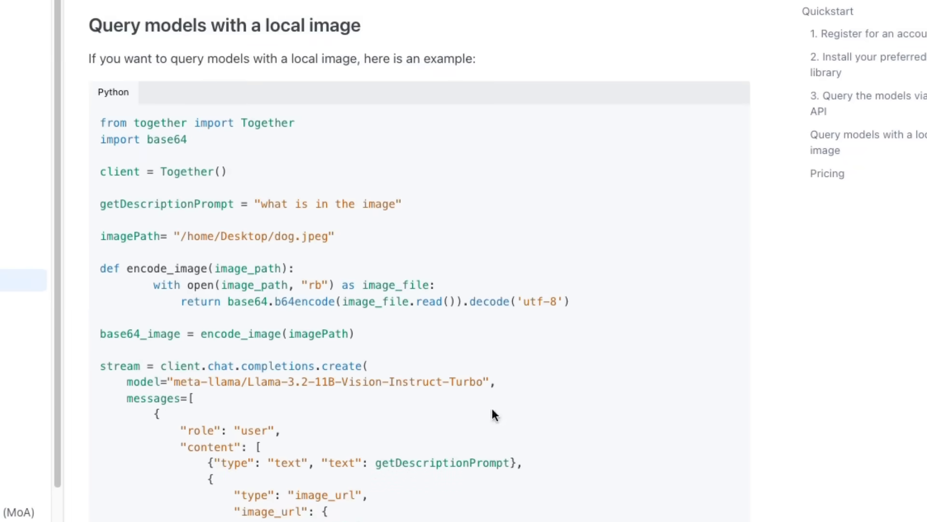
pyautogui.scroll(-3)
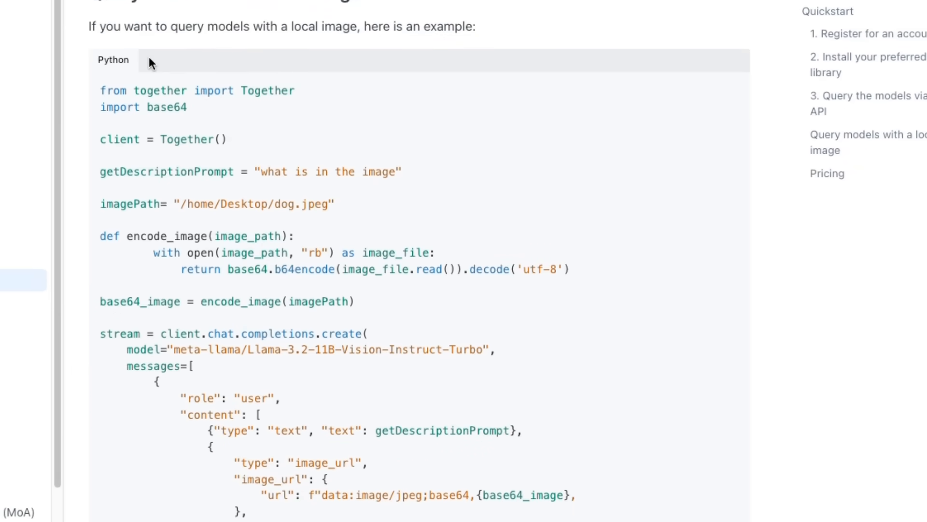
pyautogui.scroll(-3)
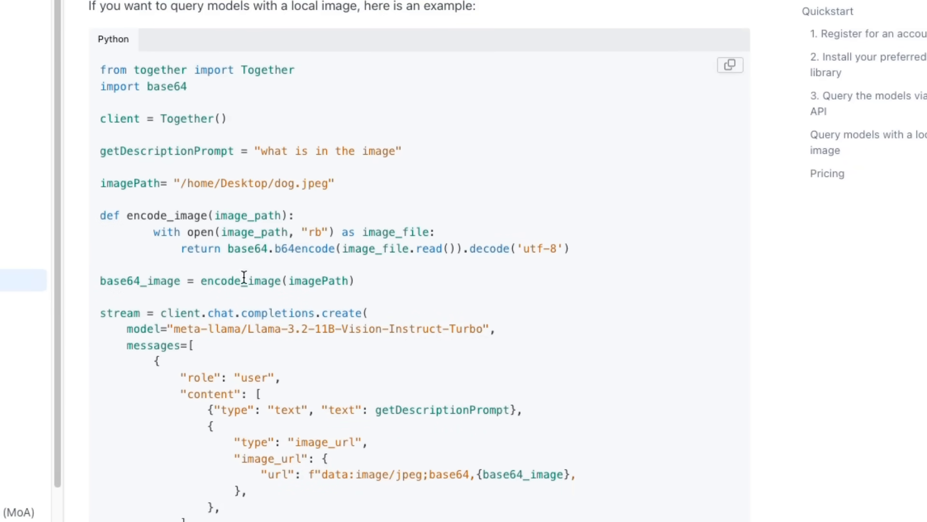
pyautogui.scroll(-3)
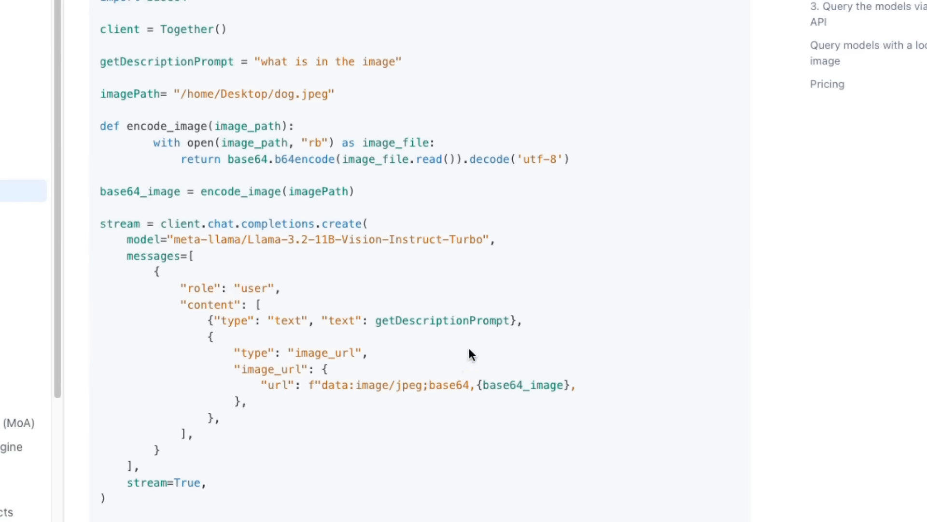
pyautogui.moveTo(558, 401)
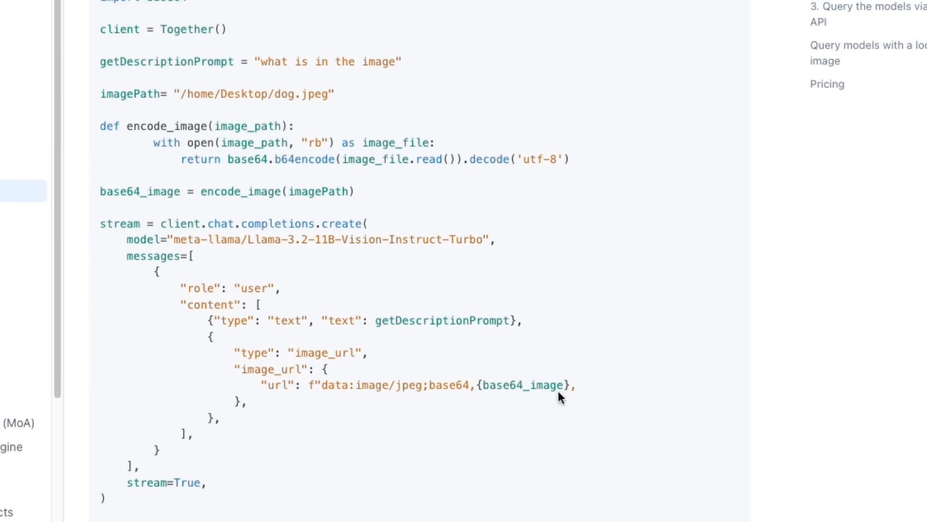
pyautogui.moveTo(237, 110)
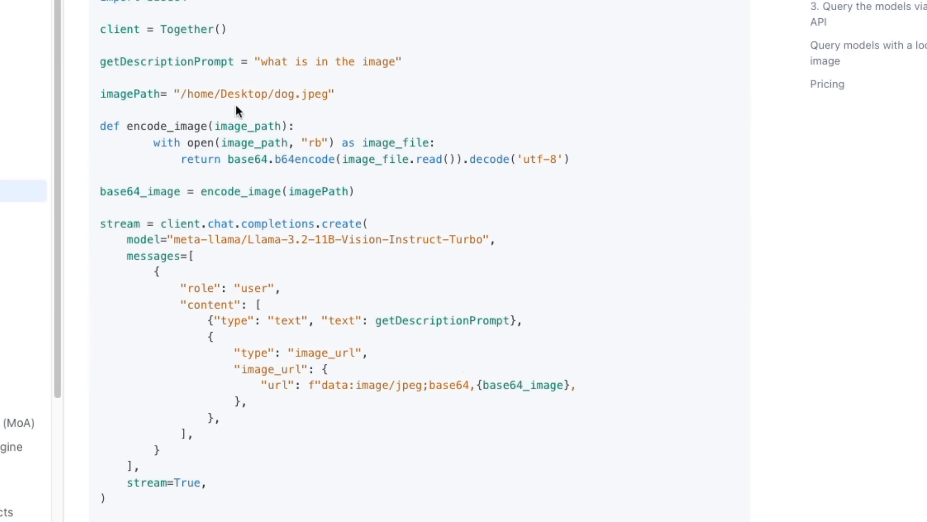
pyautogui.moveTo(312, 93)
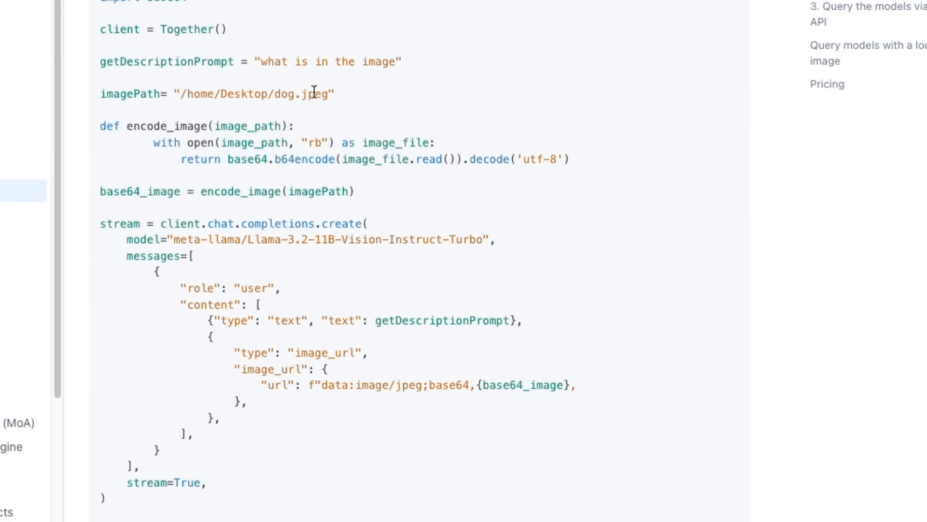
pyautogui.doubleClick(316, 93)
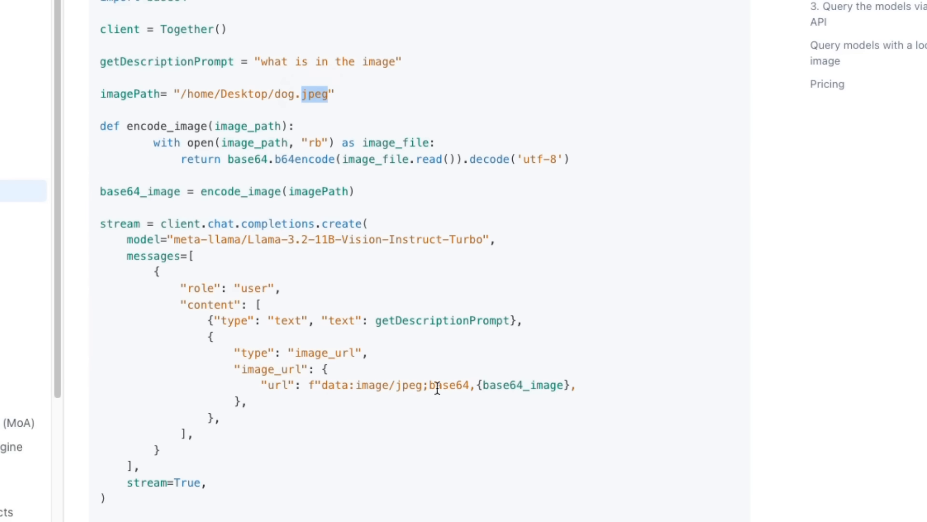
pyautogui.moveTo(303, 361)
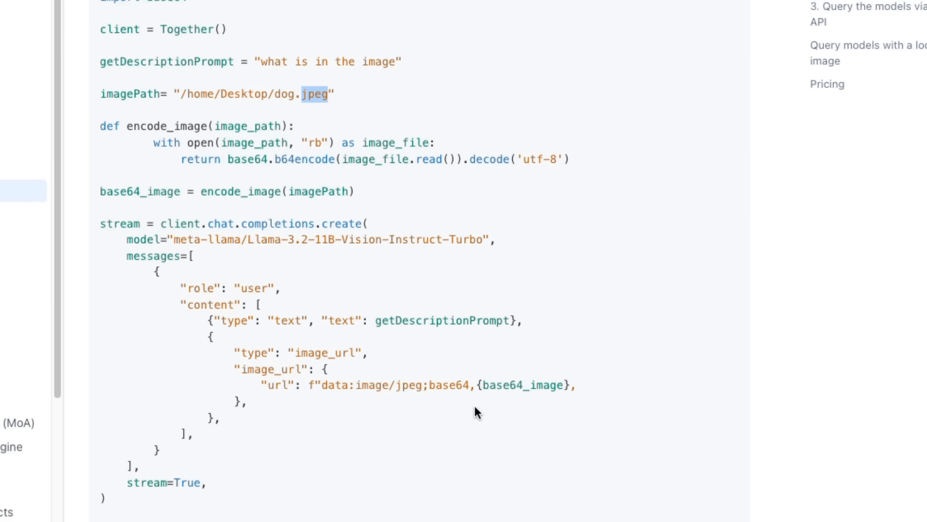
pyautogui.scroll(-3)
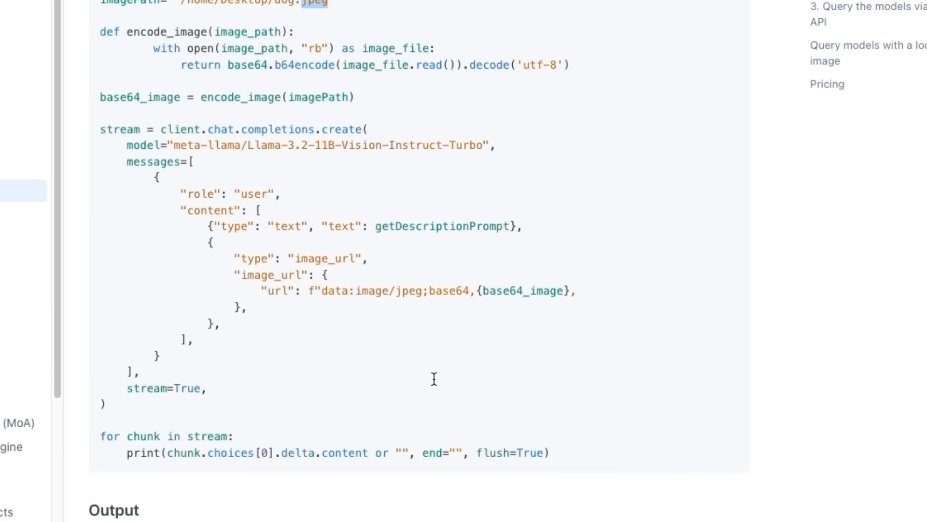
pyautogui.scroll(-3)
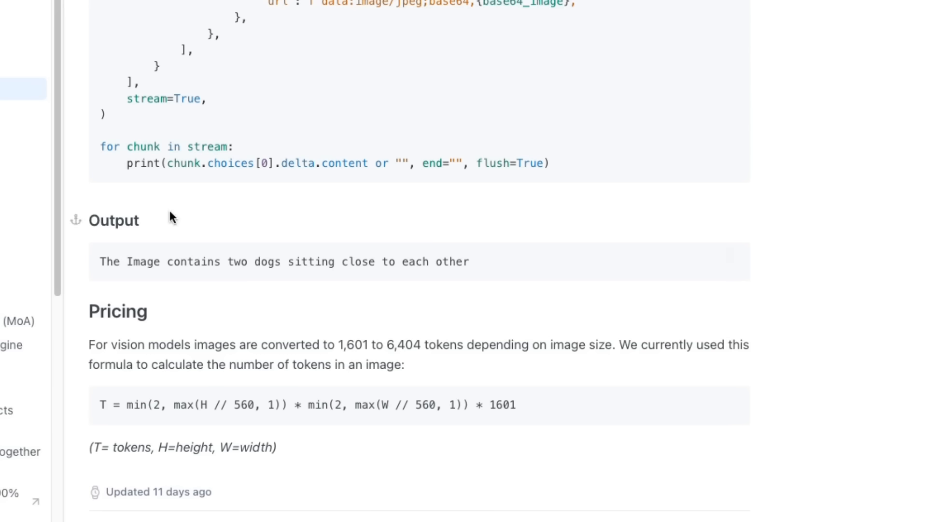
pyautogui.moveTo(589, 351)
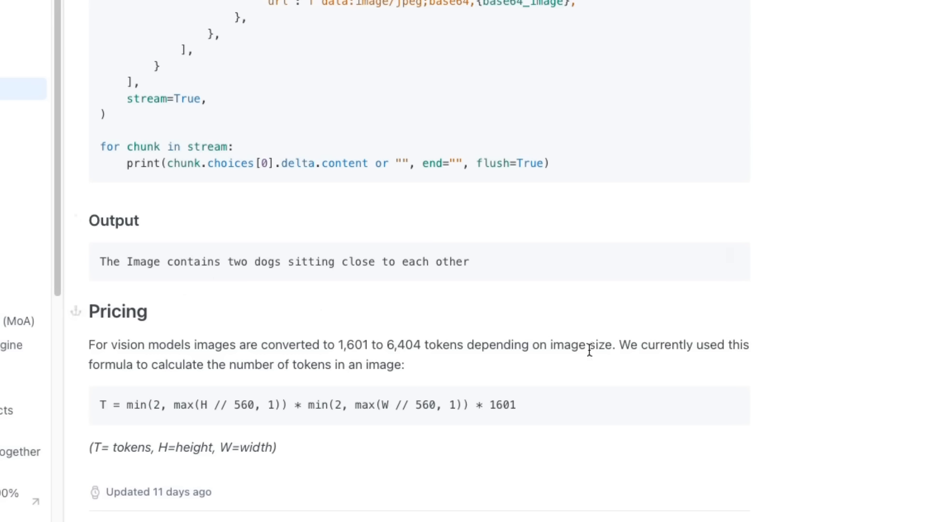
pyautogui.moveTo(439, 410)
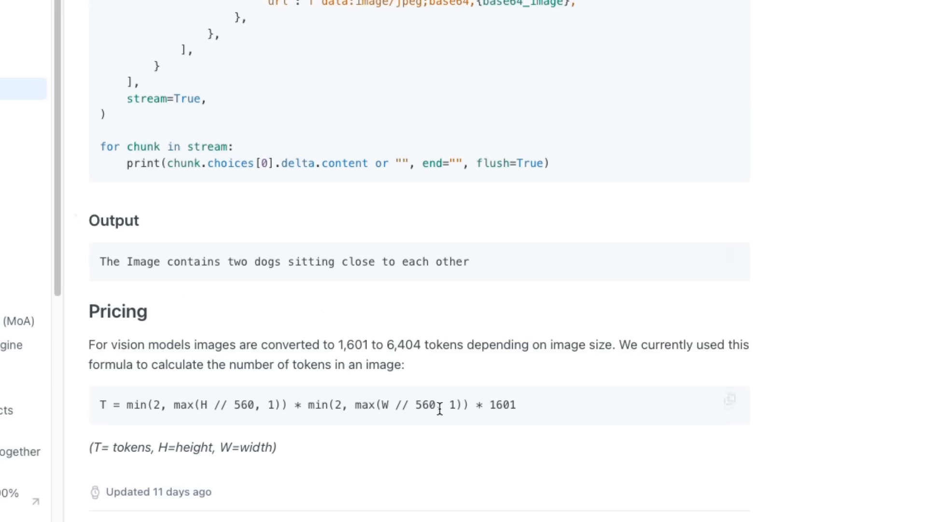
pyautogui.moveTo(352, 359)
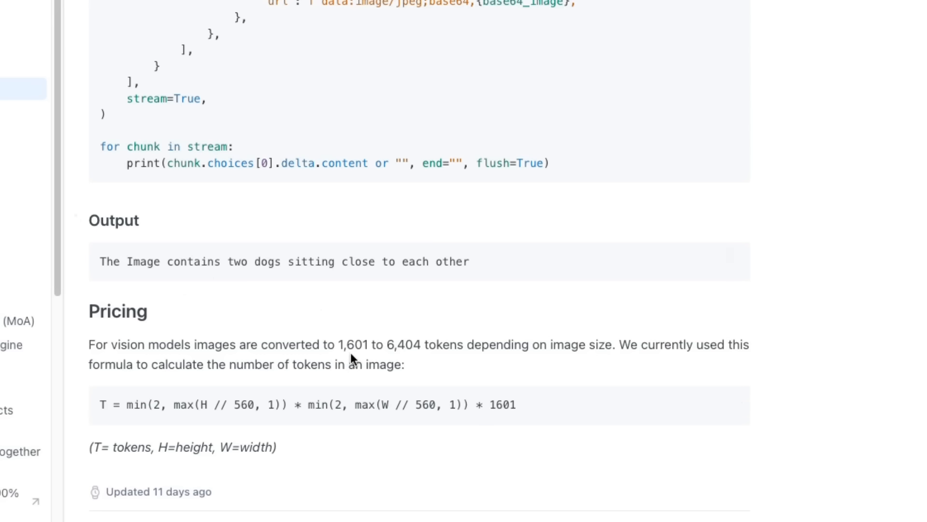
pyautogui.moveTo(306, 337)
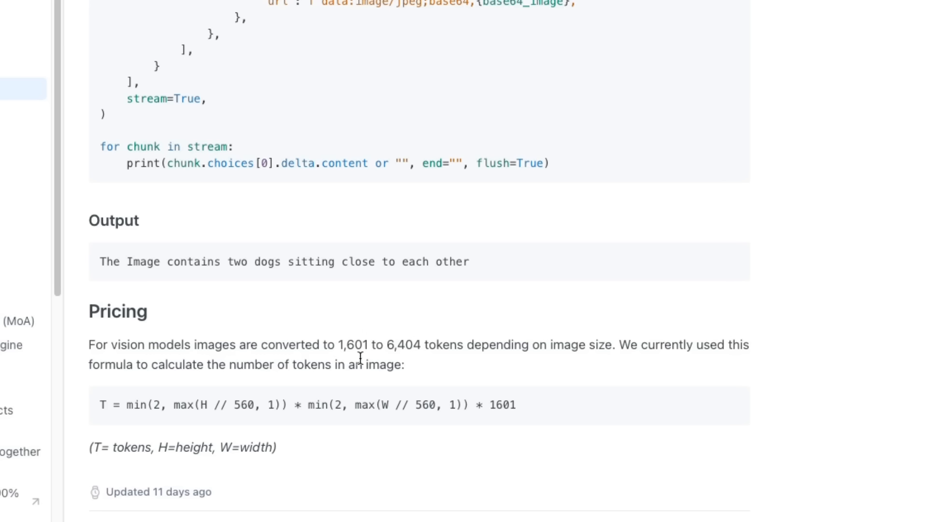
pyautogui.moveTo(512, 340)
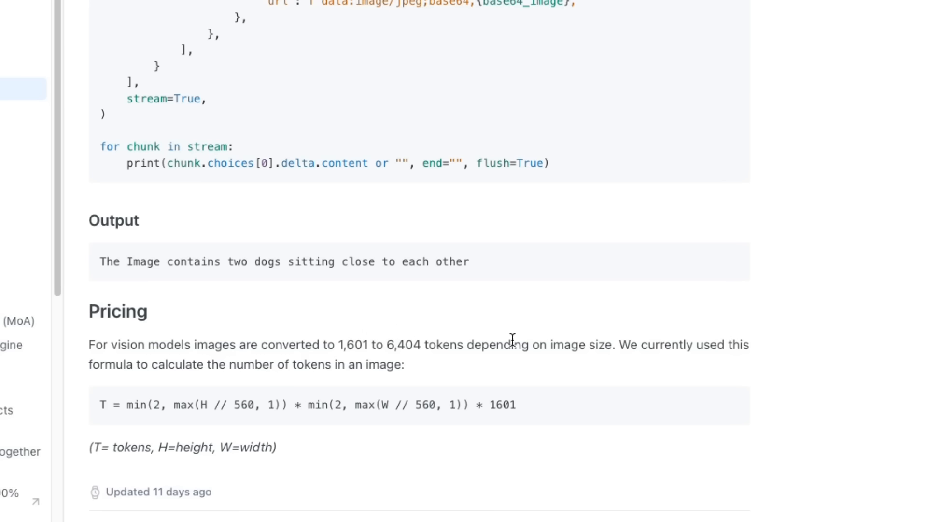
pyautogui.moveTo(669, 360)
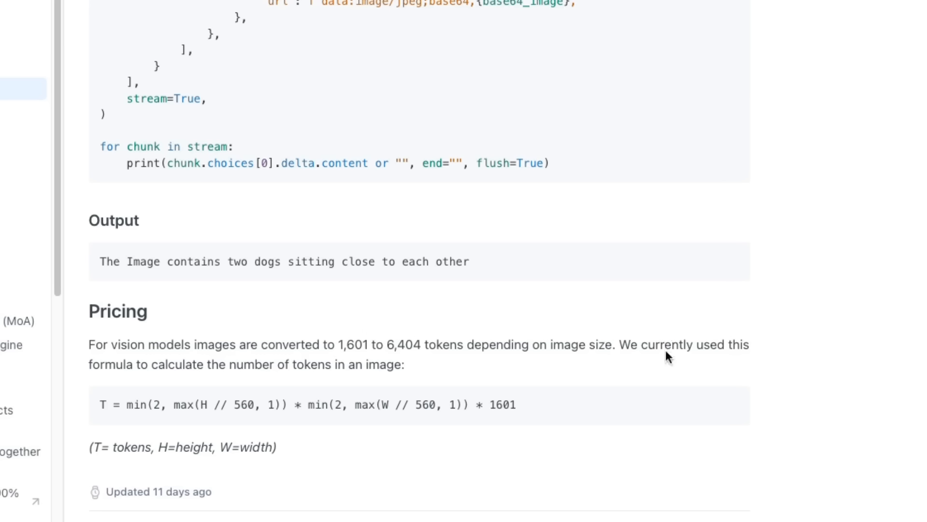
pyautogui.moveTo(487, 406)
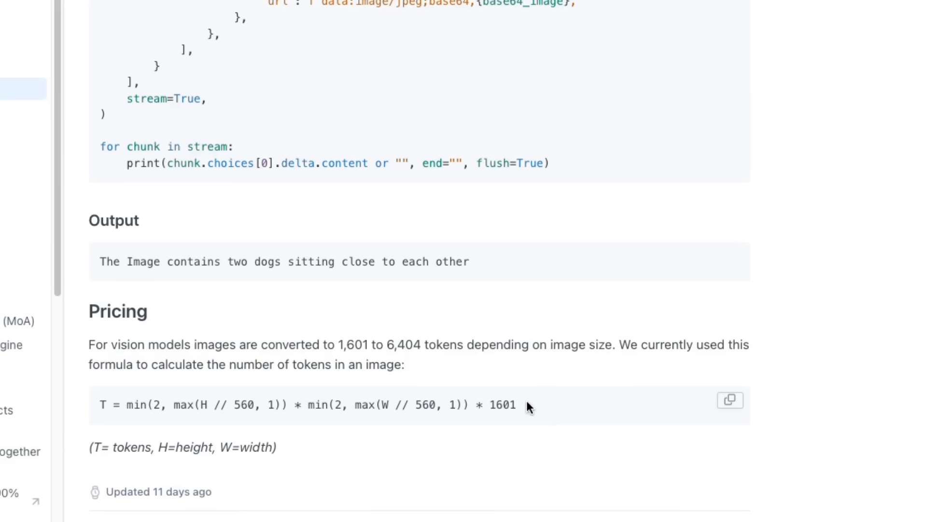
pyautogui.moveTo(748, 359)
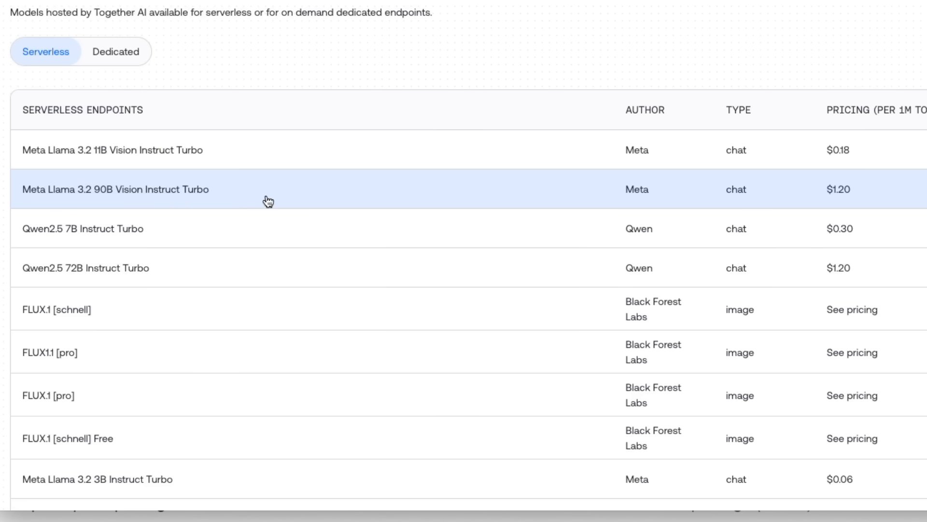
pyautogui.moveTo(263, 186)
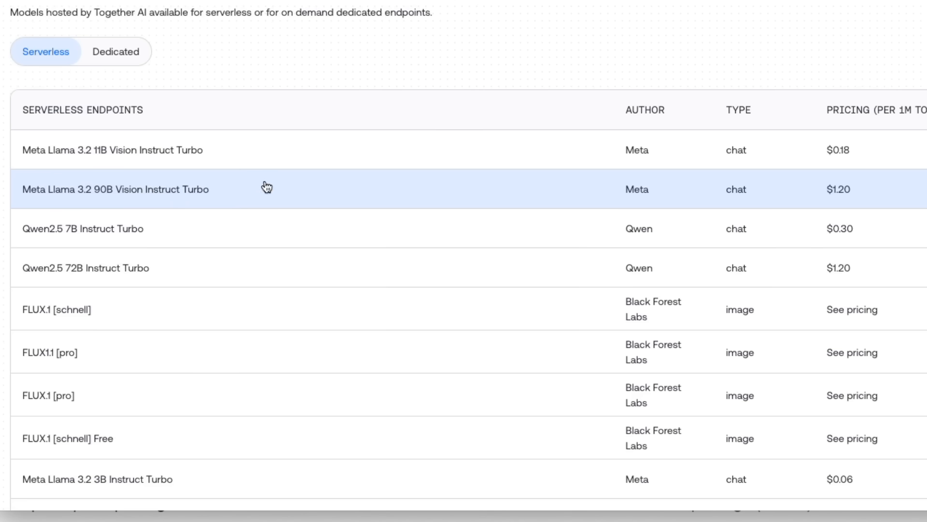
pyautogui.moveTo(868, 197)
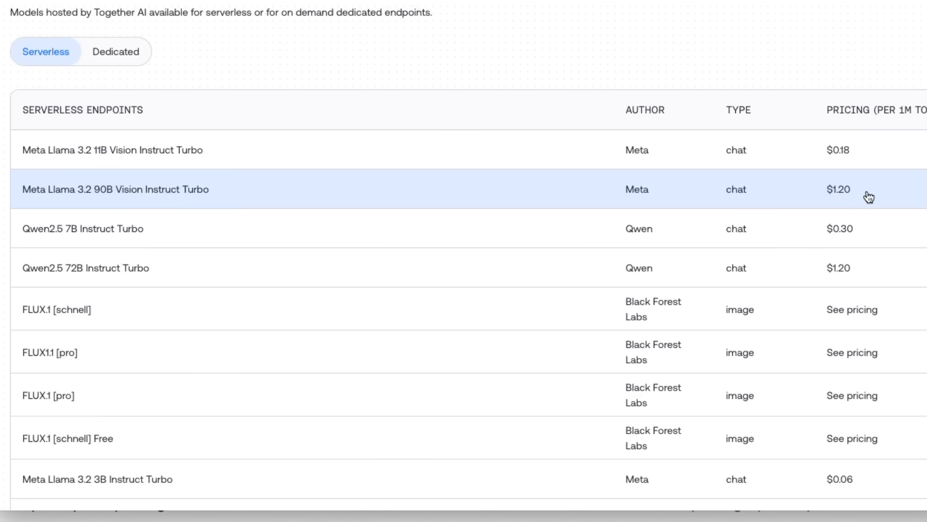
pyautogui.moveTo(493, 225)
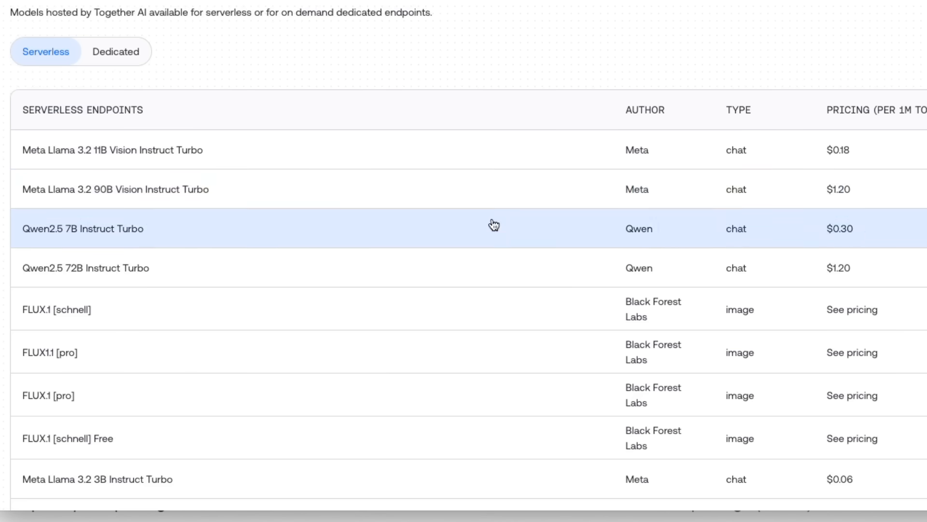
pyautogui.moveTo(895, 166)
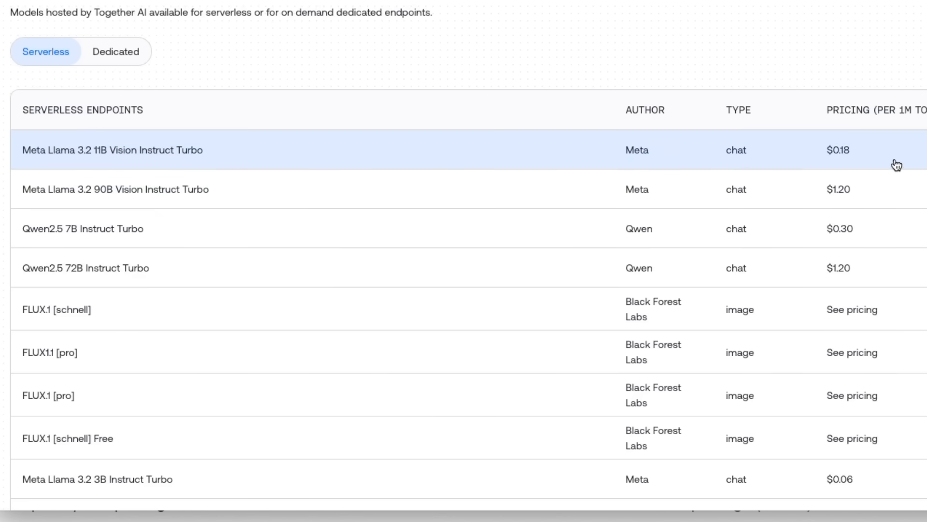
pyautogui.moveTo(868, 155)
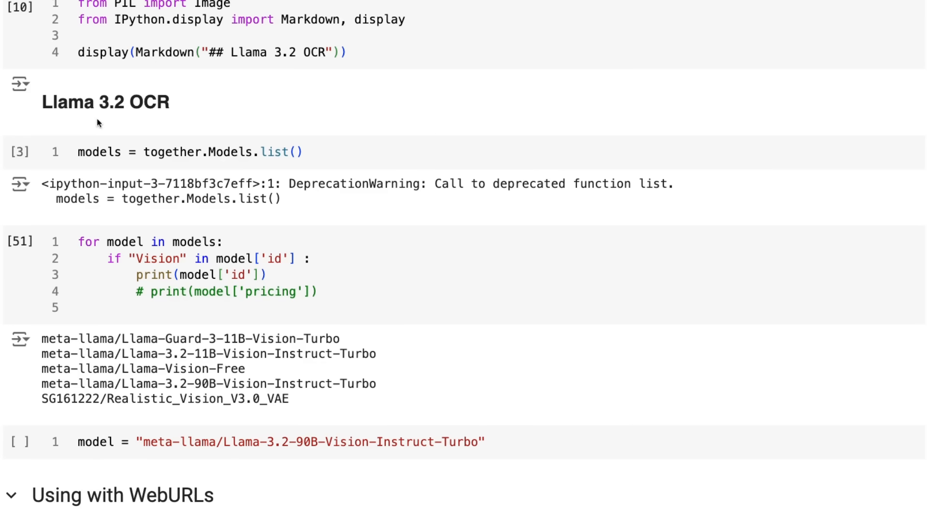
pyautogui.moveTo(139, 332)
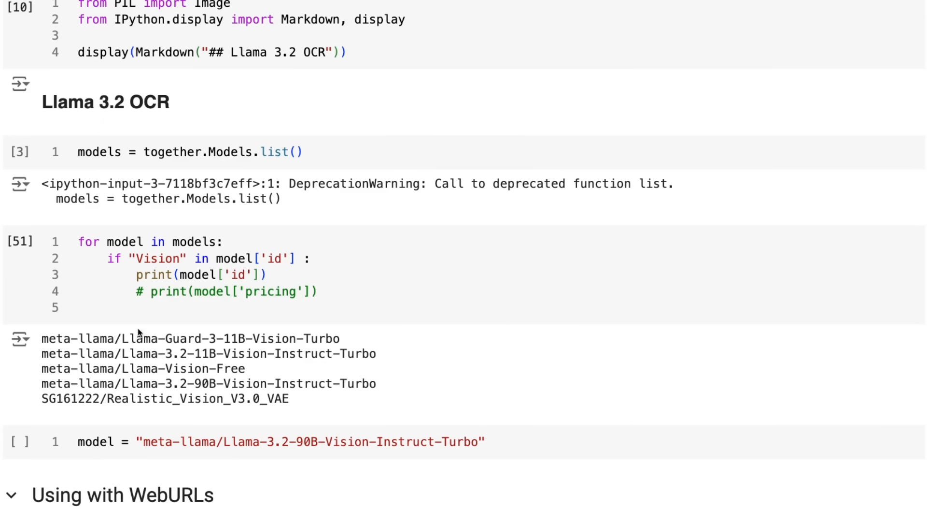
pyautogui.moveTo(275, 397)
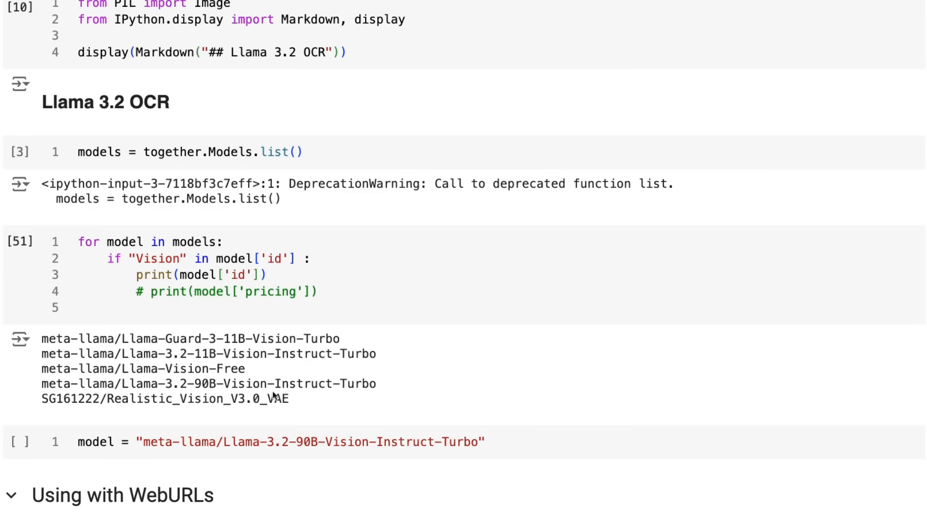
pyautogui.moveTo(268, 408)
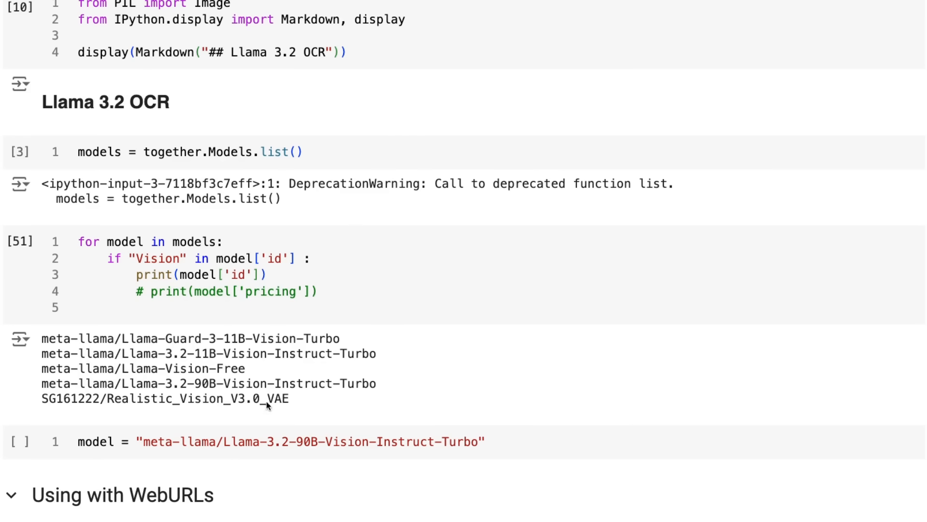
pyautogui.moveTo(554, 478)
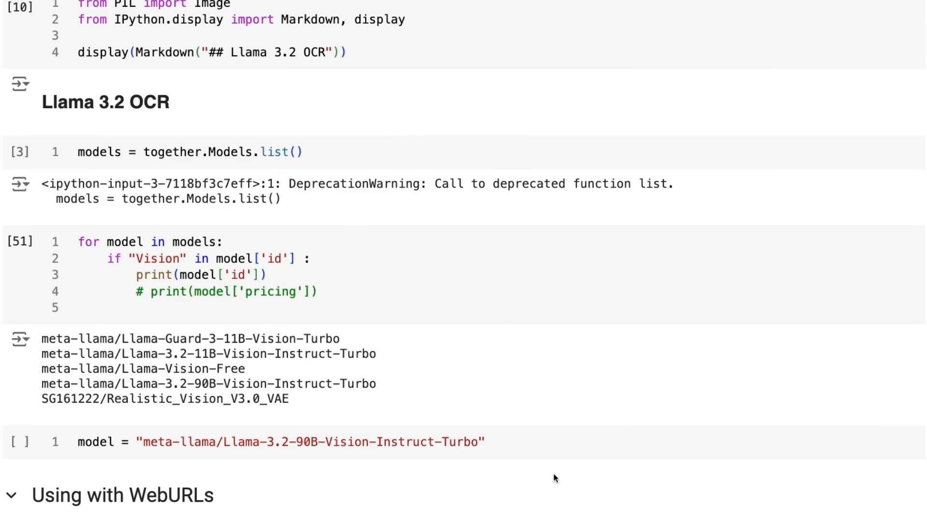
pyautogui.moveTo(543, 486)
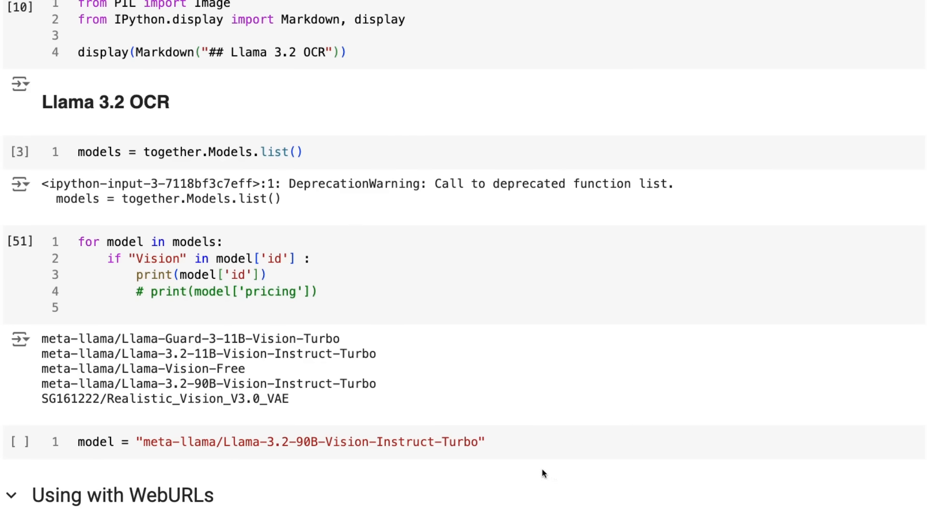
pyautogui.moveTo(467, 399)
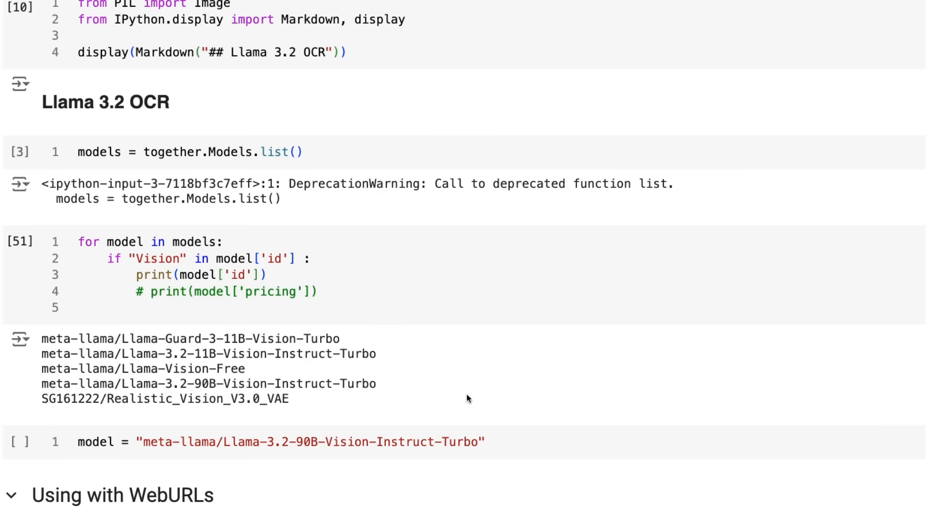
pyautogui.scroll(-3)
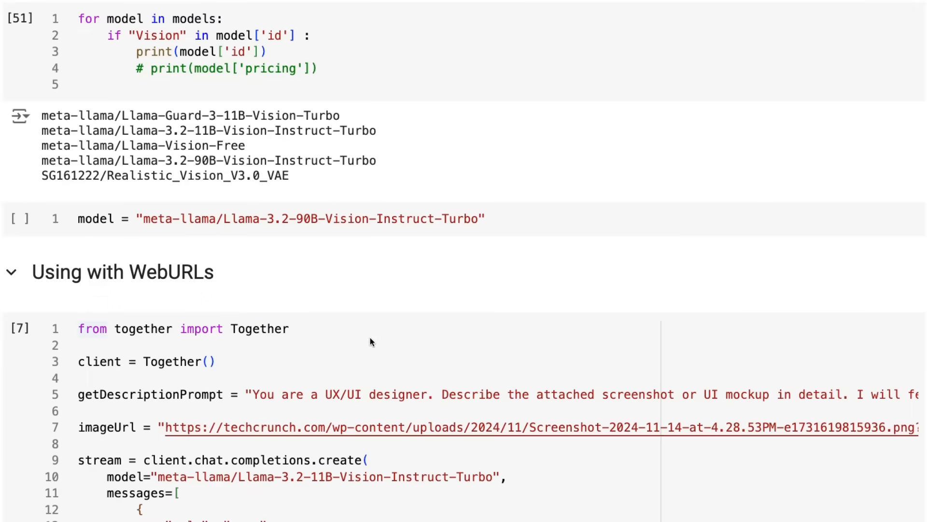
pyautogui.scroll(-3)
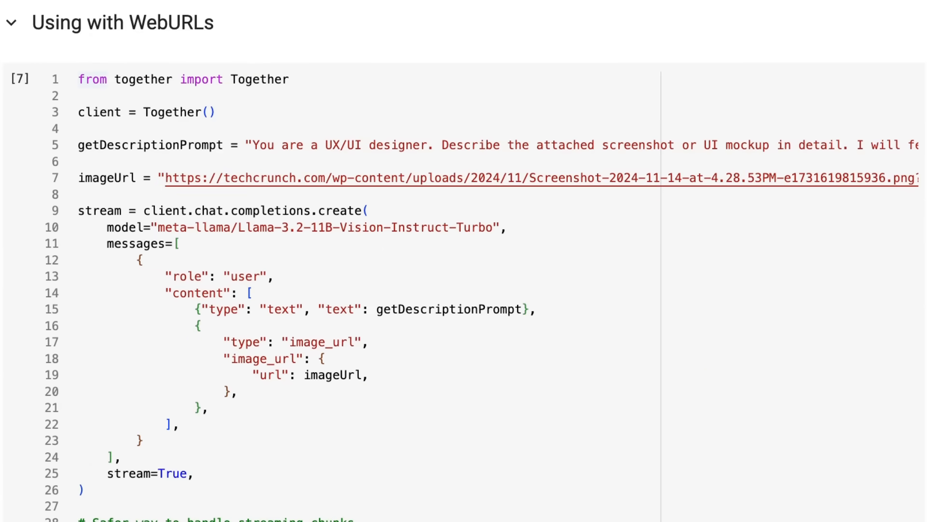
pyautogui.moveTo(178, 94)
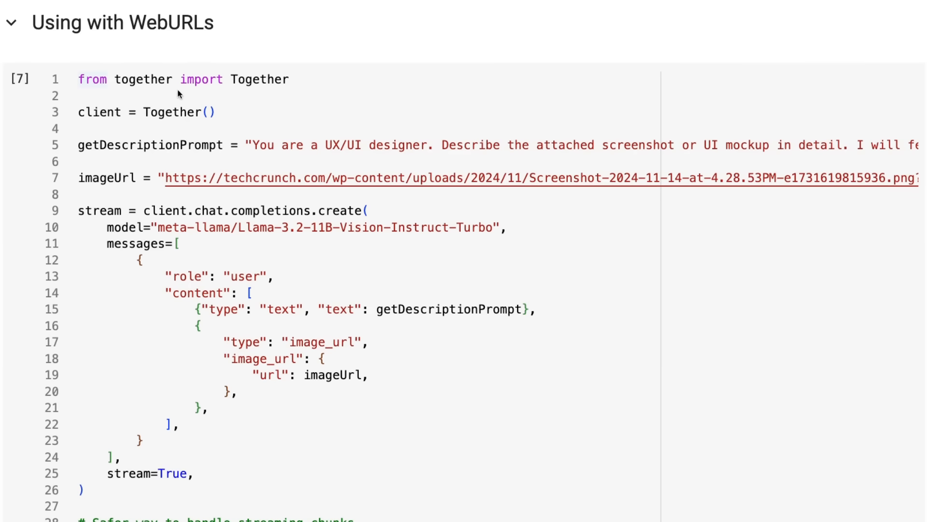
pyautogui.moveTo(395, 149)
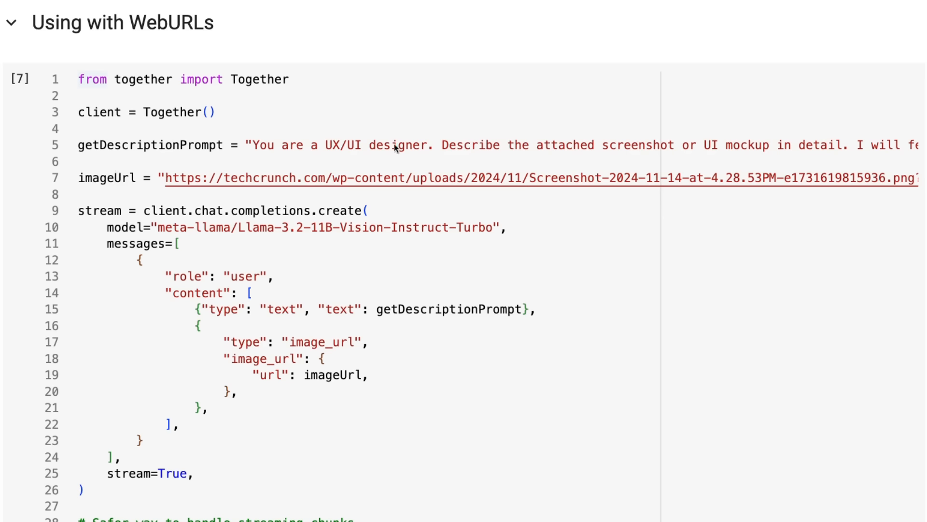
pyautogui.moveTo(439, 168)
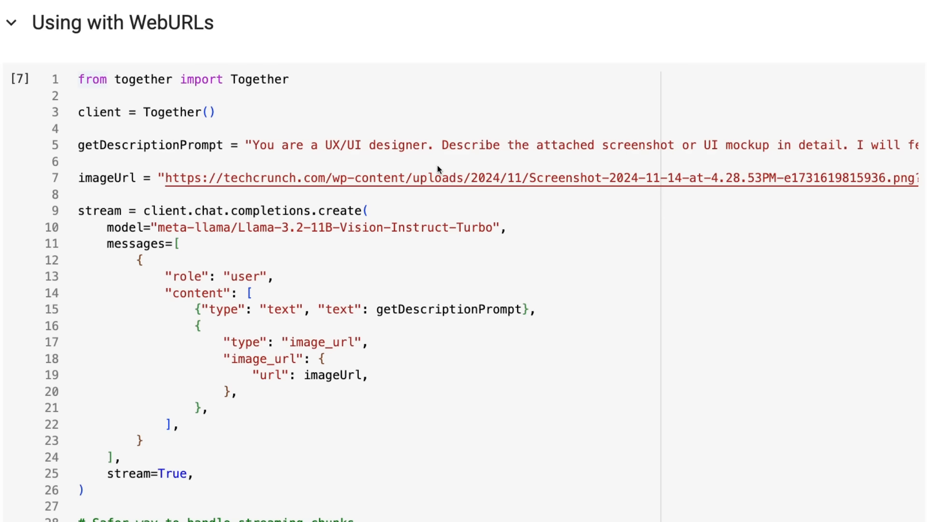
pyautogui.moveTo(338, 82)
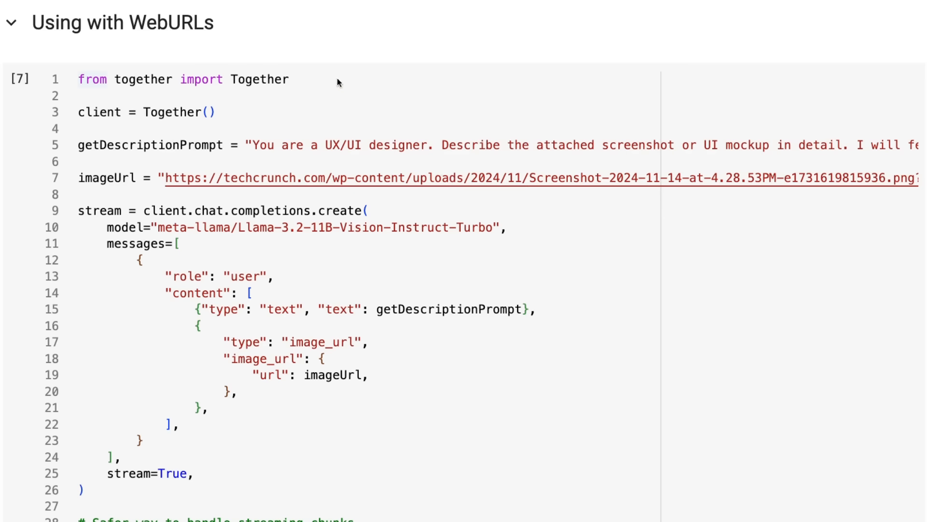
pyautogui.moveTo(721, 205)
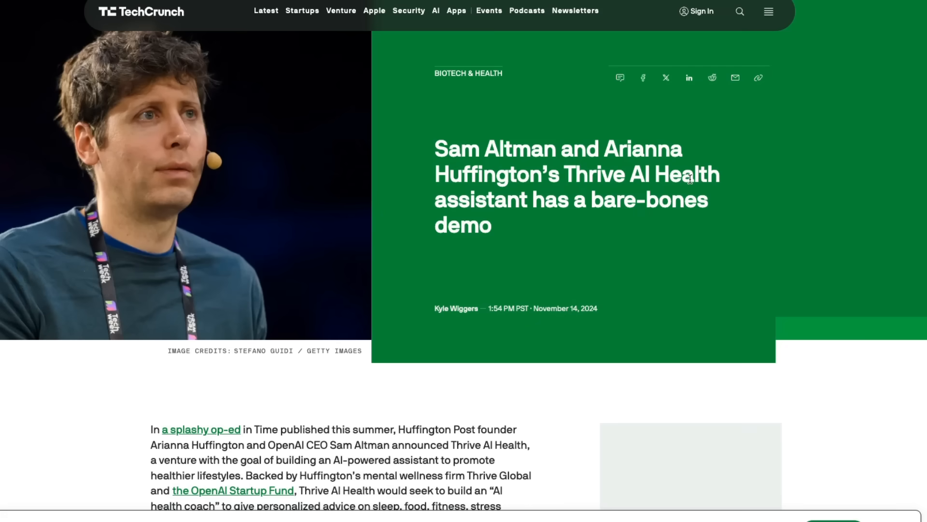
pyautogui.scroll(-3)
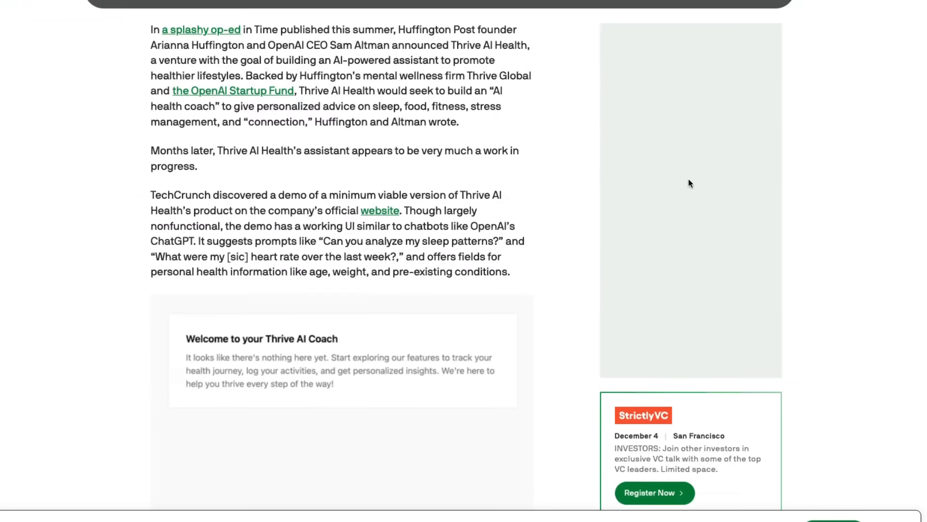
pyautogui.scroll(-3)
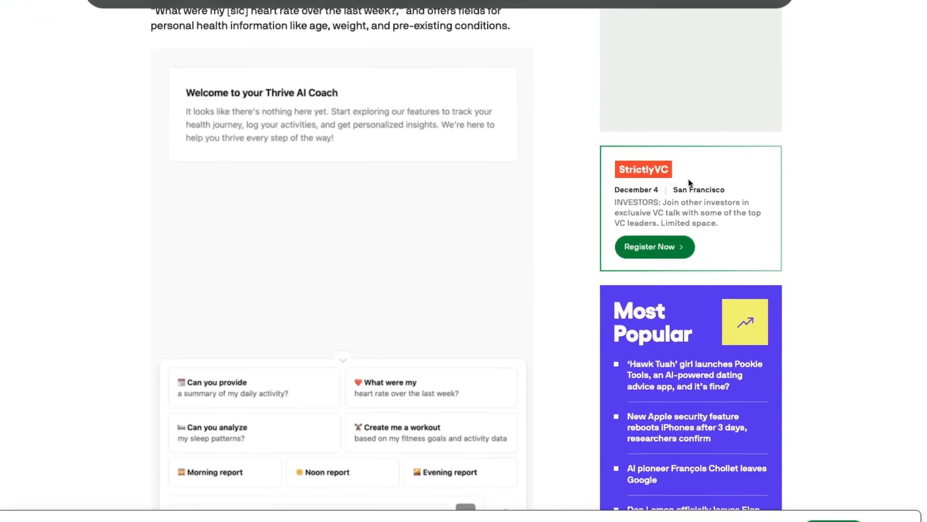
pyautogui.scroll(-3)
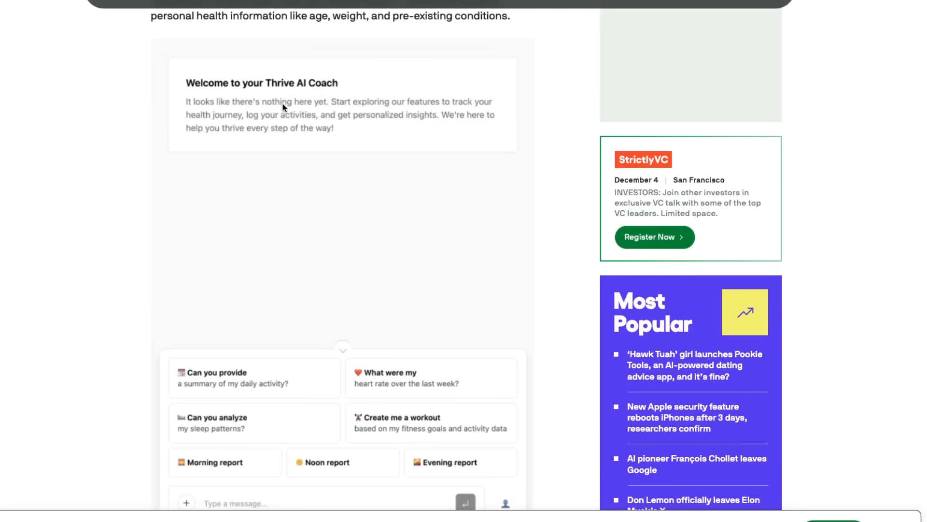
pyautogui.moveTo(659, 186)
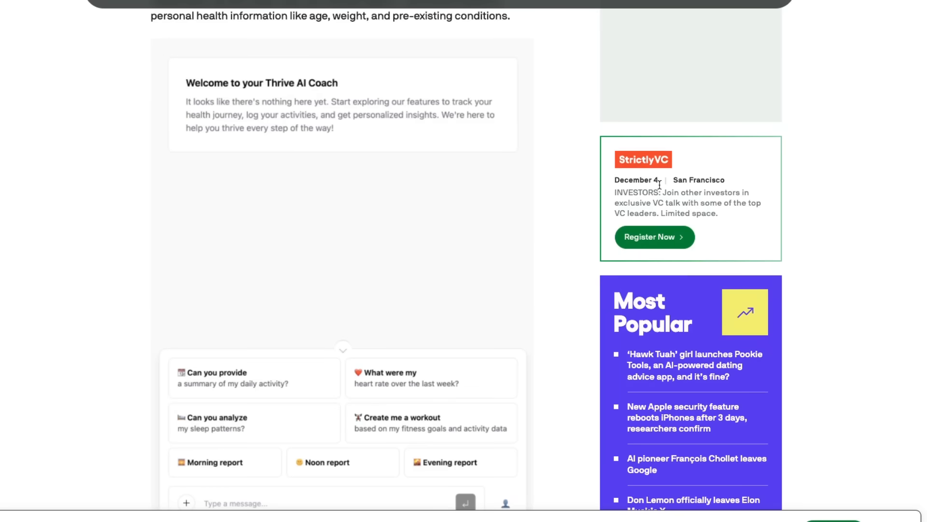
pyautogui.scroll(-3)
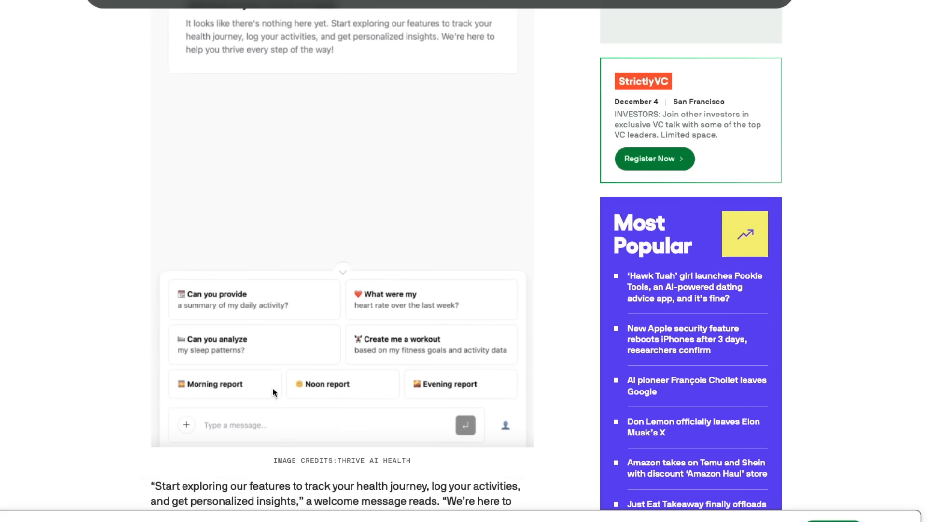
pyautogui.scroll(-3)
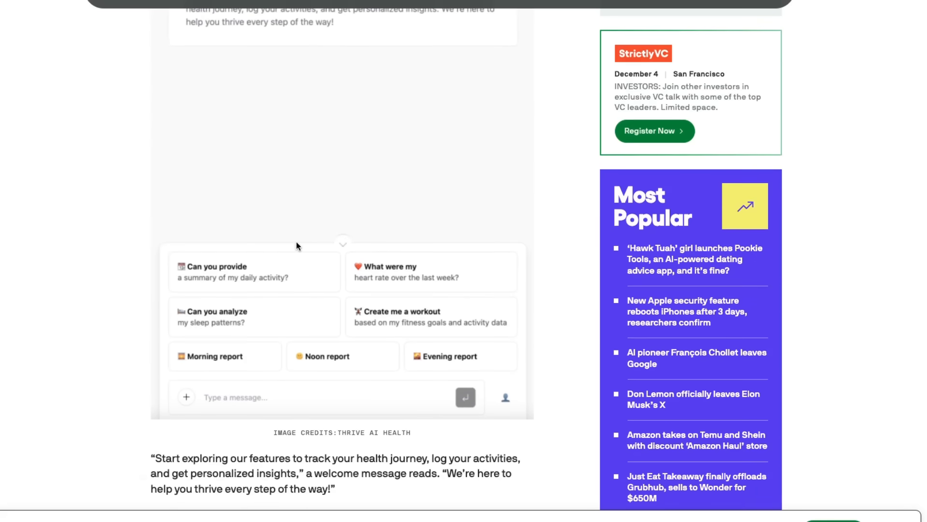
pyautogui.moveTo(352, 360)
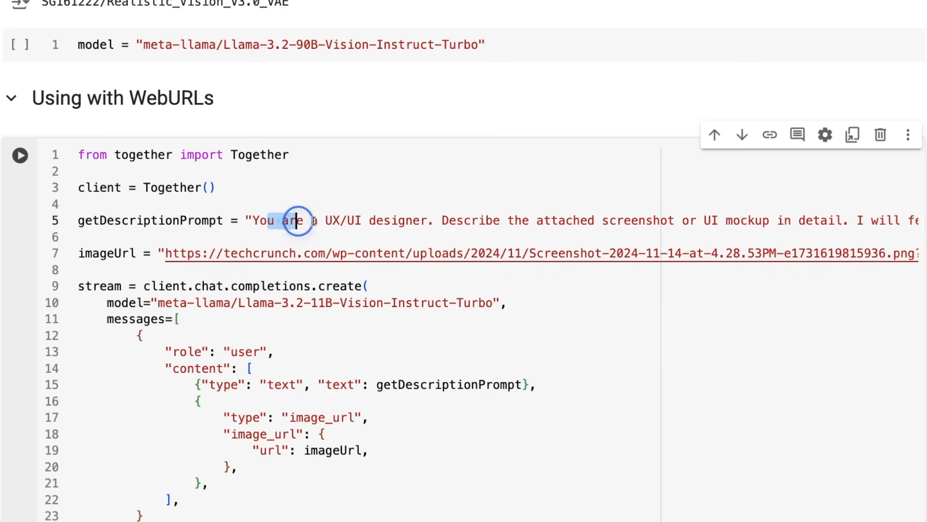
pyautogui.moveTo(298, 220); pyautogui.dragTo(559, 221)
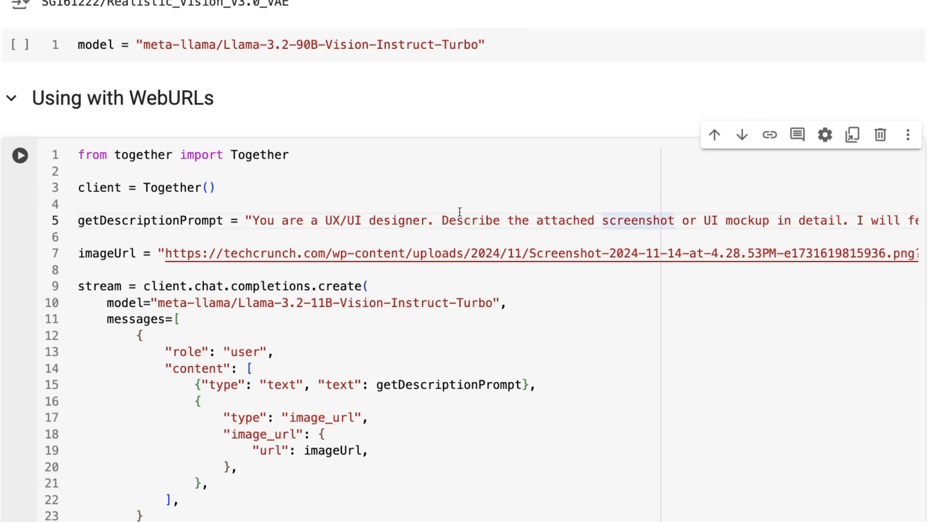
pyautogui.moveTo(449, 220); pyautogui.dragTo(870, 220)
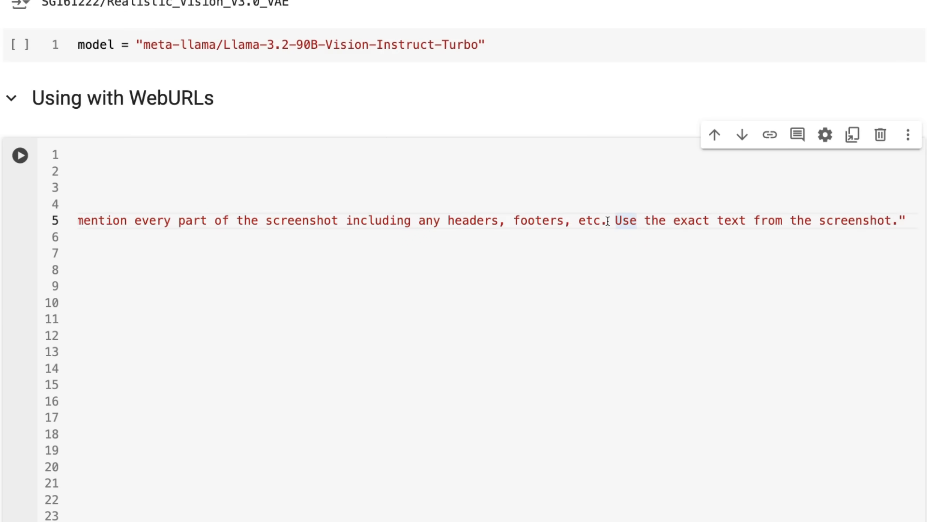
pyautogui.click(89, 220)
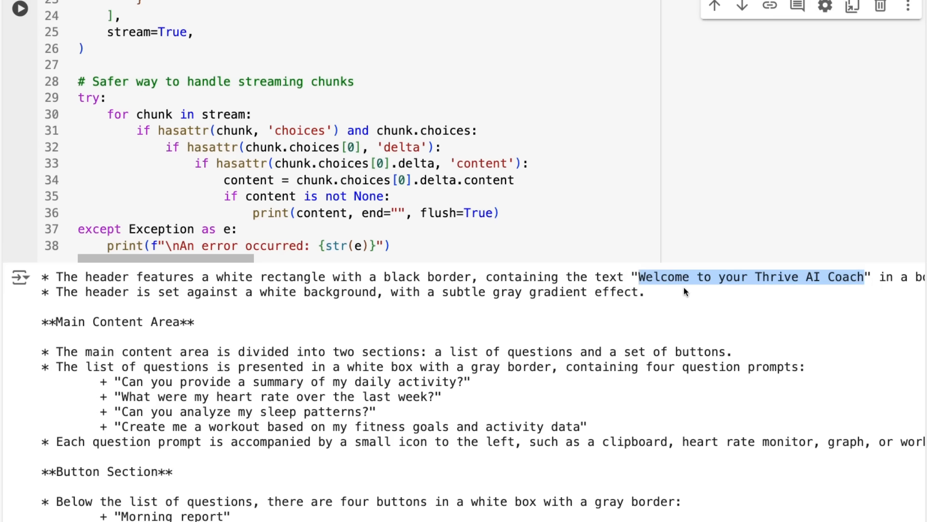
pyautogui.moveTo(150, 216)
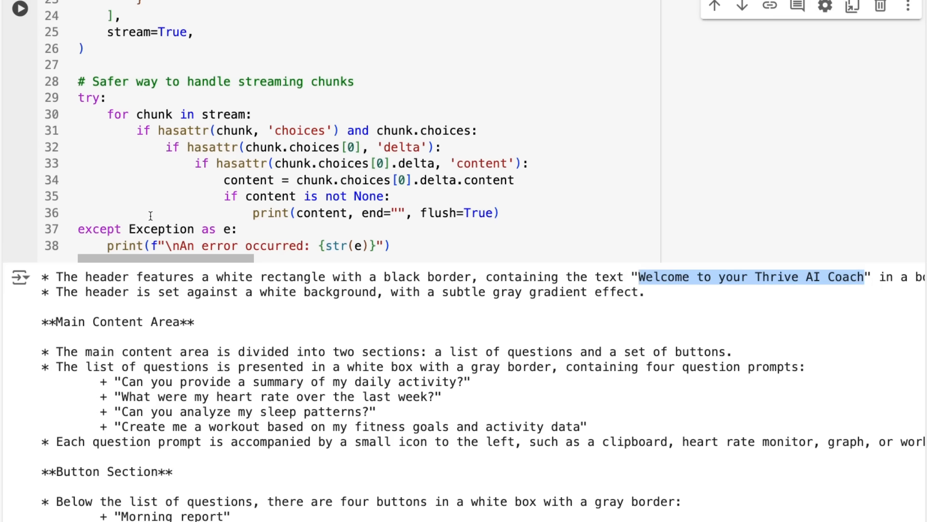
pyautogui.moveTo(250, 332)
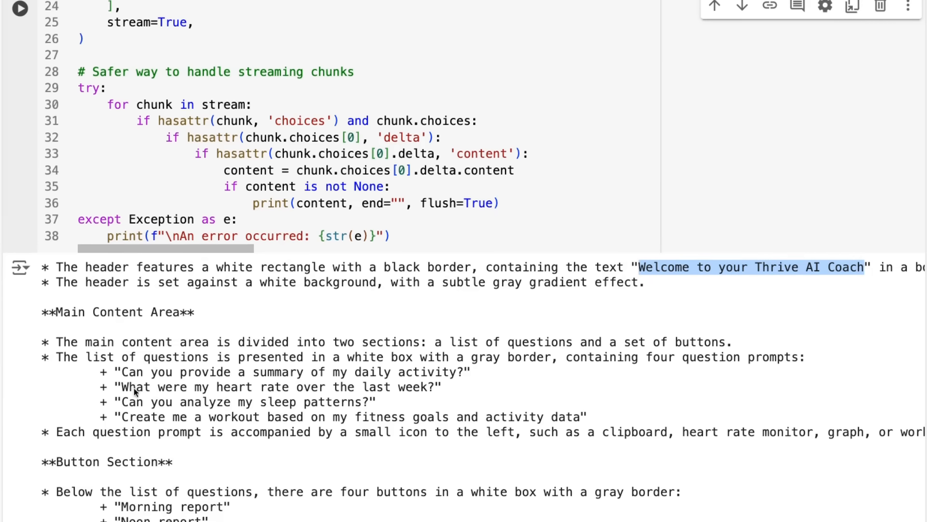
pyautogui.scroll(-3)
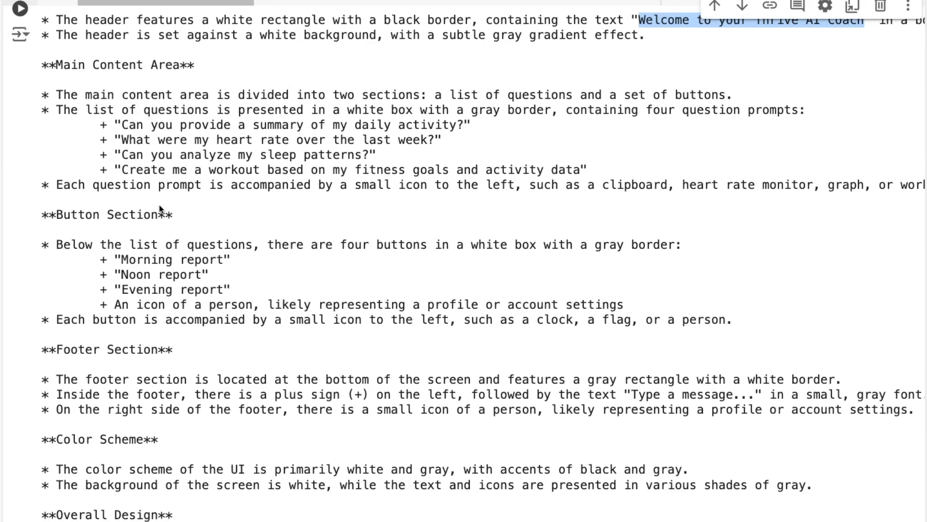
pyautogui.scroll(-3)
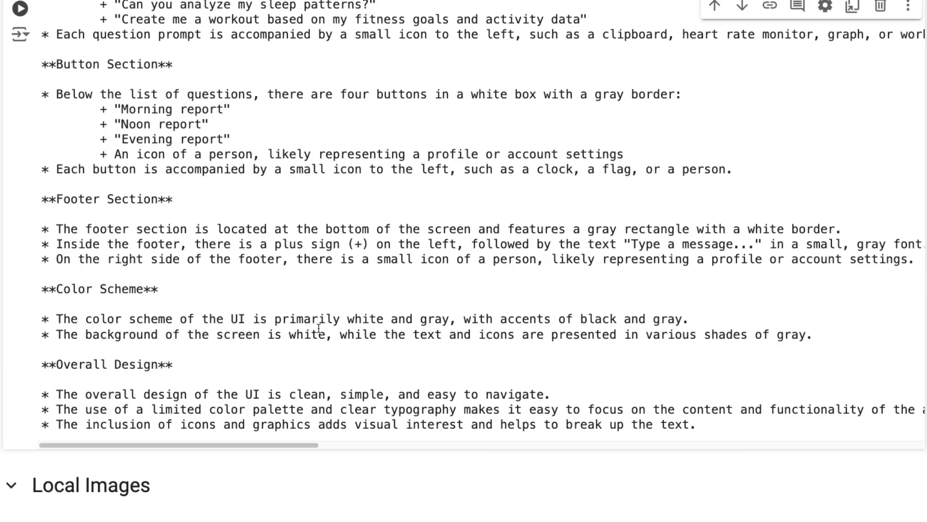
pyautogui.moveTo(299, 502)
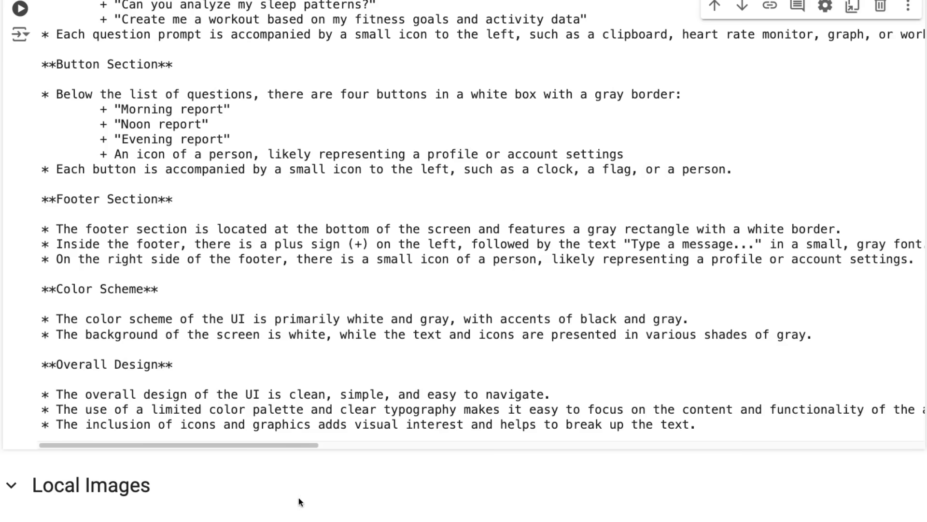
pyautogui.scroll(-3)
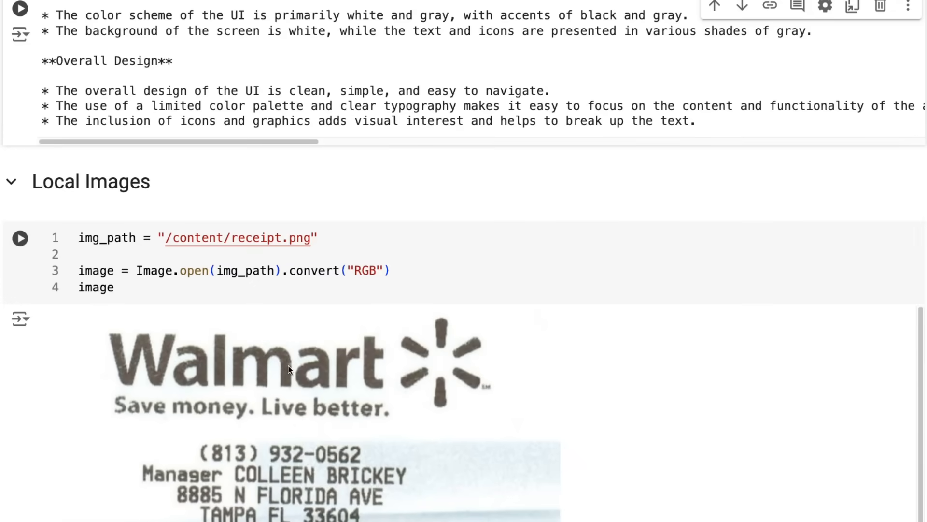
pyautogui.moveTo(197, 364)
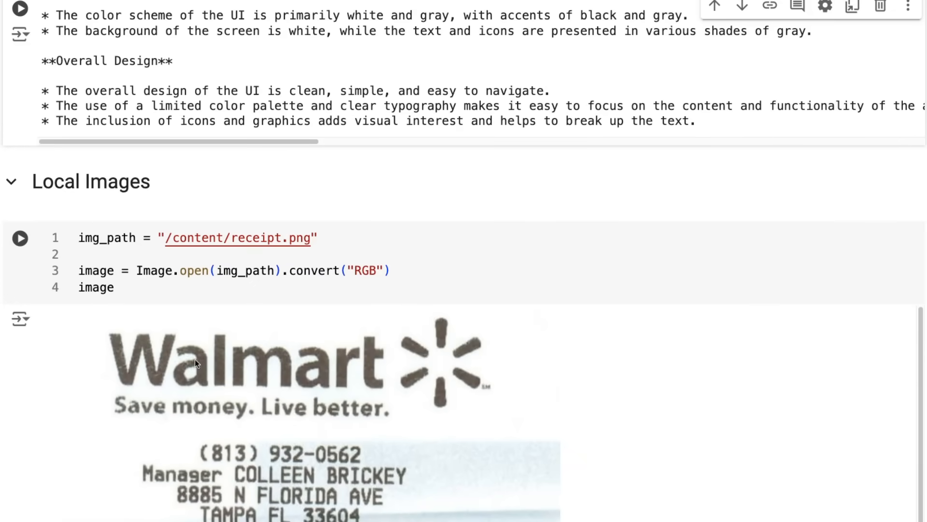
pyautogui.scroll(-3)
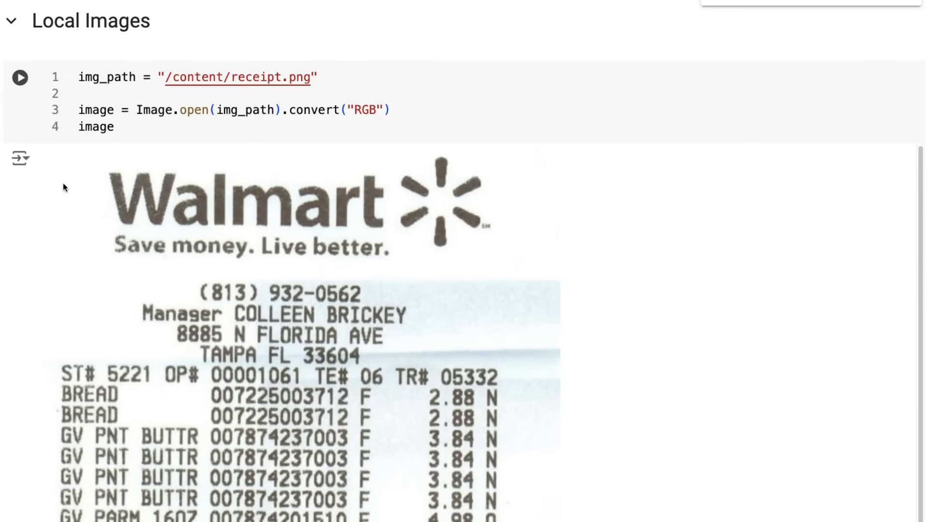
pyautogui.scroll(-3)
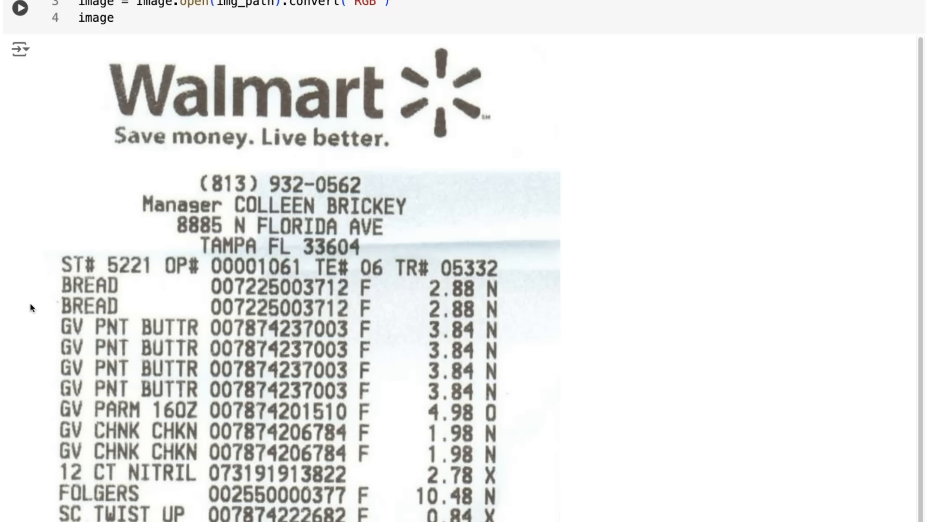
pyautogui.scroll(-3)
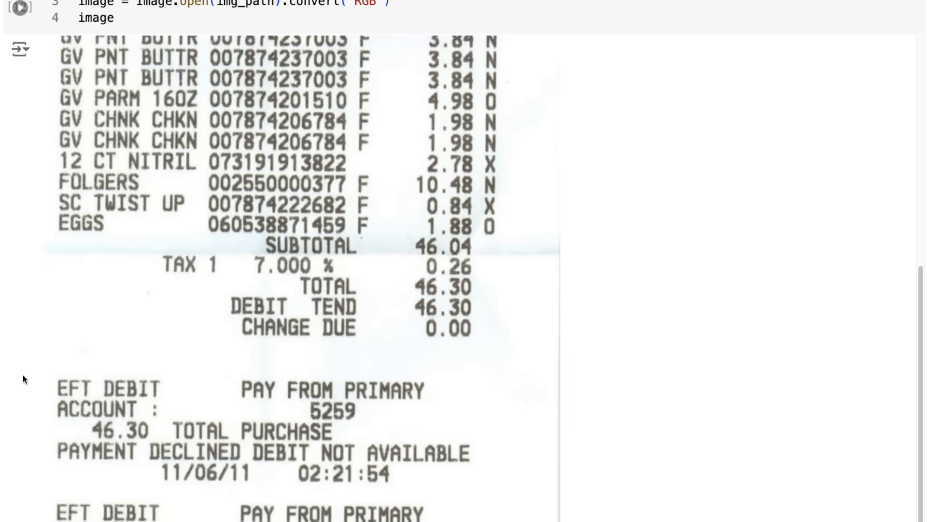
pyautogui.scroll(-3)
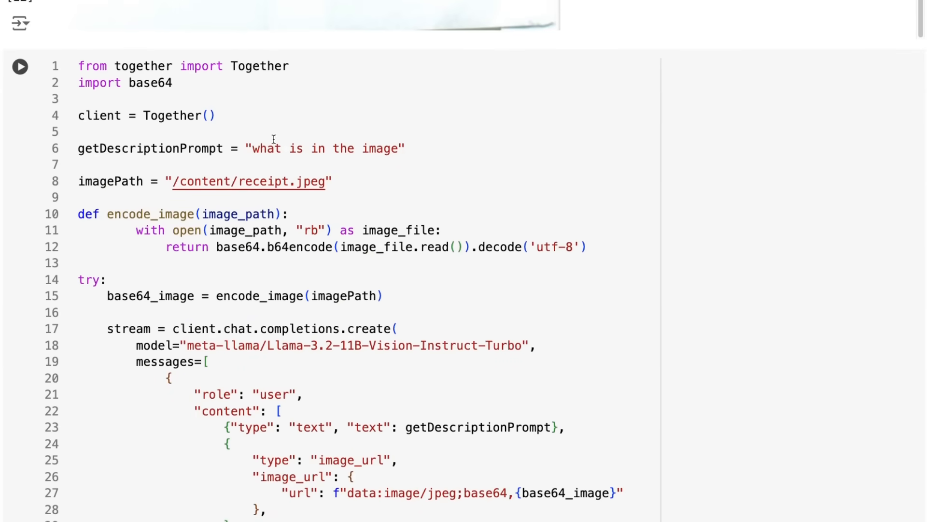
pyautogui.scroll(-3)
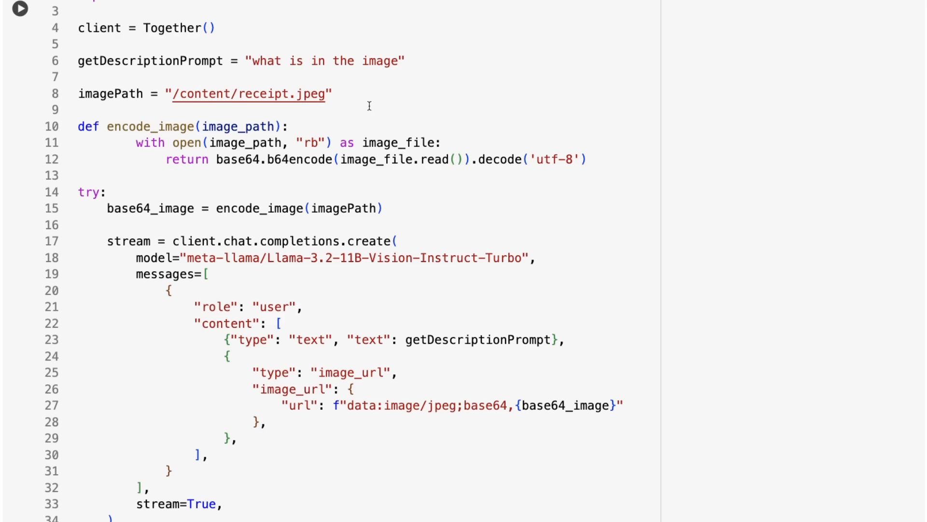
pyautogui.moveTo(540, 339)
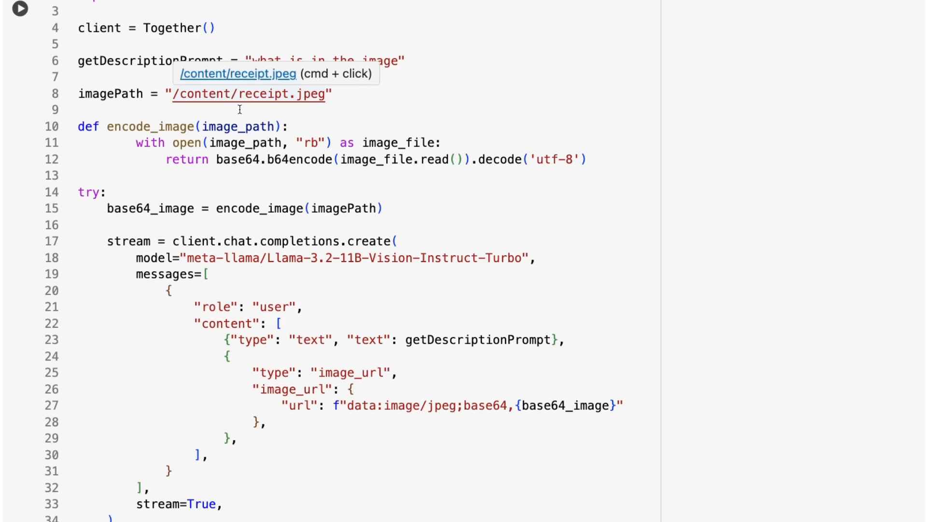
pyautogui.moveTo(282, 83)
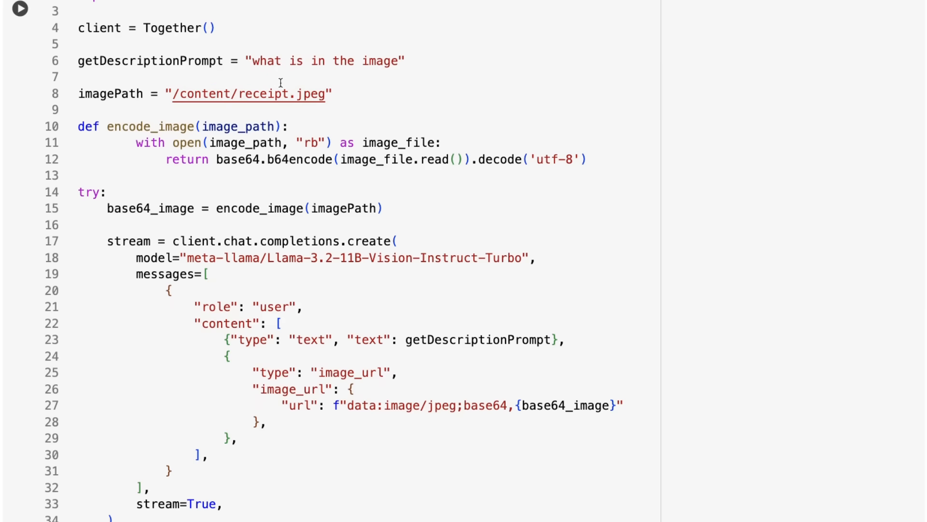
pyautogui.moveTo(289, 91)
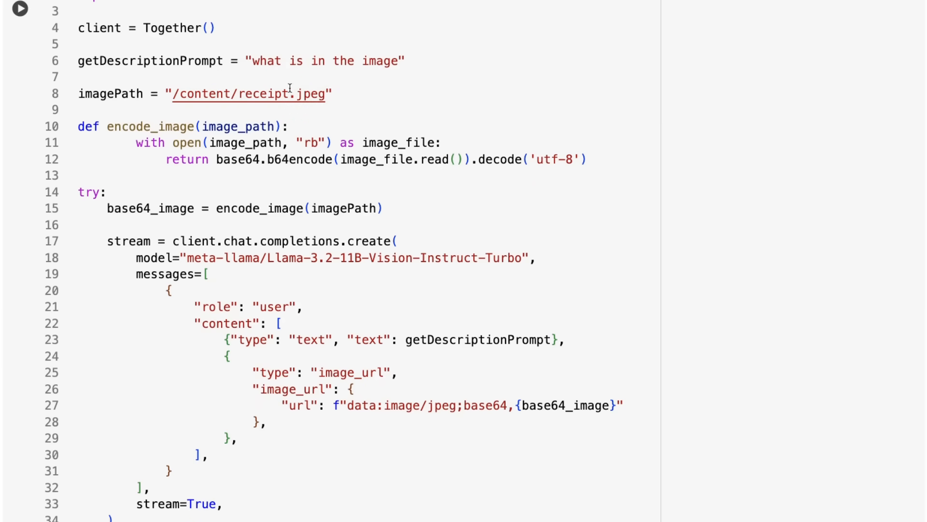
pyautogui.moveTo(437, 415)
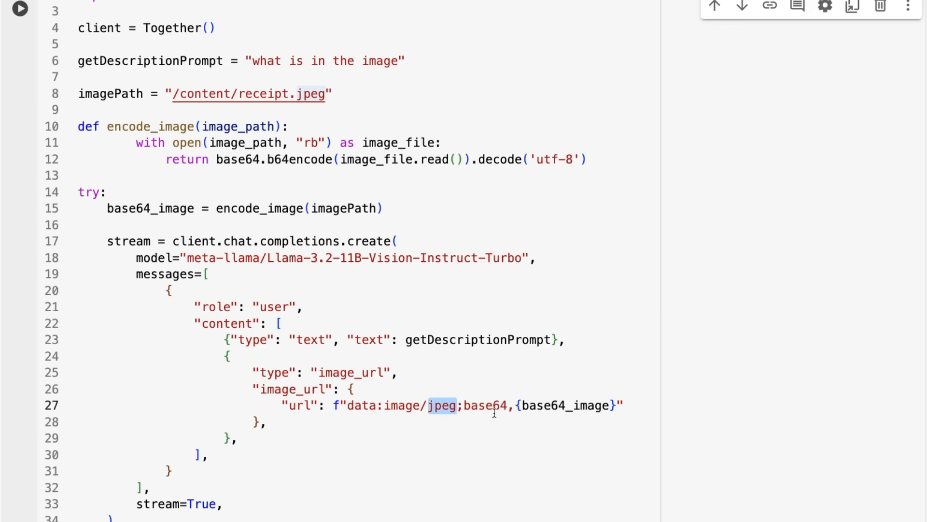
pyautogui.moveTo(303, 91)
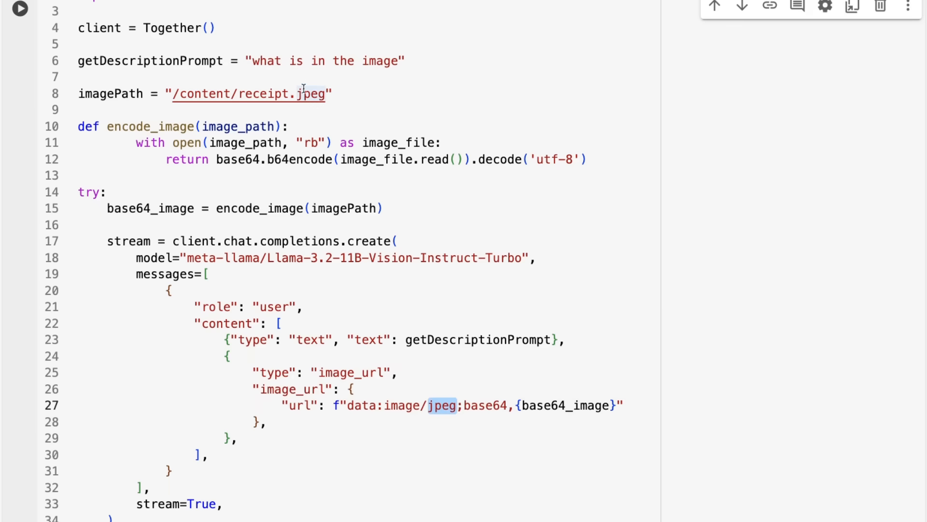
pyautogui.moveTo(400, 411)
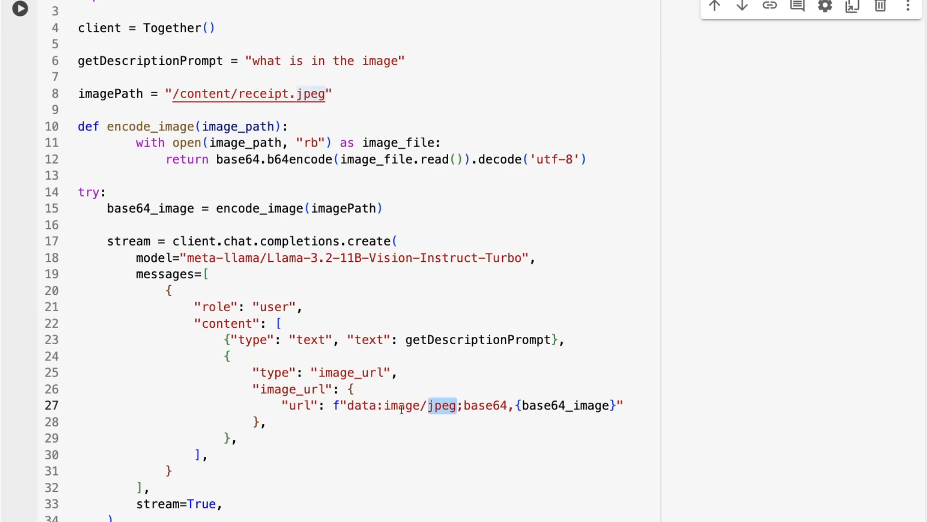
pyautogui.moveTo(358, 127)
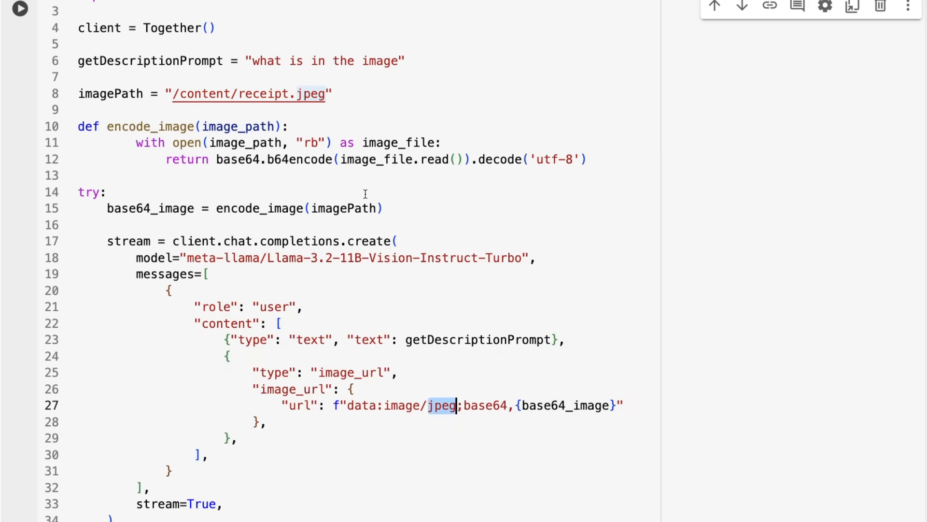
pyautogui.scroll(-3)
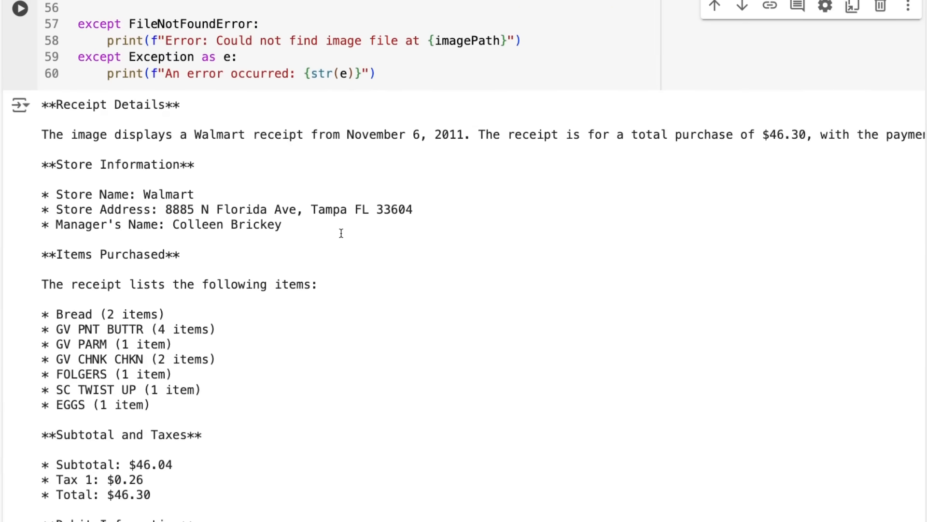
pyautogui.scroll(-3)
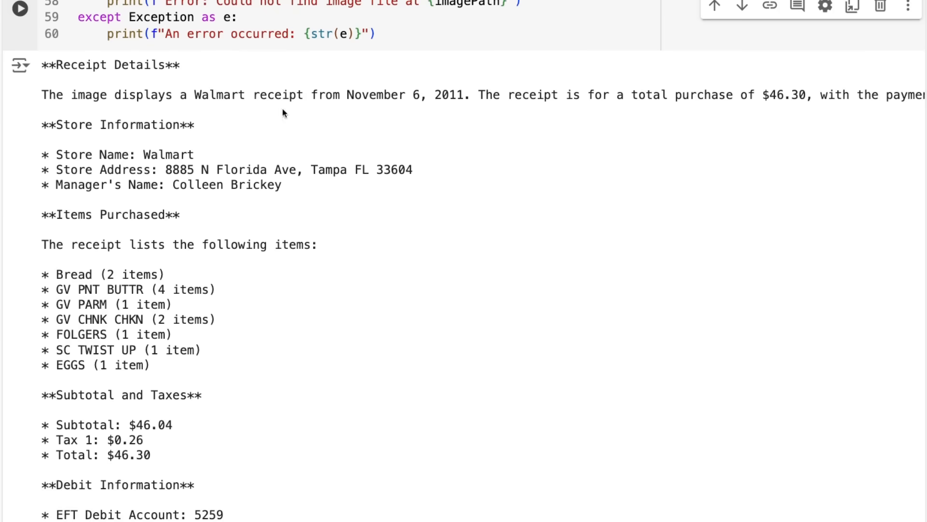
pyautogui.moveTo(293, 81)
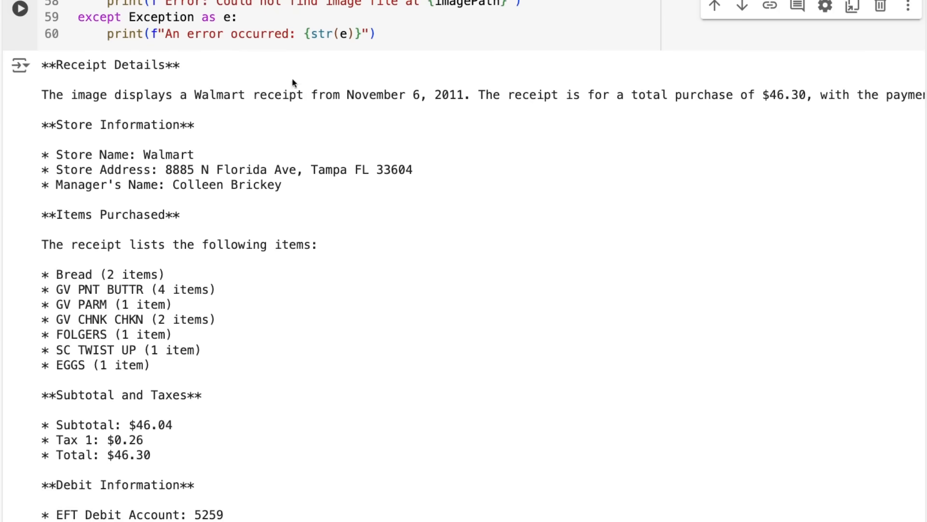
pyautogui.moveTo(153, 140)
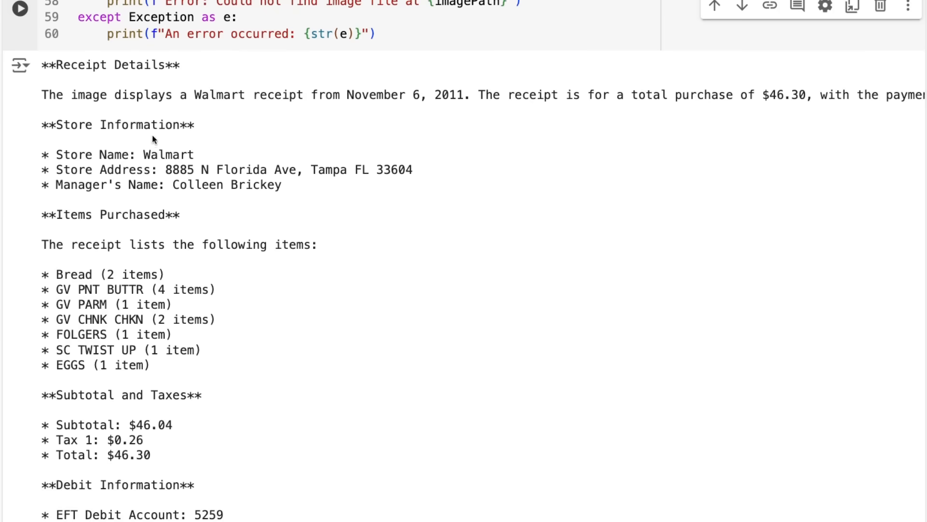
pyautogui.scroll(-3)
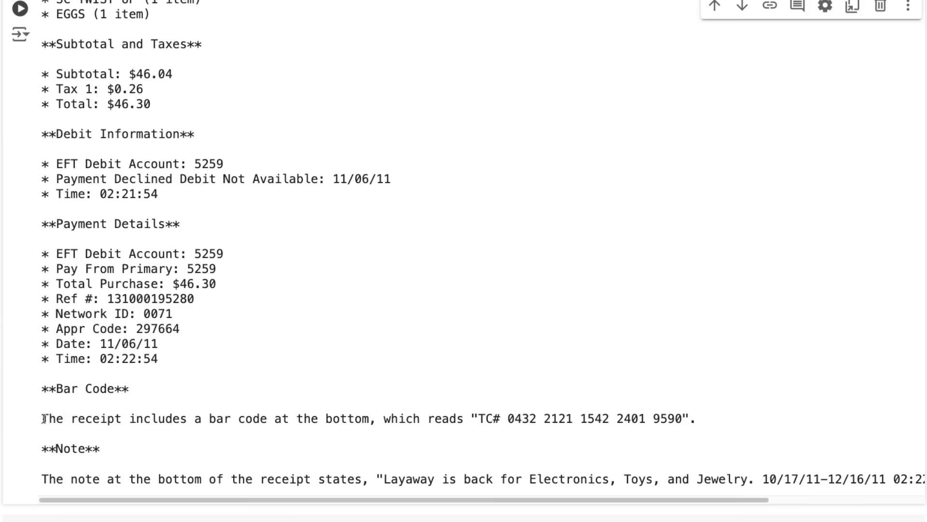
pyautogui.moveTo(42, 419); pyautogui.dragTo(473, 419)
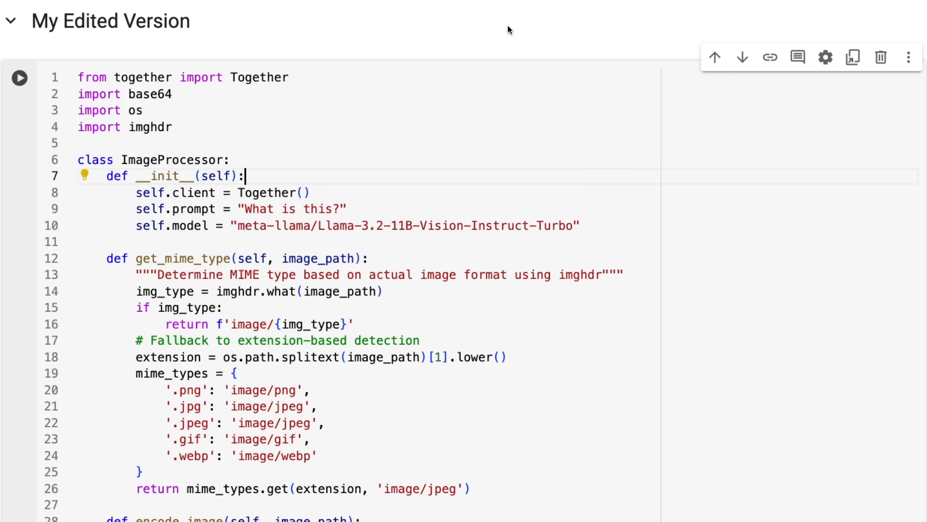
pyautogui.moveTo(232, 58)
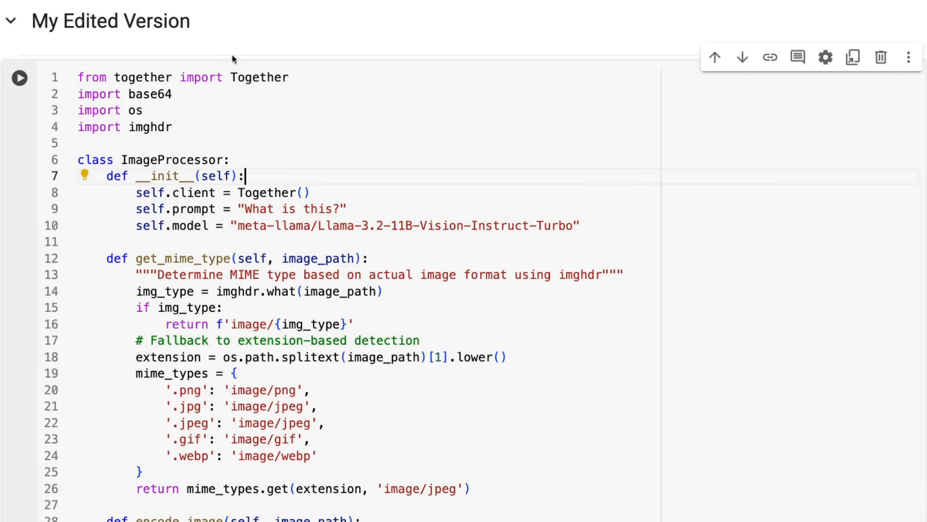
pyautogui.moveTo(171, 110)
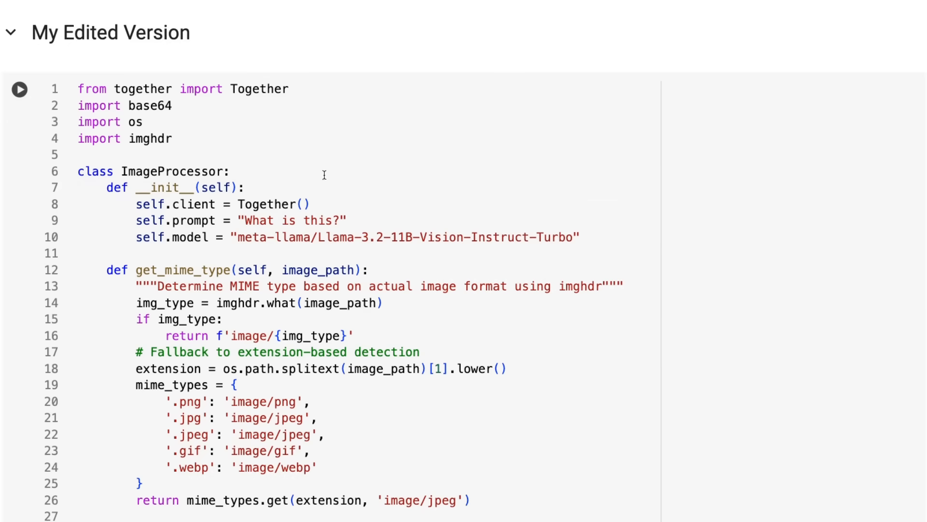
pyautogui.moveTo(476, 228)
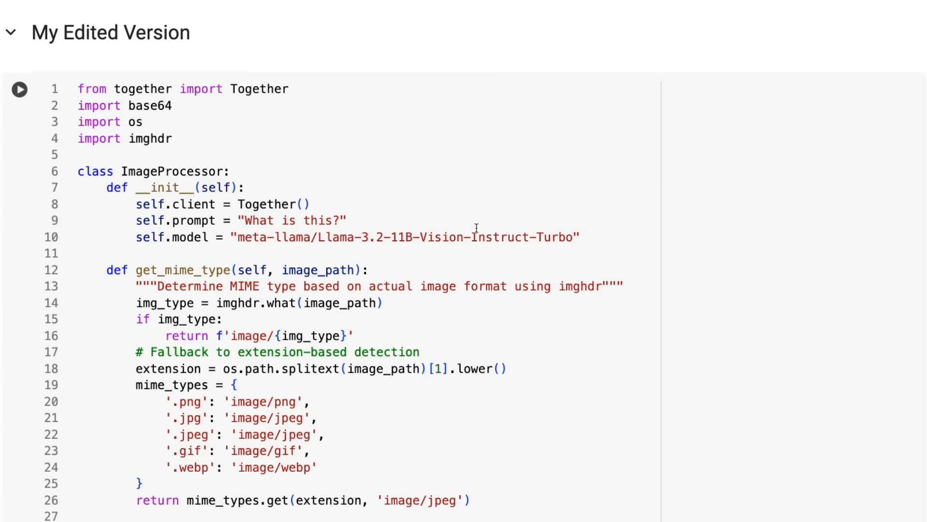
pyautogui.moveTo(387, 270)
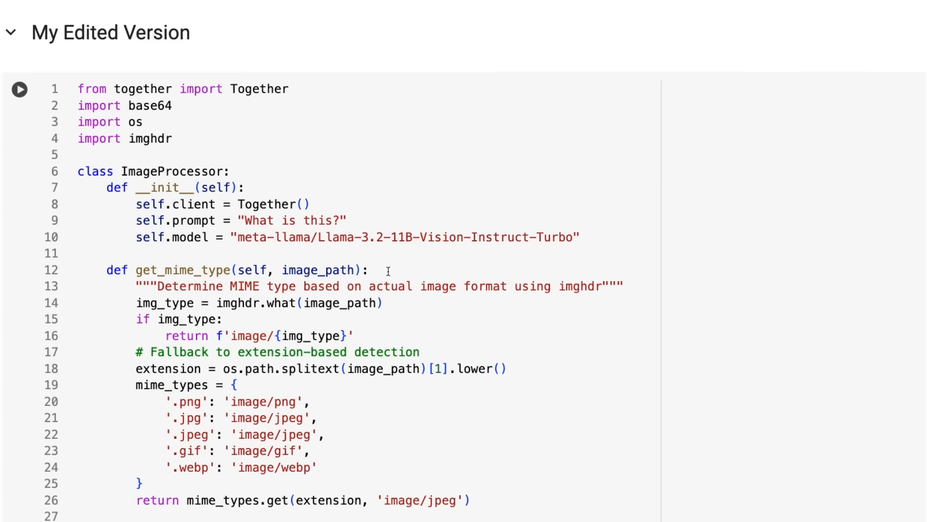
pyautogui.scroll(-3)
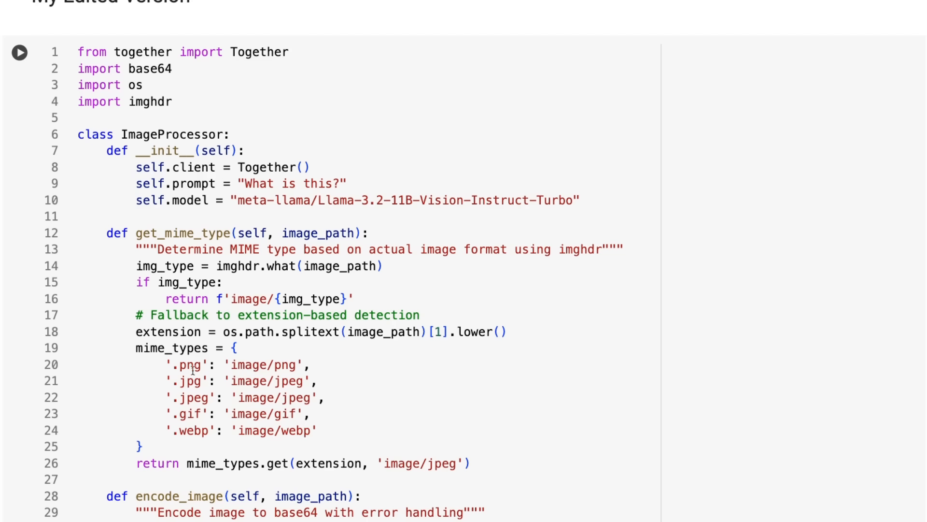
pyautogui.moveTo(269, 405)
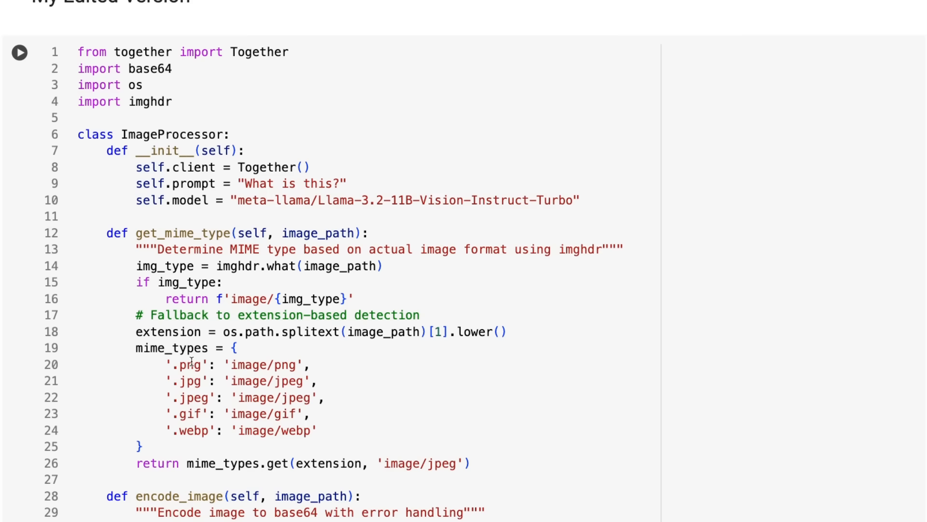
pyautogui.moveTo(198, 427)
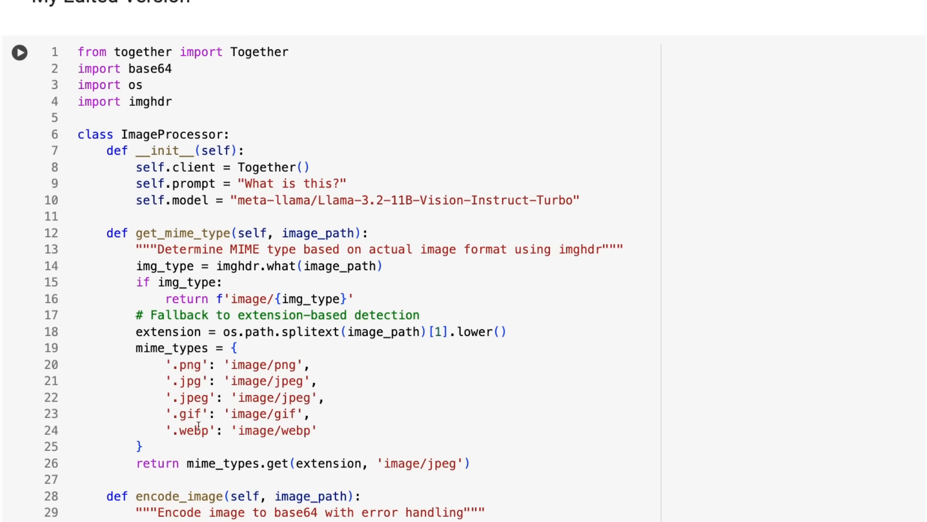
pyautogui.scroll(-3)
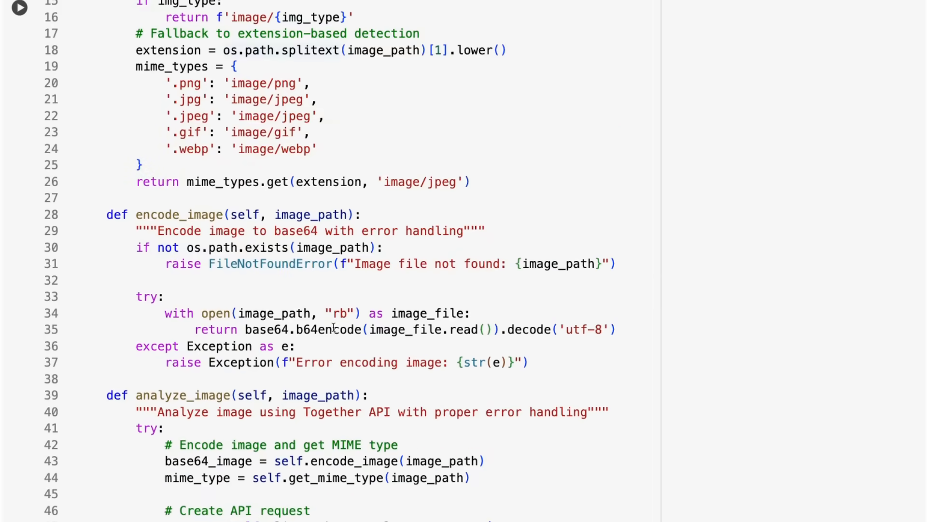
pyautogui.scroll(-3)
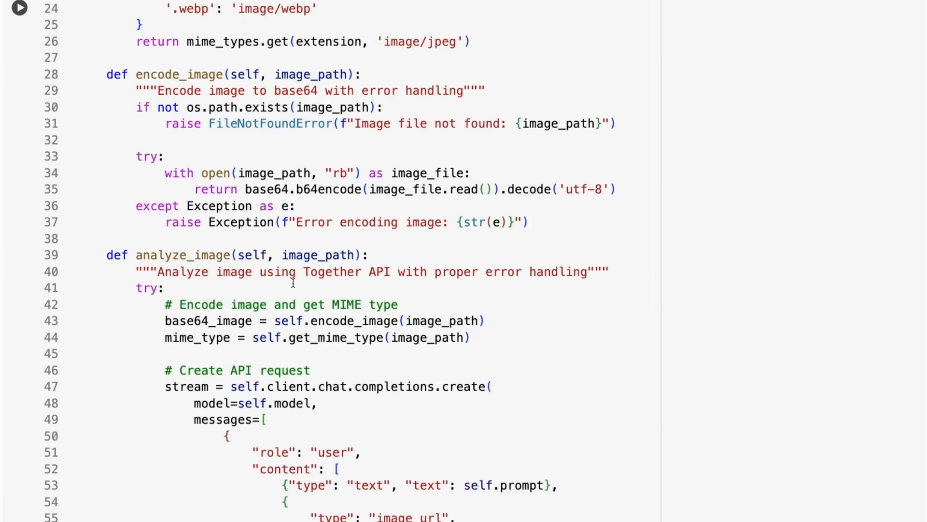
pyautogui.scroll(-3)
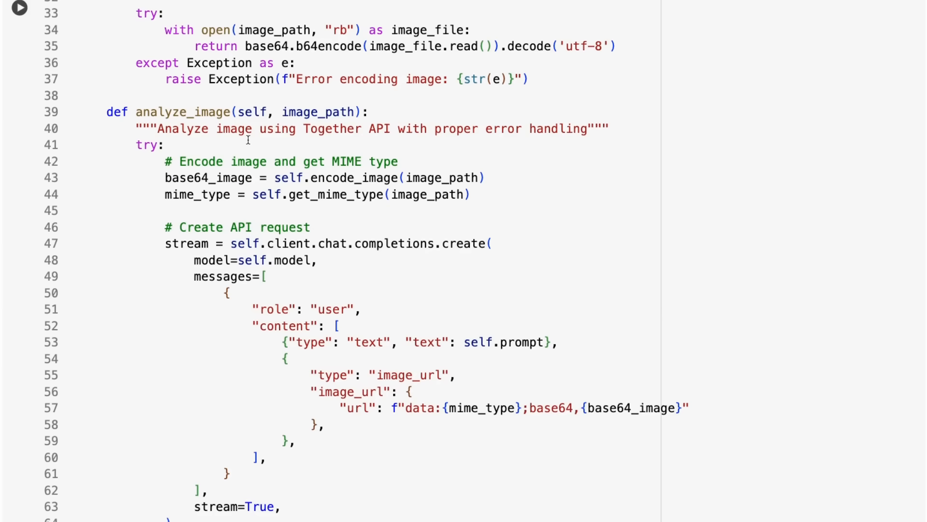
pyautogui.moveTo(525, 342)
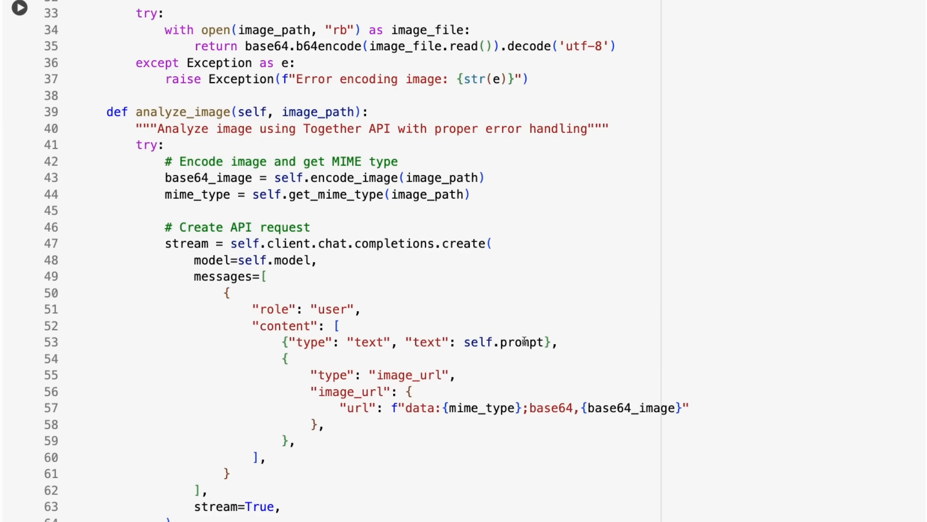
pyautogui.scroll(-3)
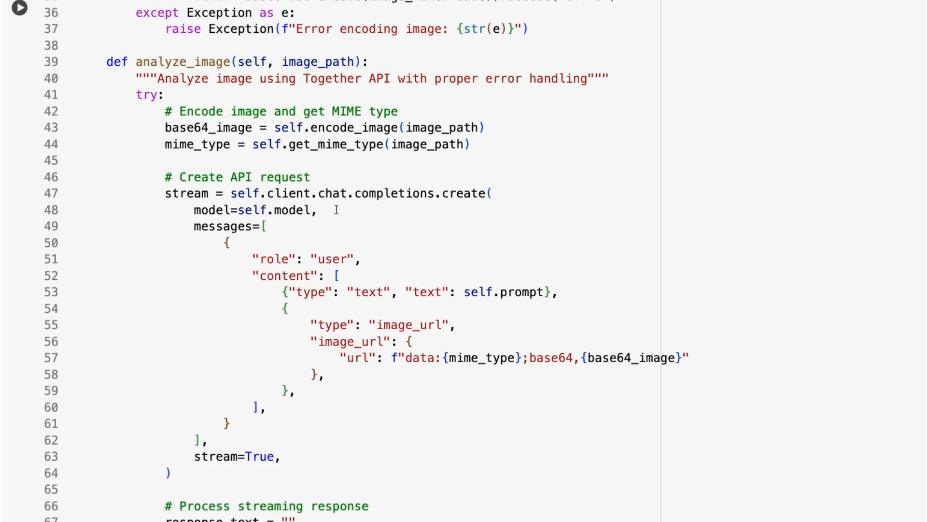
pyautogui.scroll(-3)
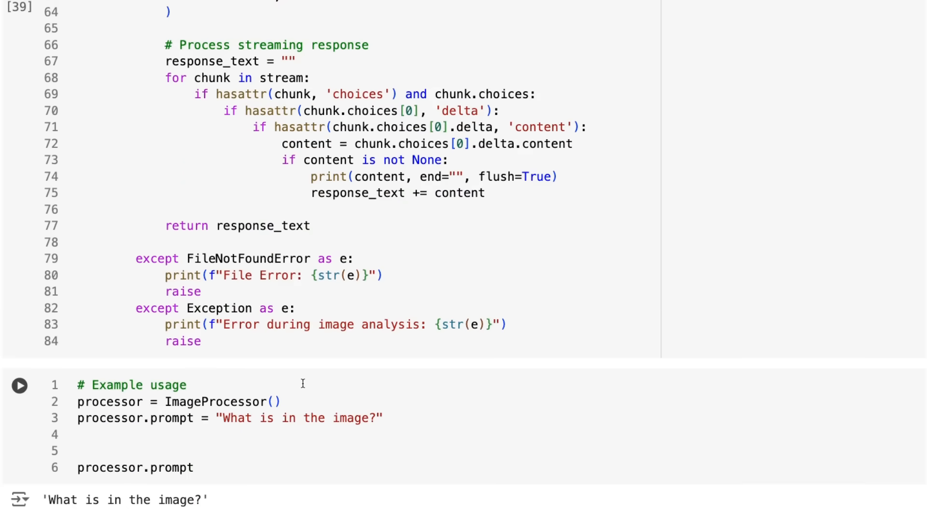
pyautogui.moveTo(127, 398)
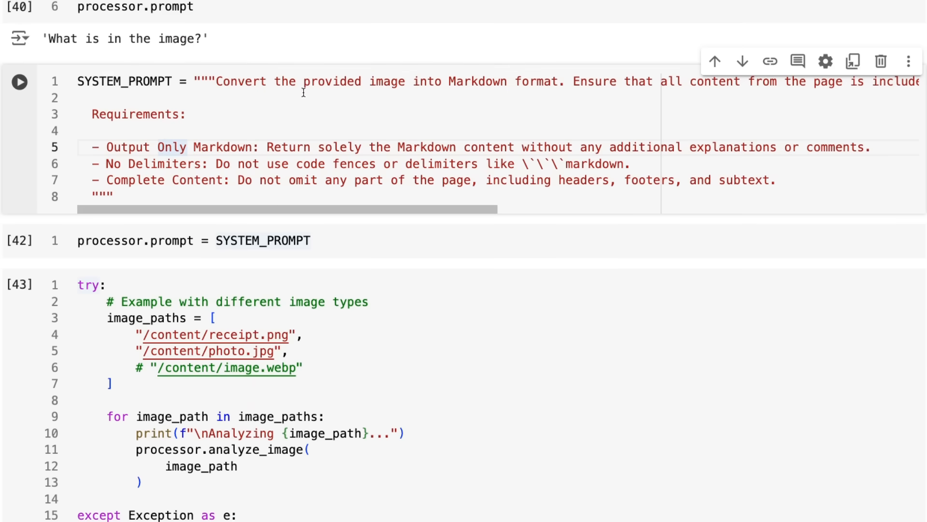
pyautogui.moveTo(451, 113)
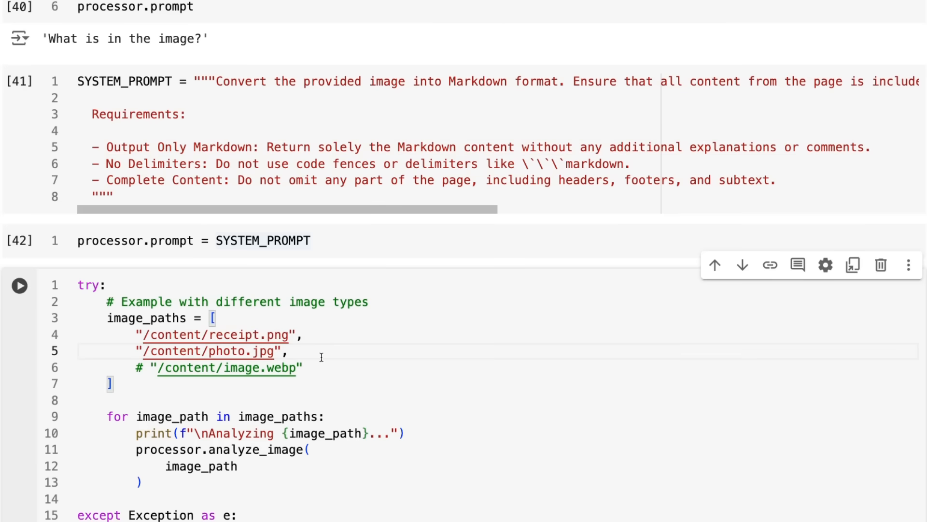
pyautogui.click(291, 351)
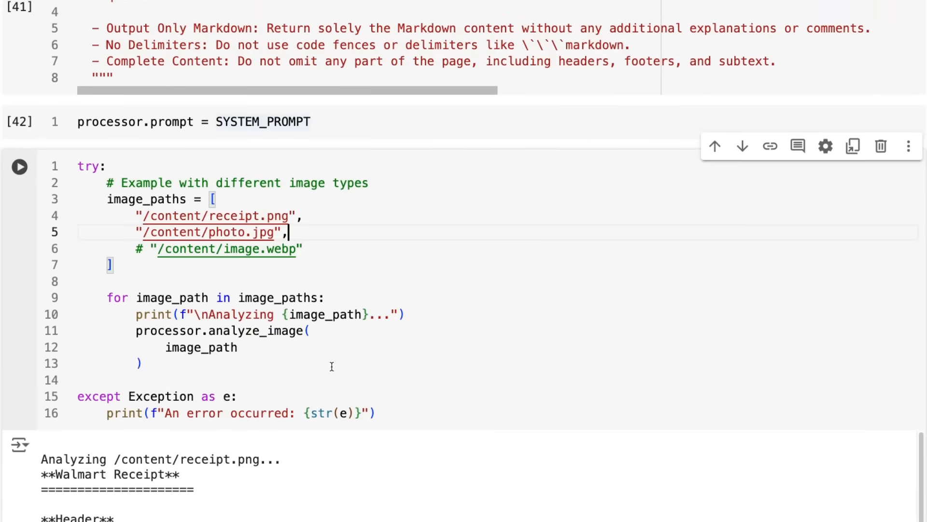
pyautogui.scroll(-3)
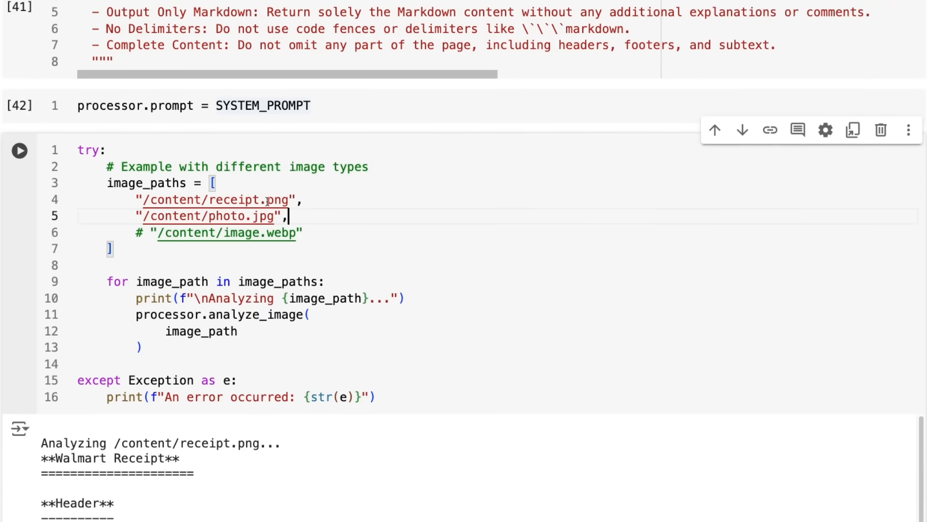
pyautogui.scroll(-3)
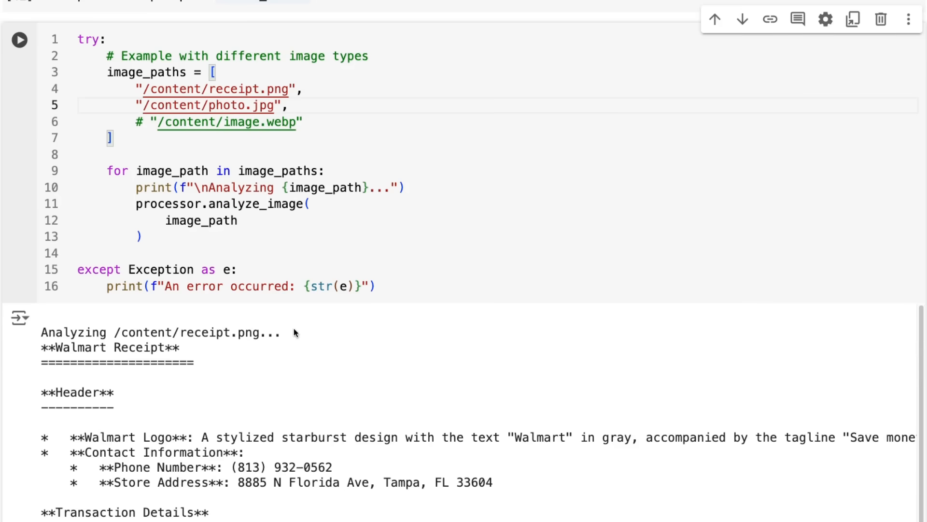
pyautogui.scroll(-3)
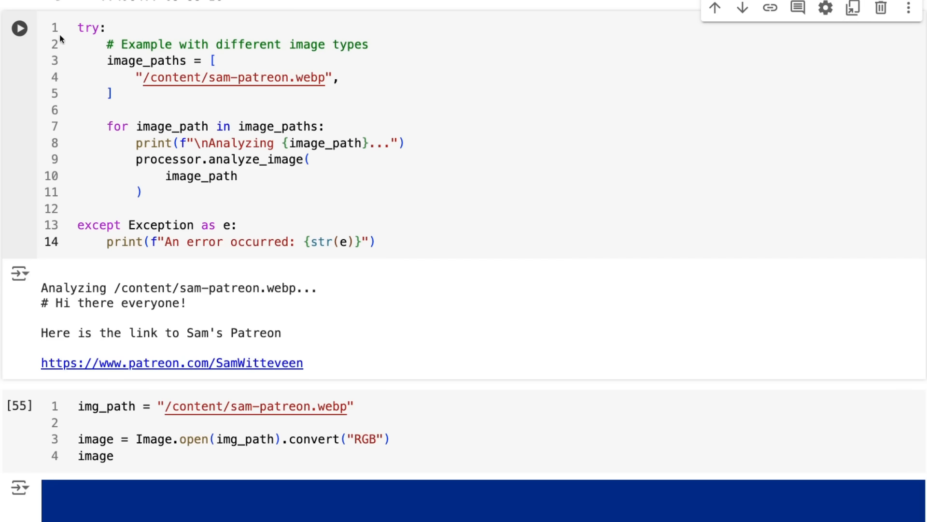
pyautogui.moveTo(292, 64)
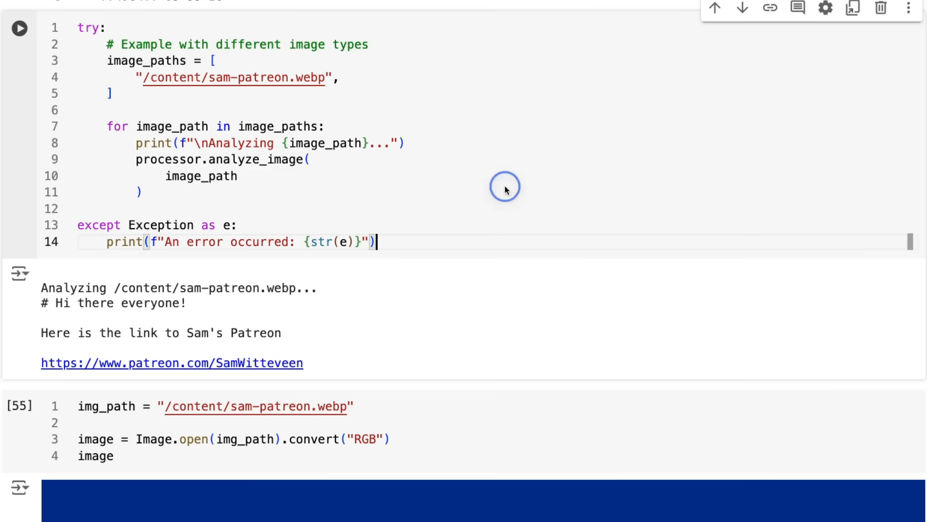
pyautogui.scroll(-3)
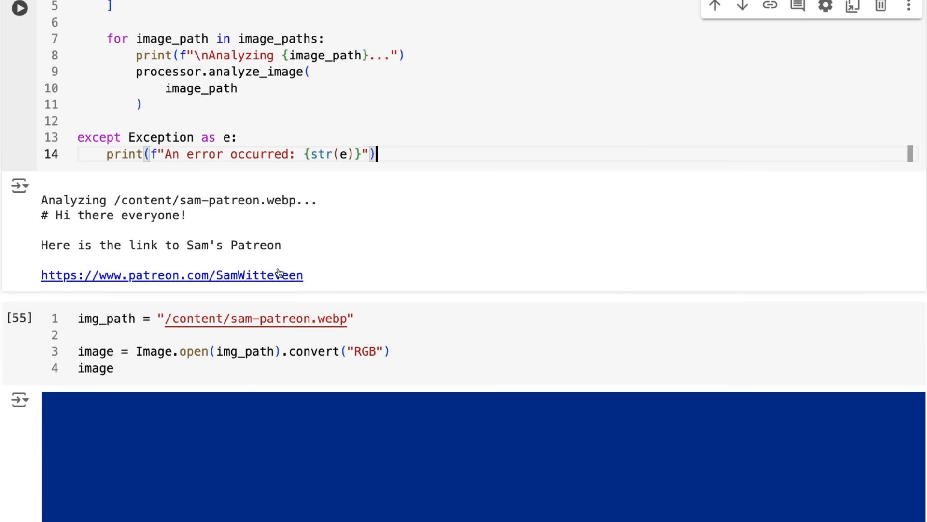
pyautogui.moveTo(203, 281)
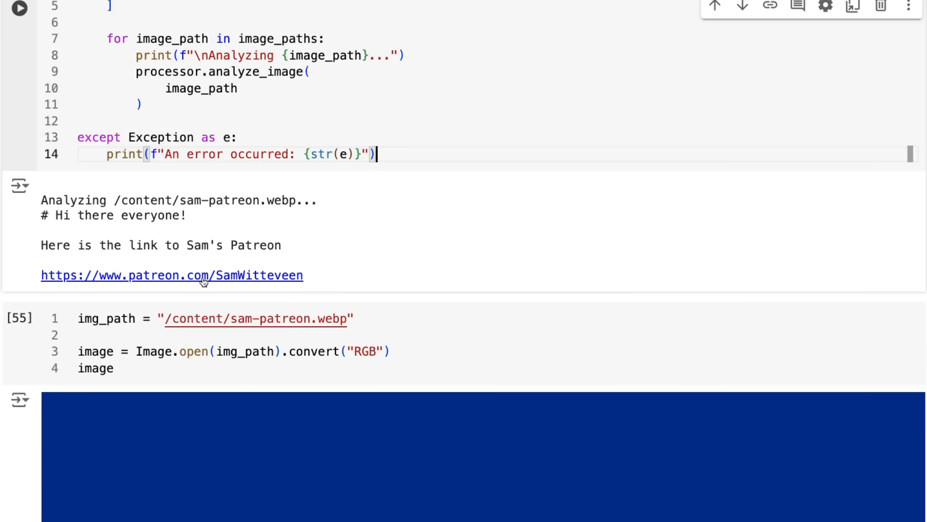
pyautogui.moveTo(268, 222)
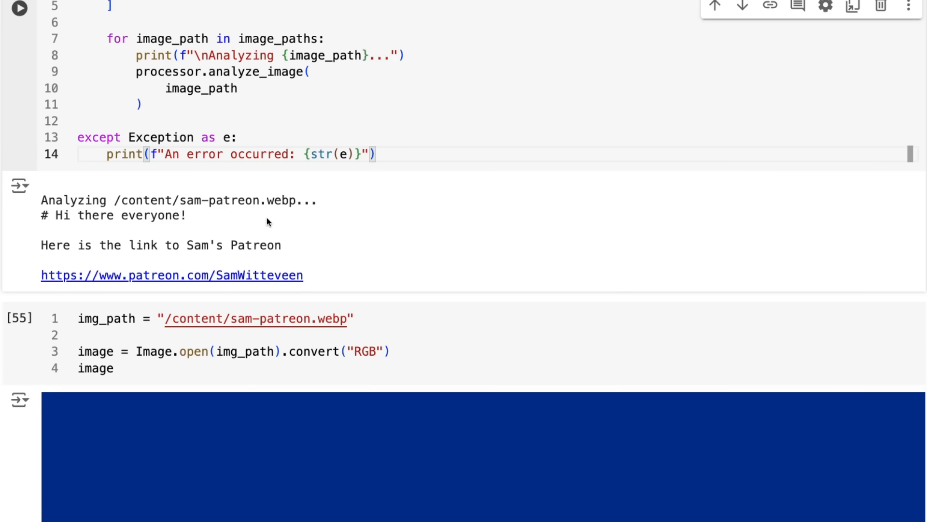
pyautogui.scroll(-3)
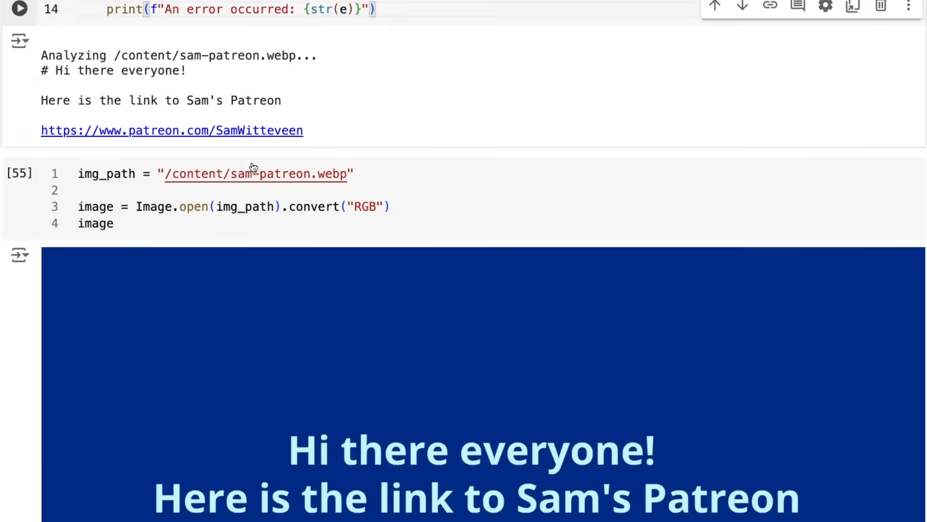
pyautogui.scroll(-3)
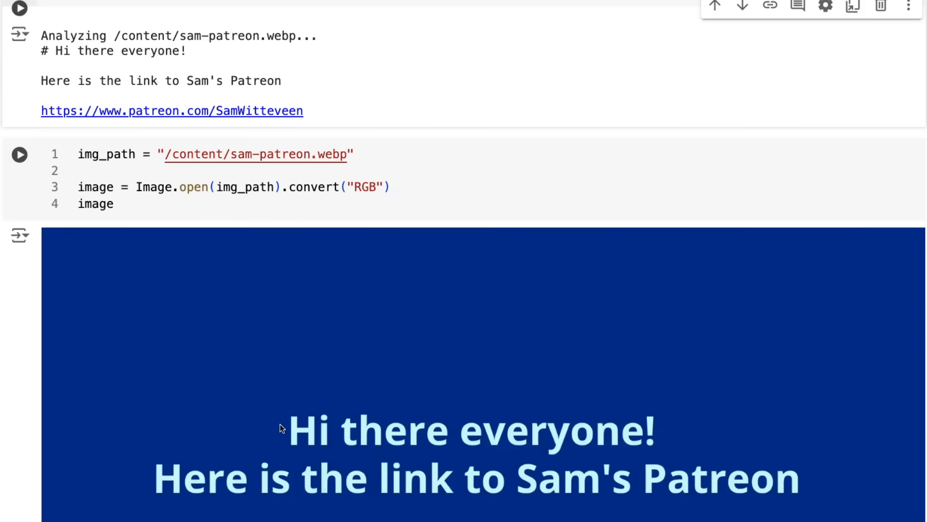
pyautogui.scroll(-3)
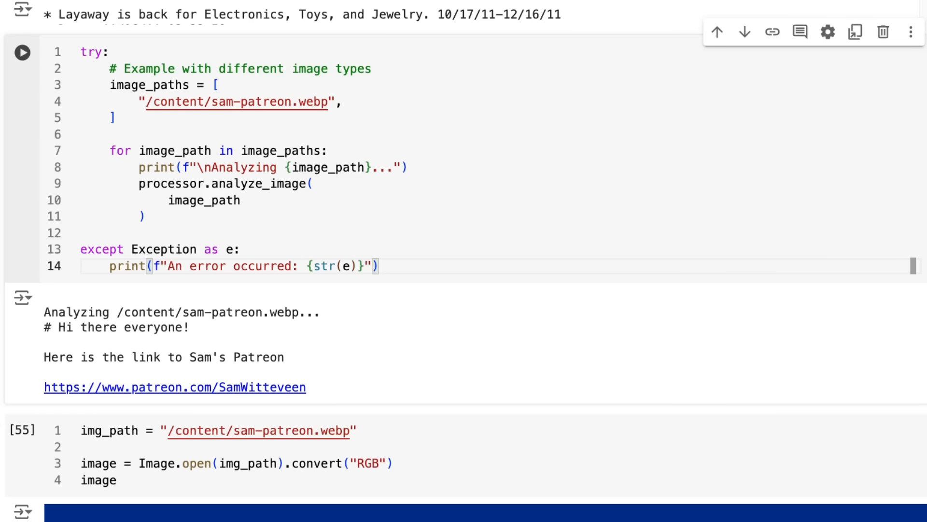
pyautogui.click(377, 266)
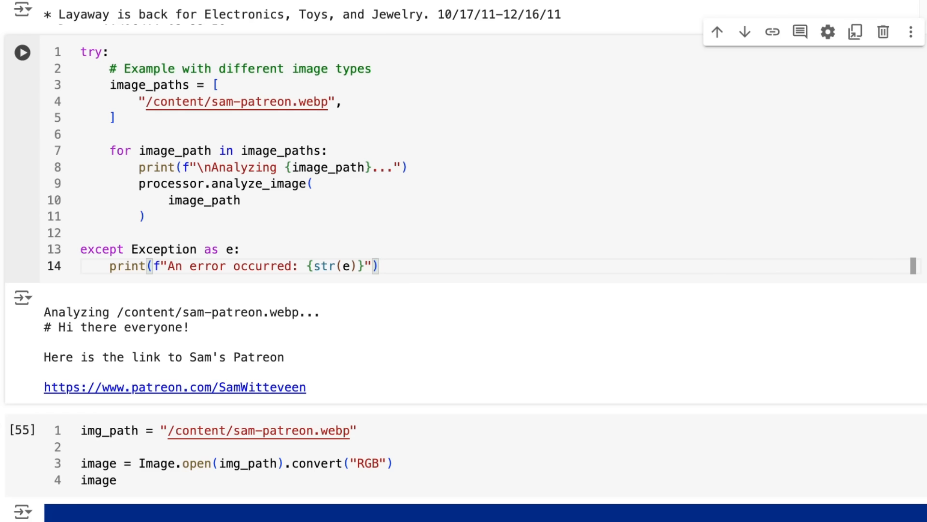
pyautogui.click(376, 265)
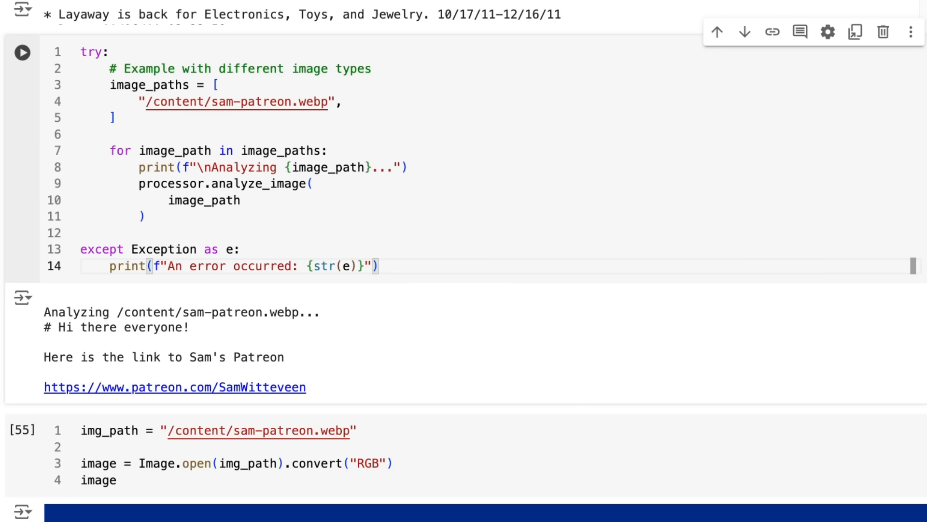
pyautogui.click(377, 266)
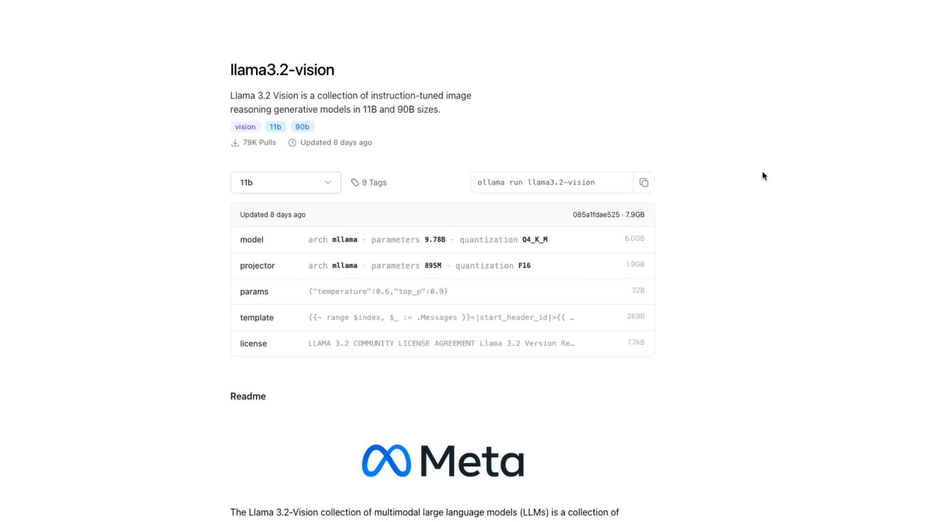
pyautogui.moveTo(171, 170)
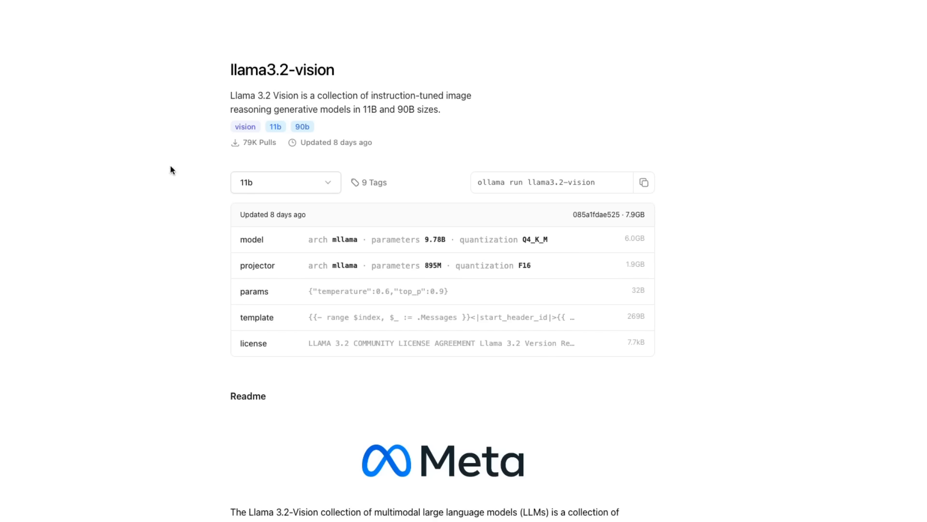
pyautogui.moveTo(276, 127)
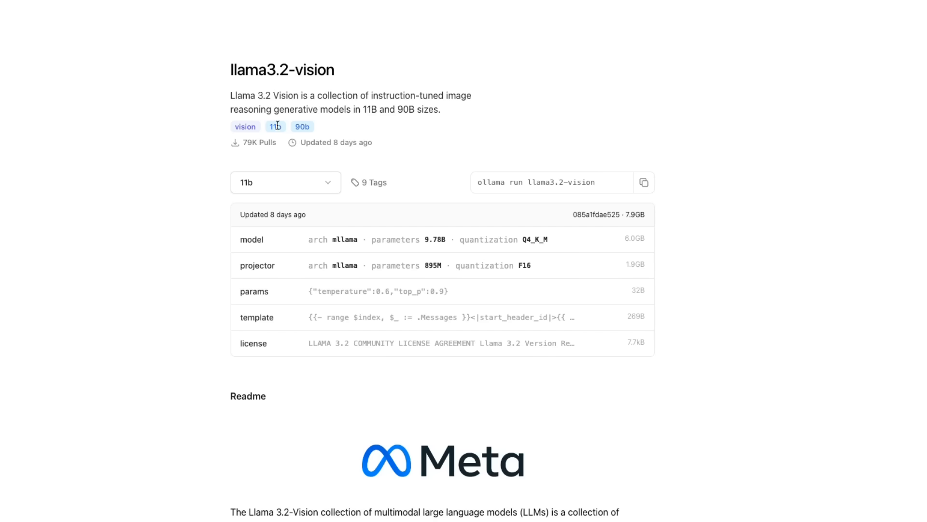
pyautogui.moveTo(302, 124)
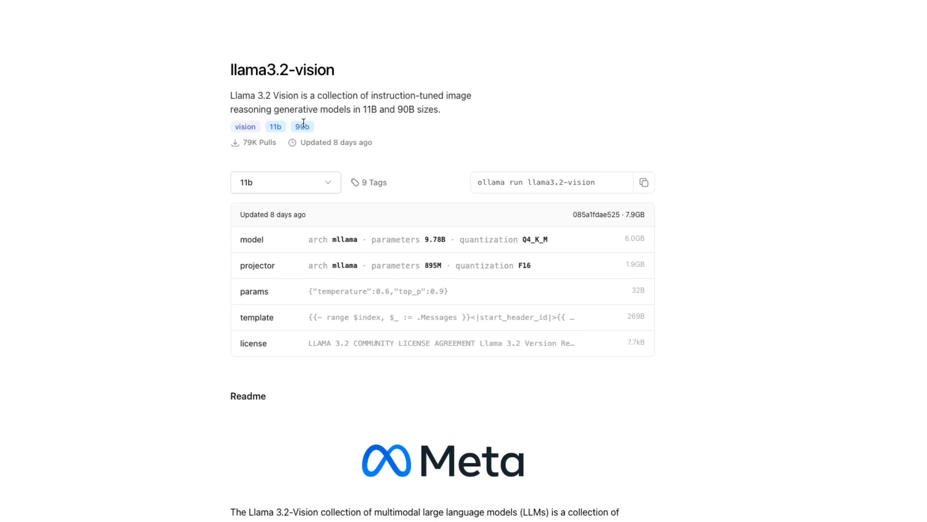
pyautogui.moveTo(335, 111)
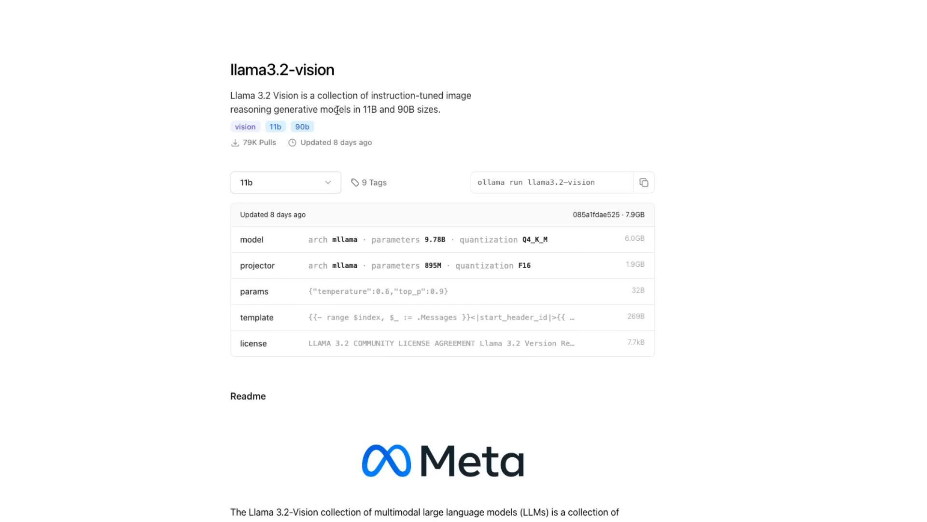
pyautogui.moveTo(357, 129)
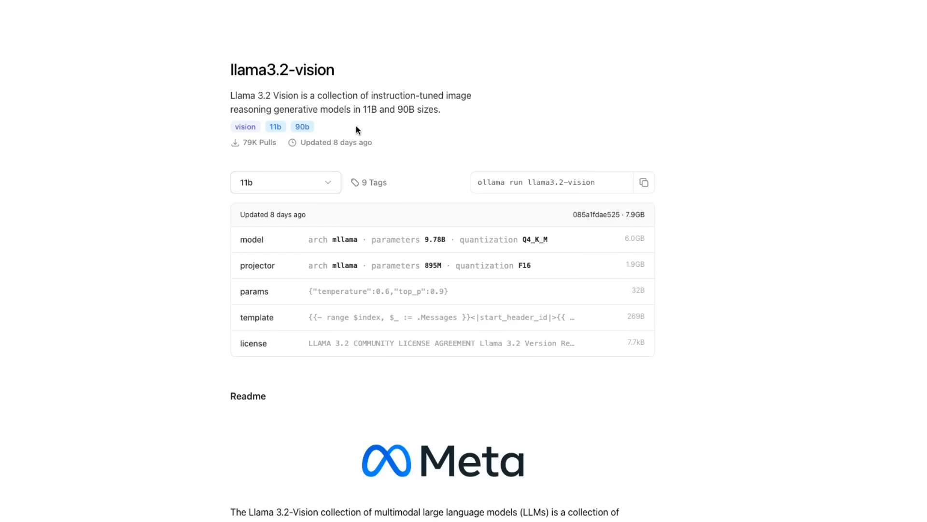
pyautogui.moveTo(260, 107)
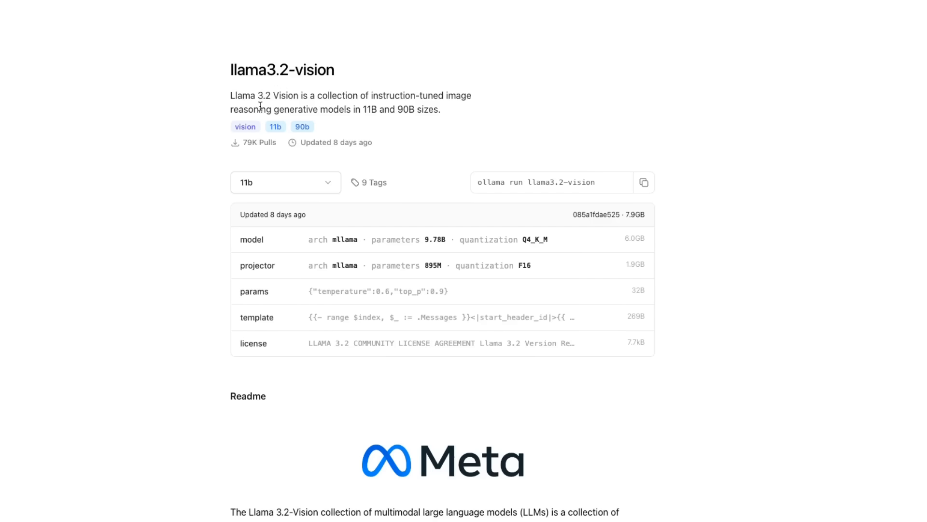
pyautogui.moveTo(435, 124)
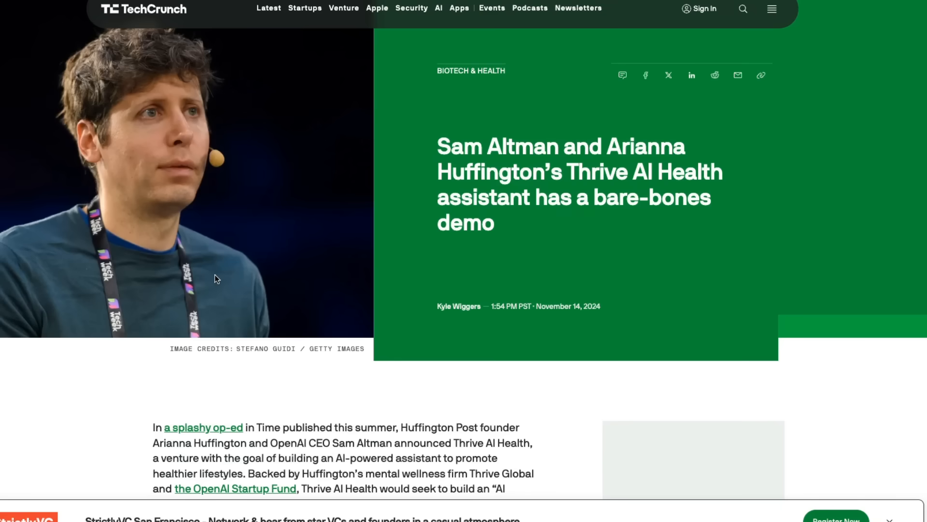
# Step: Scroll the Thrive AI Health article down to the Thrive AI Coach demo screenshot
pyautogui.scroll(-3)
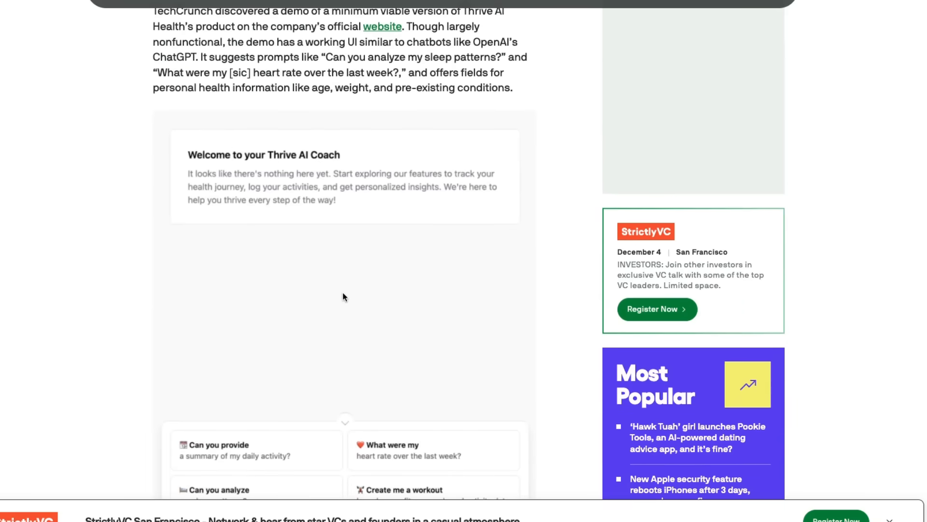
pyautogui.scroll(-3)
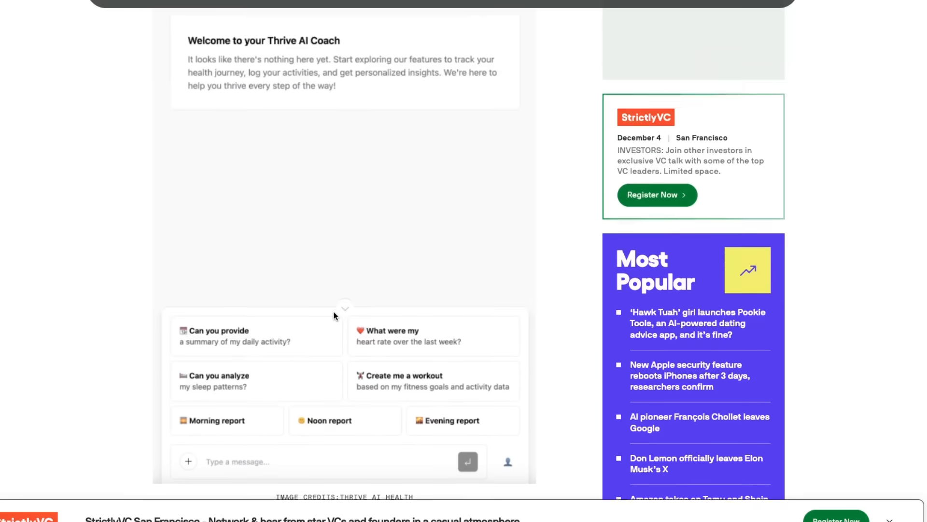
pyautogui.scroll(-3)
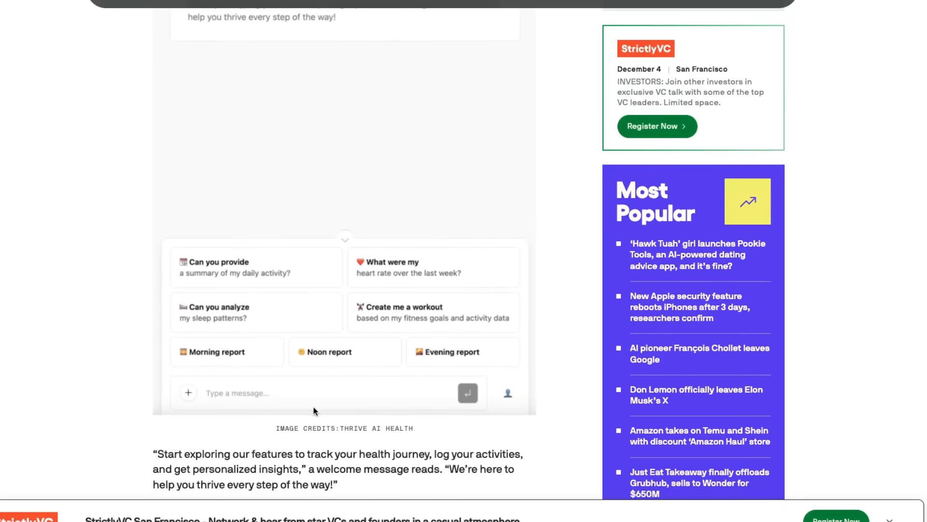
pyautogui.moveTo(295, 205)
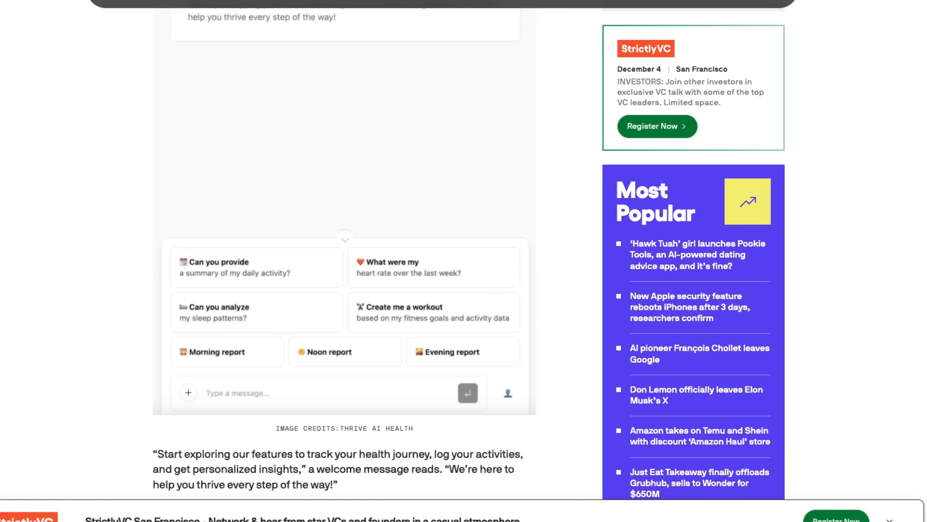
pyautogui.moveTo(337, 167)
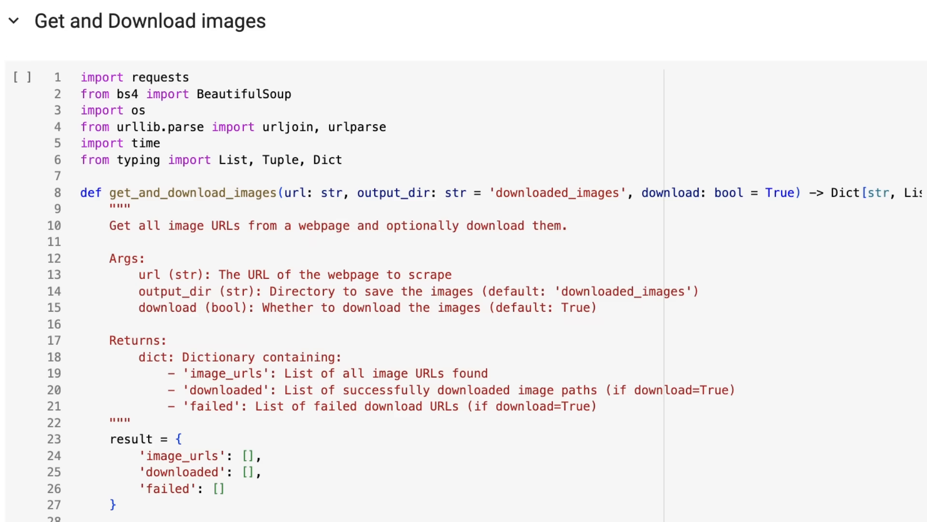
pyautogui.moveTo(310, 23)
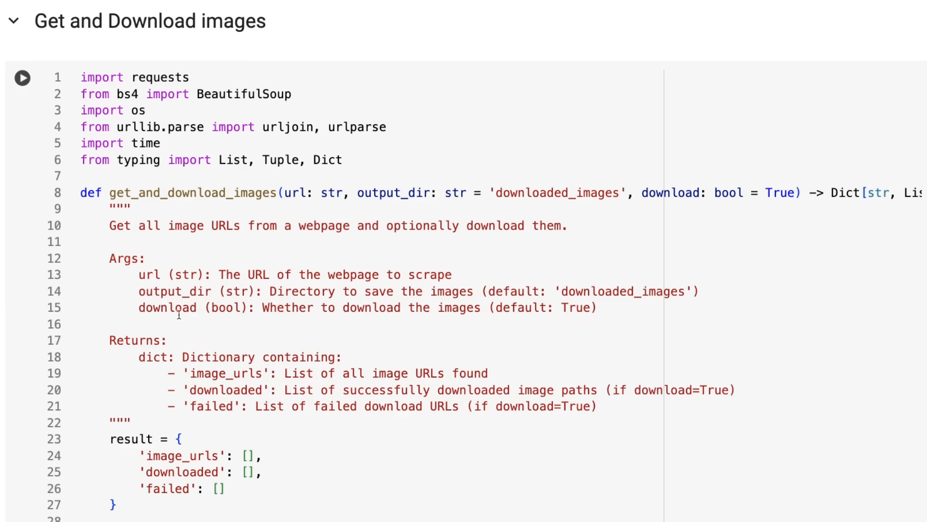
# Step: Scroll through the get_and_download_images code and its output reporting 15 images found
pyautogui.scroll(-3)
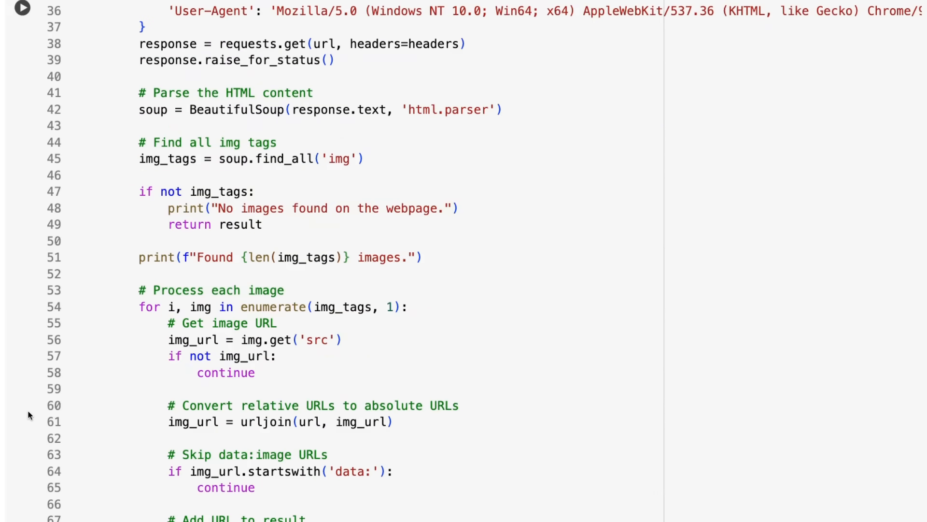
pyautogui.scroll(-3)
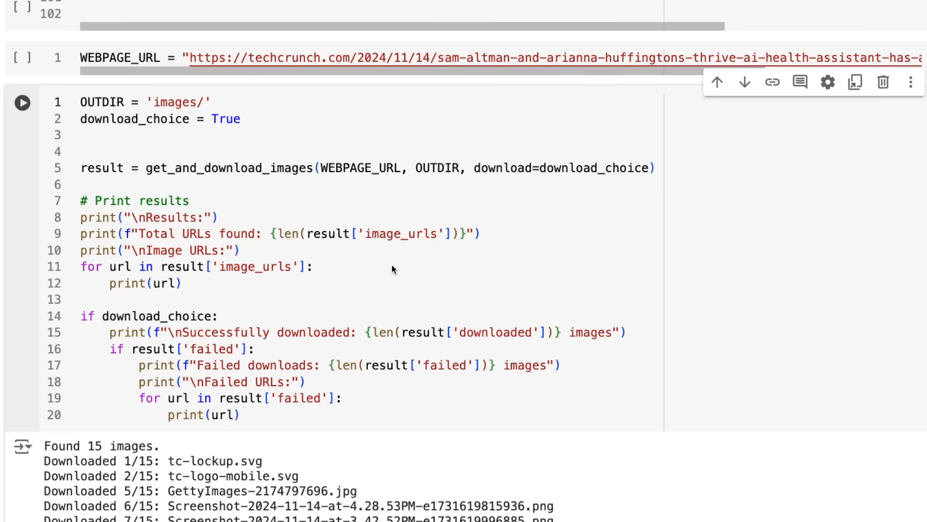
pyautogui.scroll(-3)
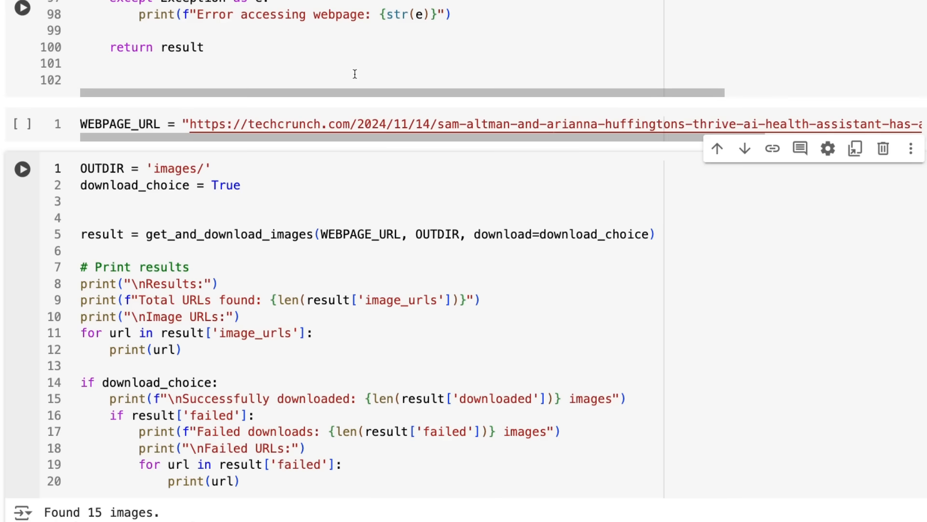
pyautogui.moveTo(358, 73)
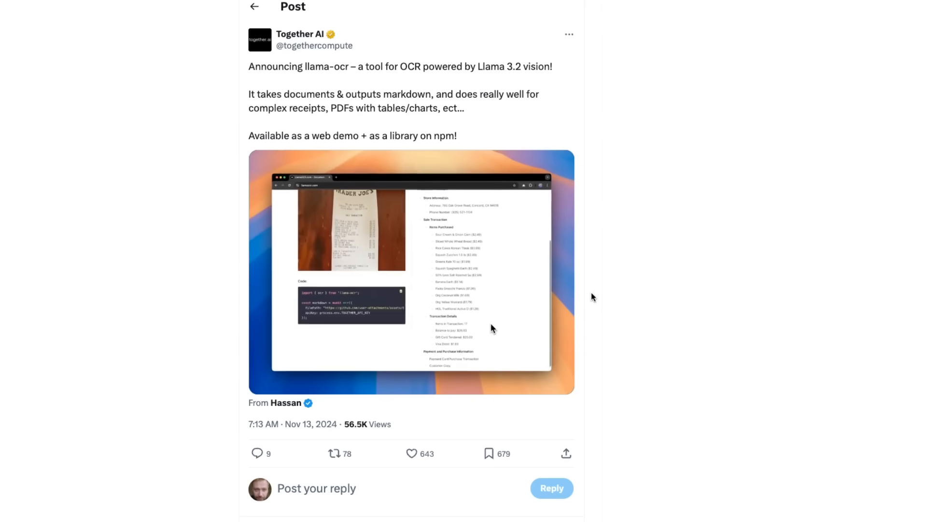
# Step: Open Together AI's llama-ocr announcement post on X
pyautogui.click(491, 328)
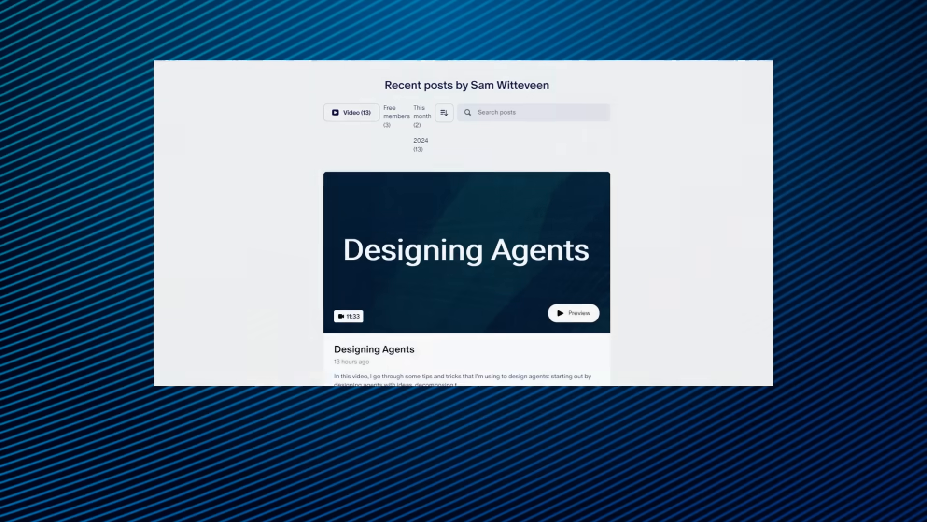
# Step: Scroll Sam Witteveen's Patreon recent posts past the locked Designing Agents video post
pyautogui.scroll(-3)
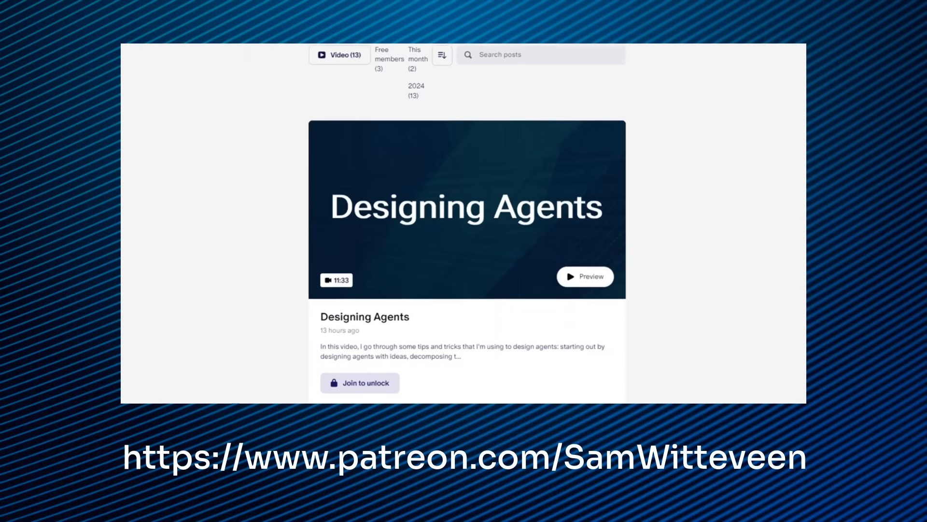
pyautogui.scroll(-3)
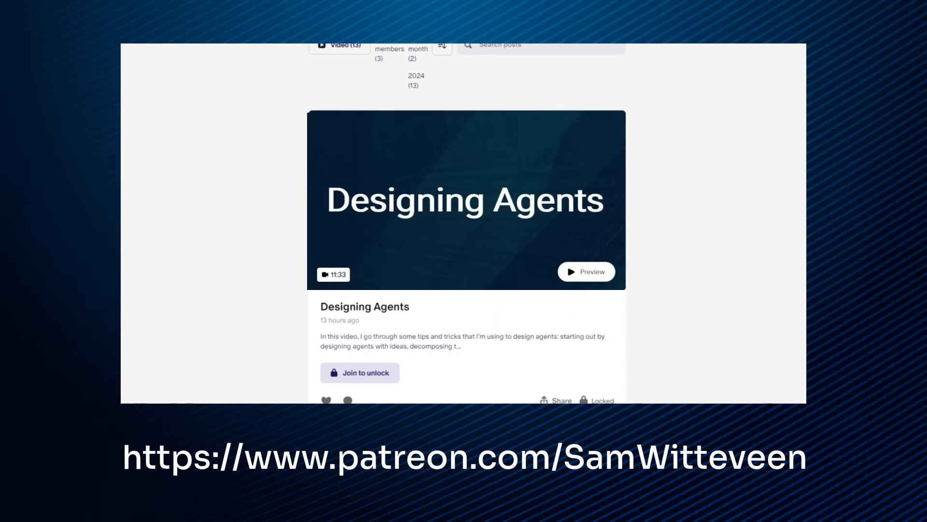